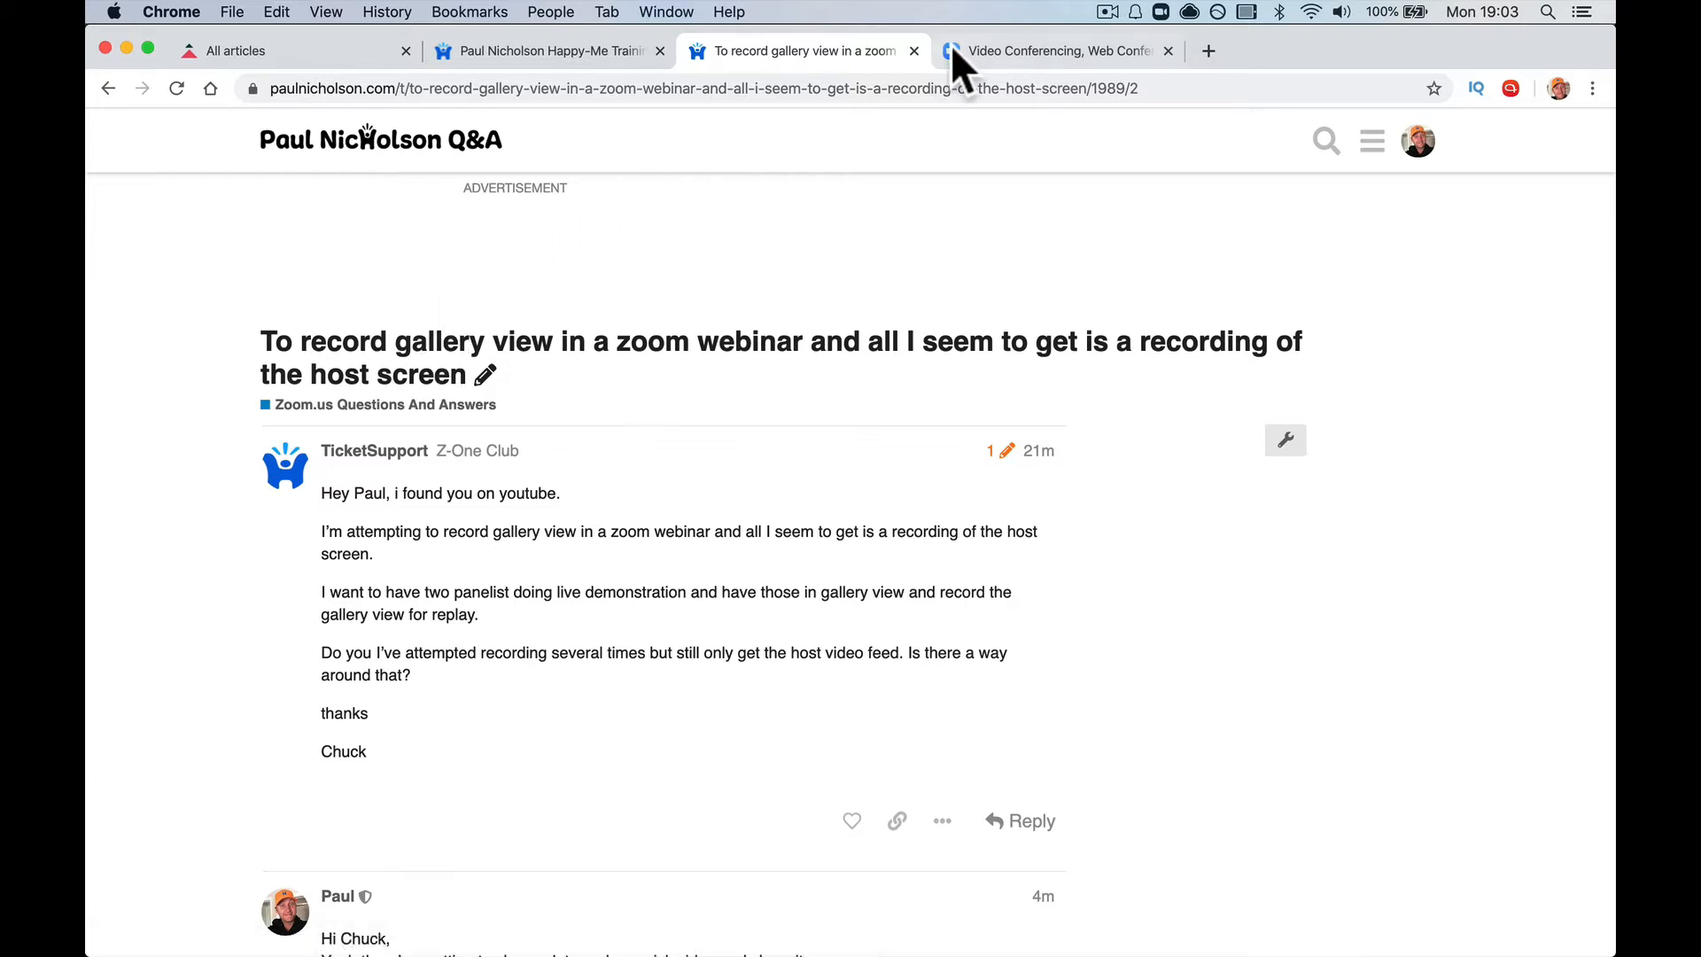
Step: Go from the forum tab to the Zoom account's Settings page via My Account
{"action": "left_click", "coordinate": [1049, 49]}
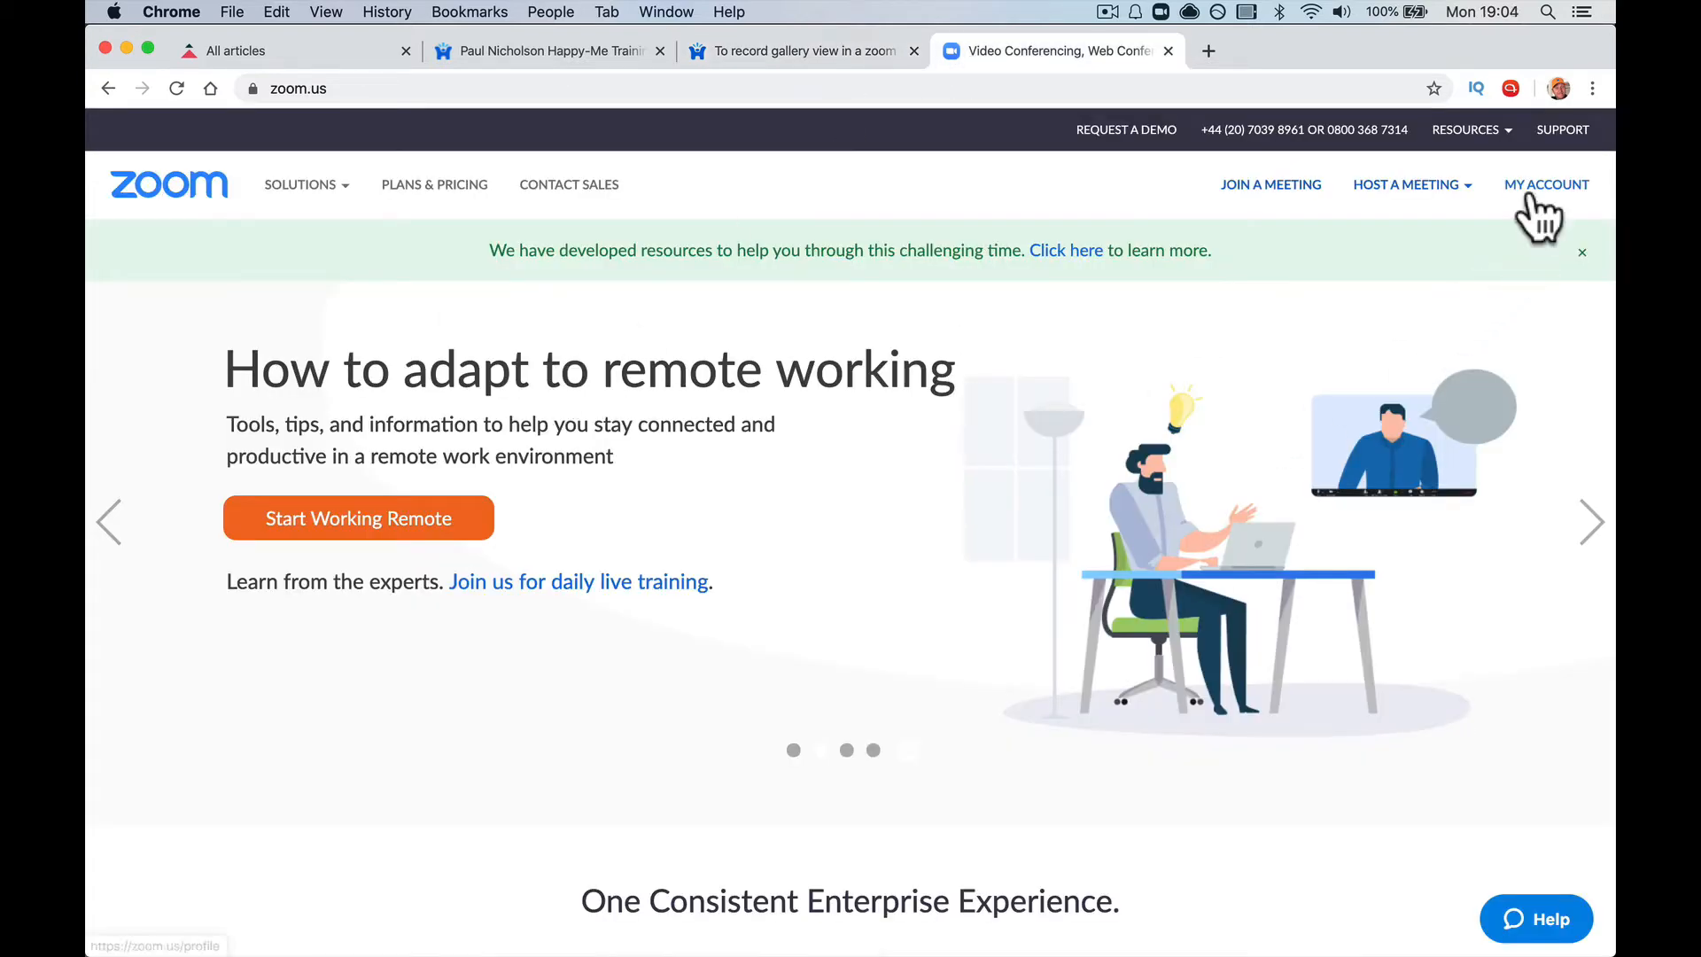
{"action": "left_click", "coordinate": [1547, 184]}
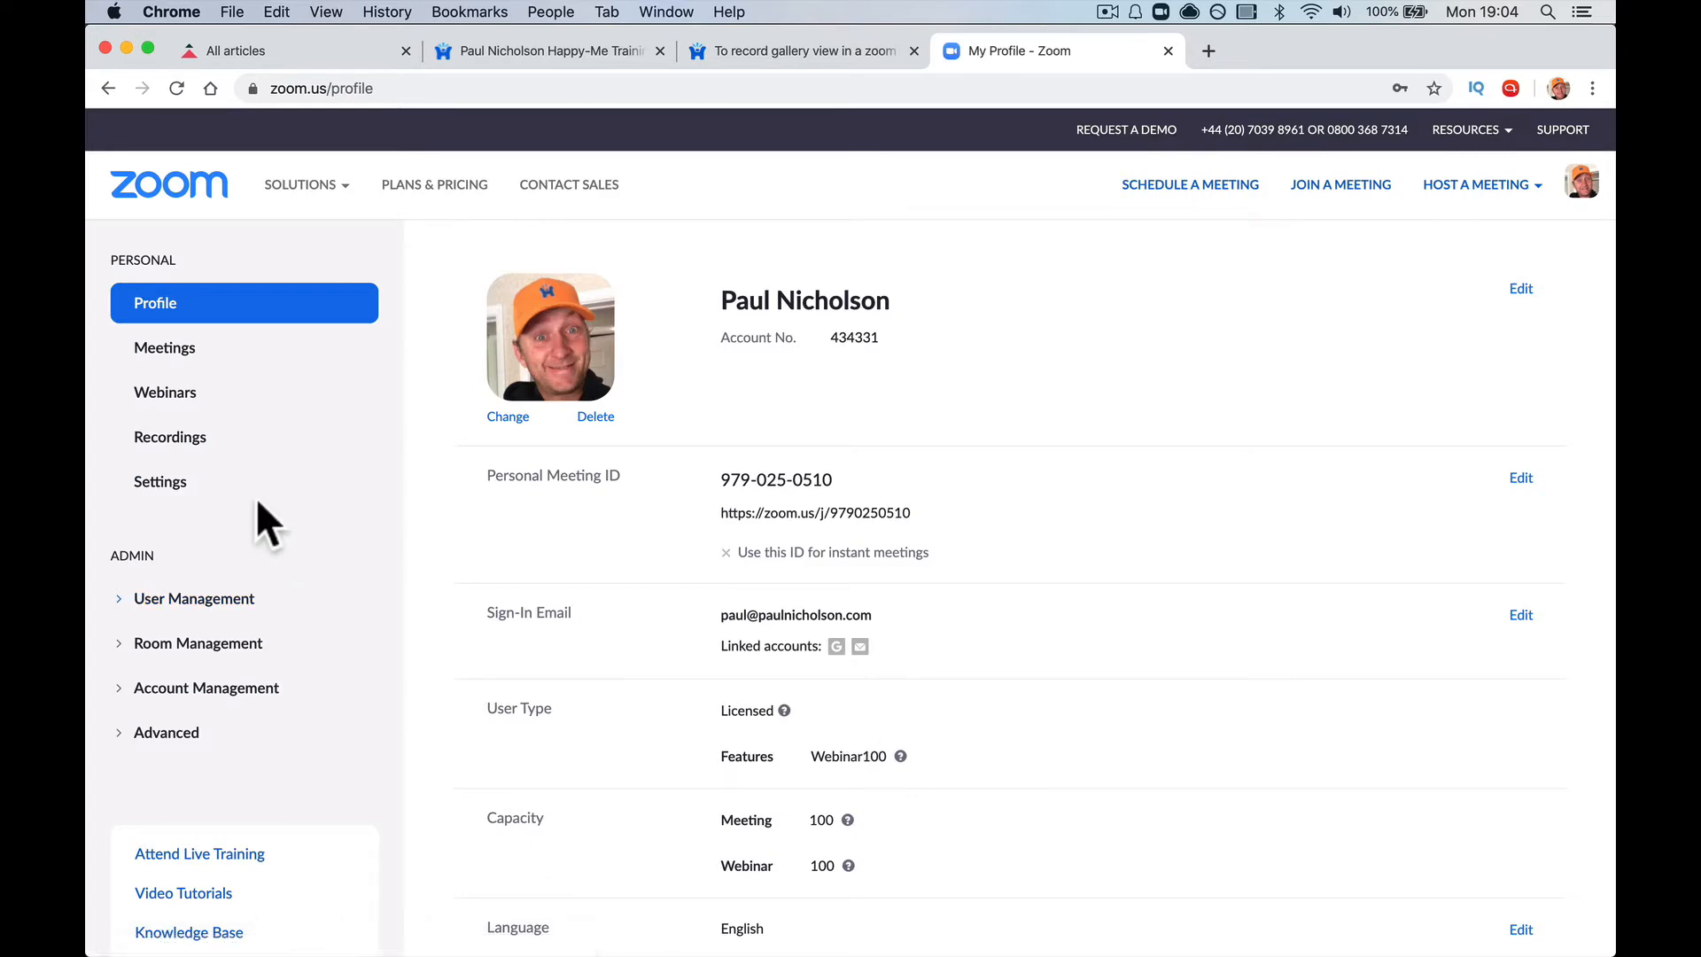
{"action": "left_click", "coordinate": [159, 481]}
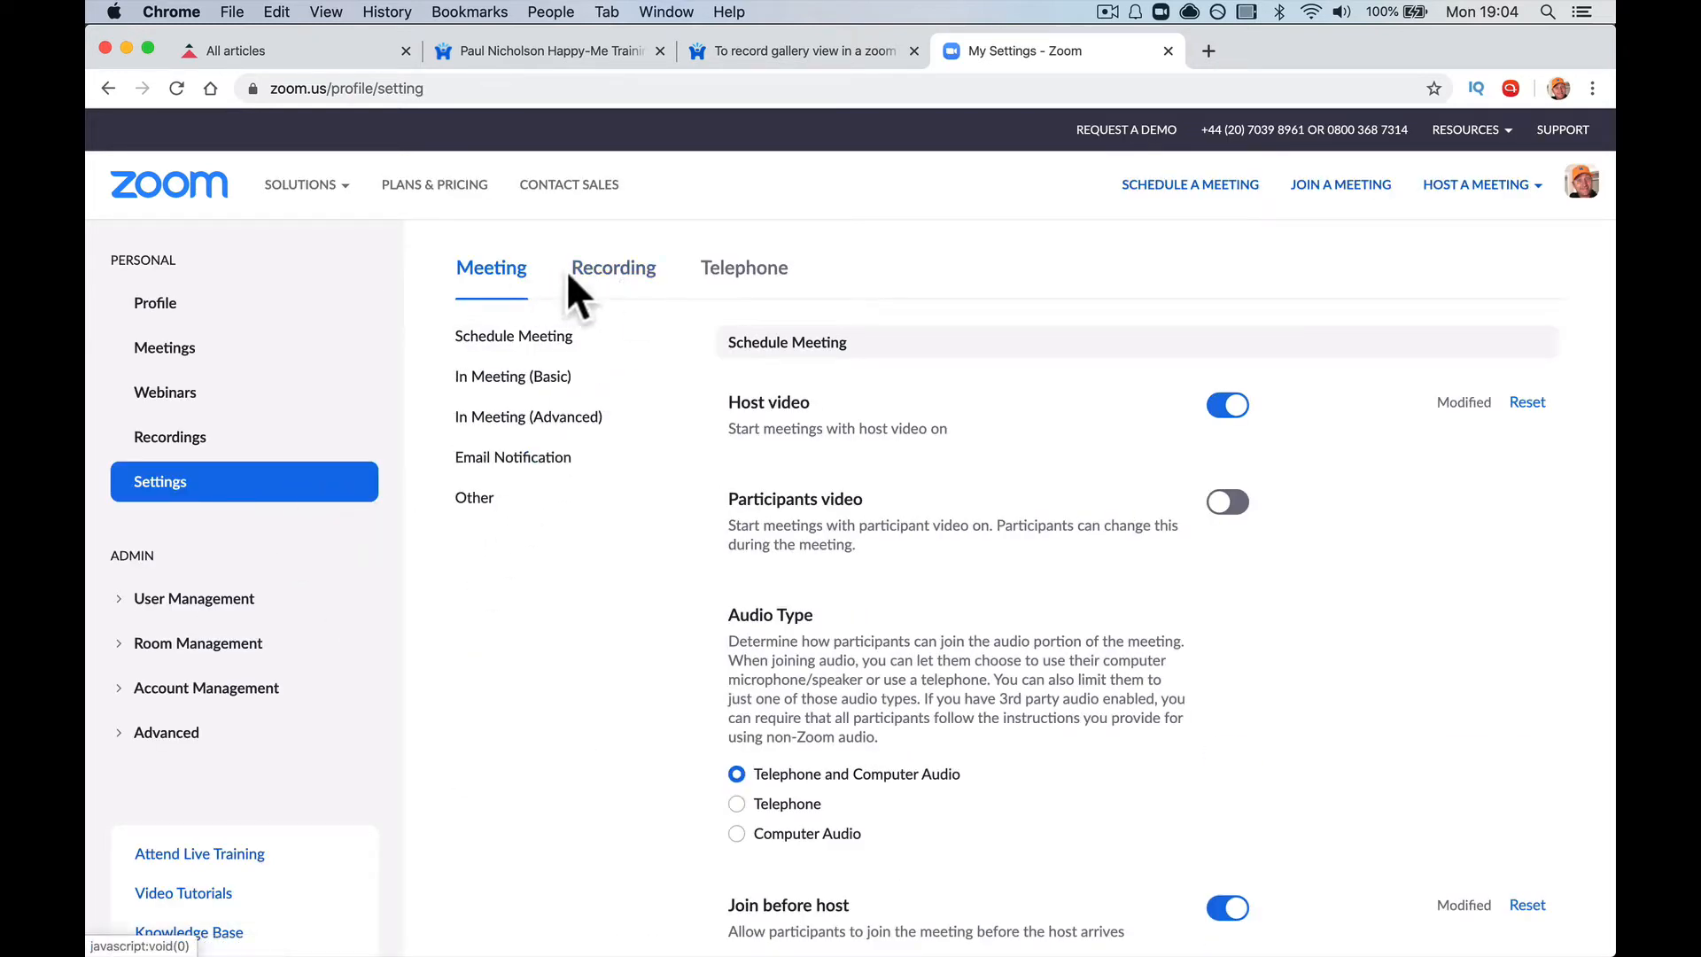
Step: Show the Recording settings scrolled to the Cloud recording options, briefly checking the forum question
{"action": "left_click", "coordinate": [613, 267]}
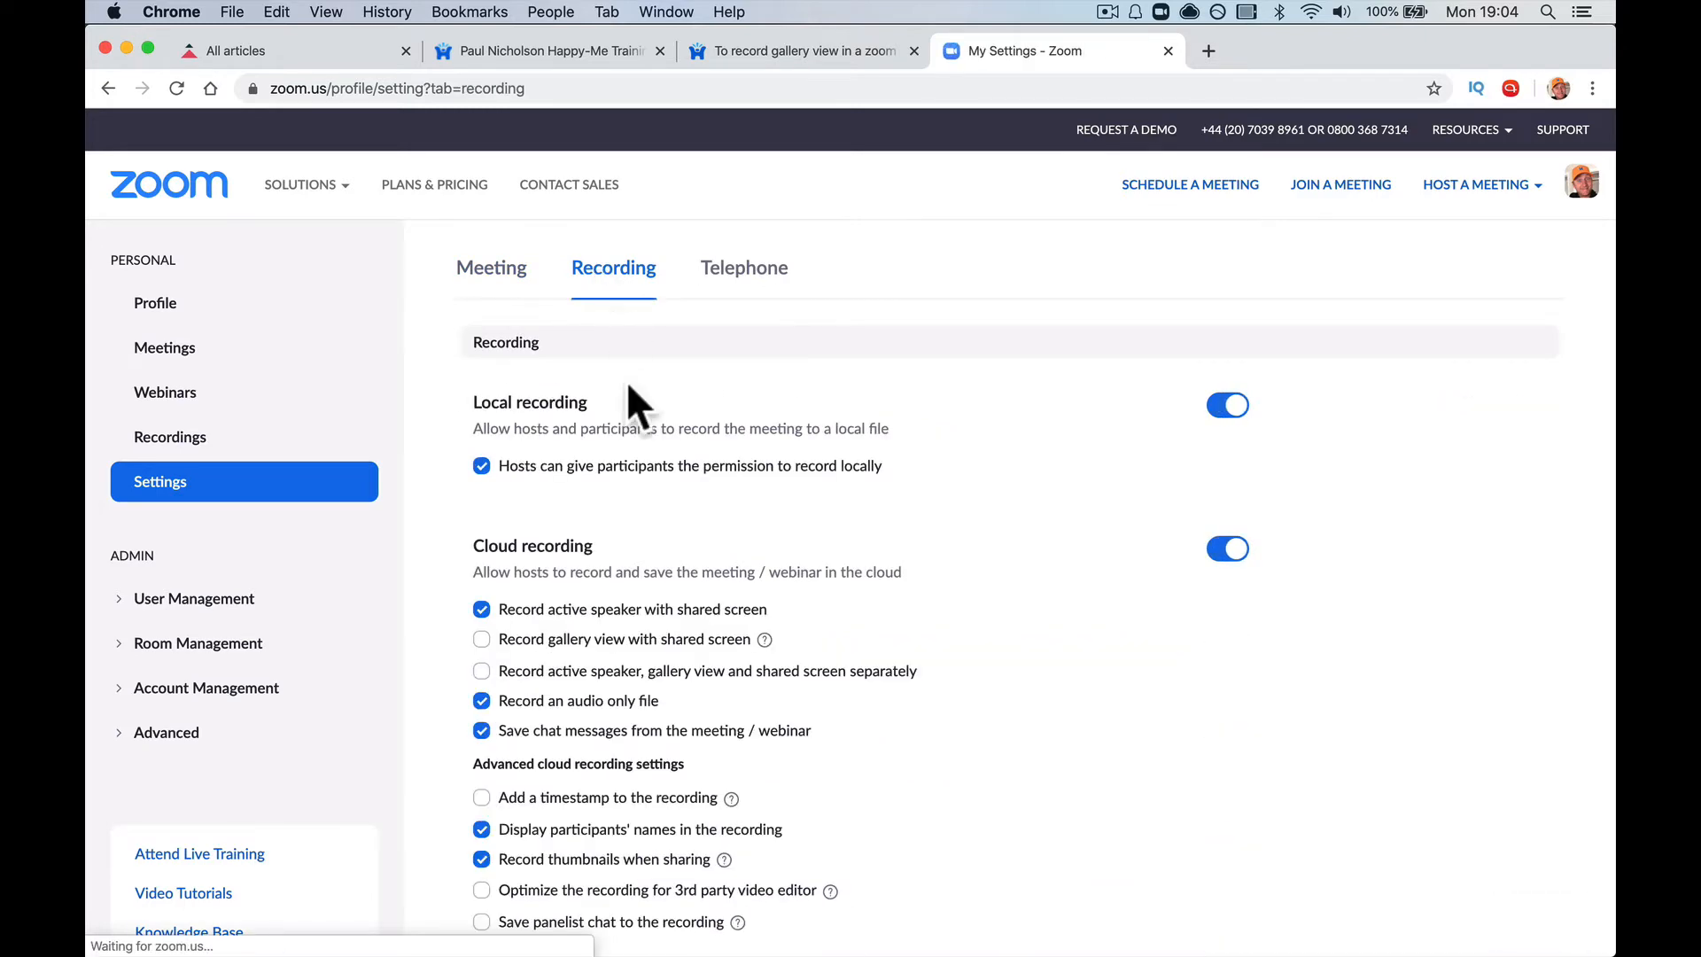
{"action": "scroll", "scroll_direction": "down", "scroll_amount": 3}
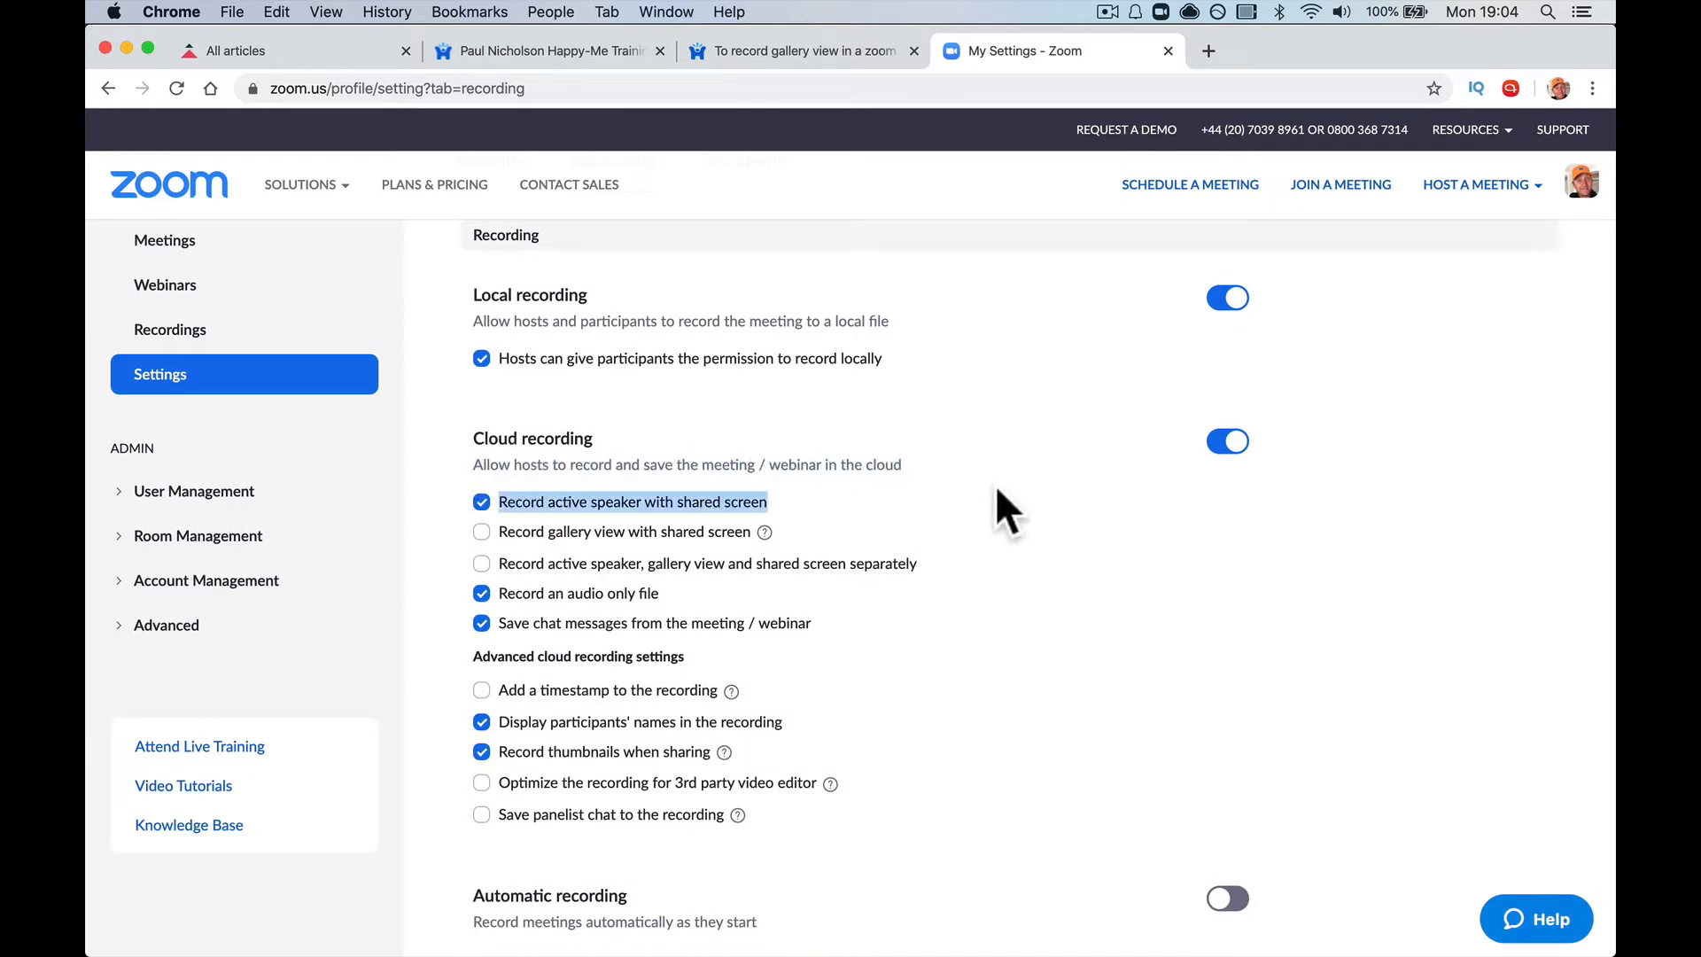
{"action": "mouse_move", "coordinate": [511, 517]}
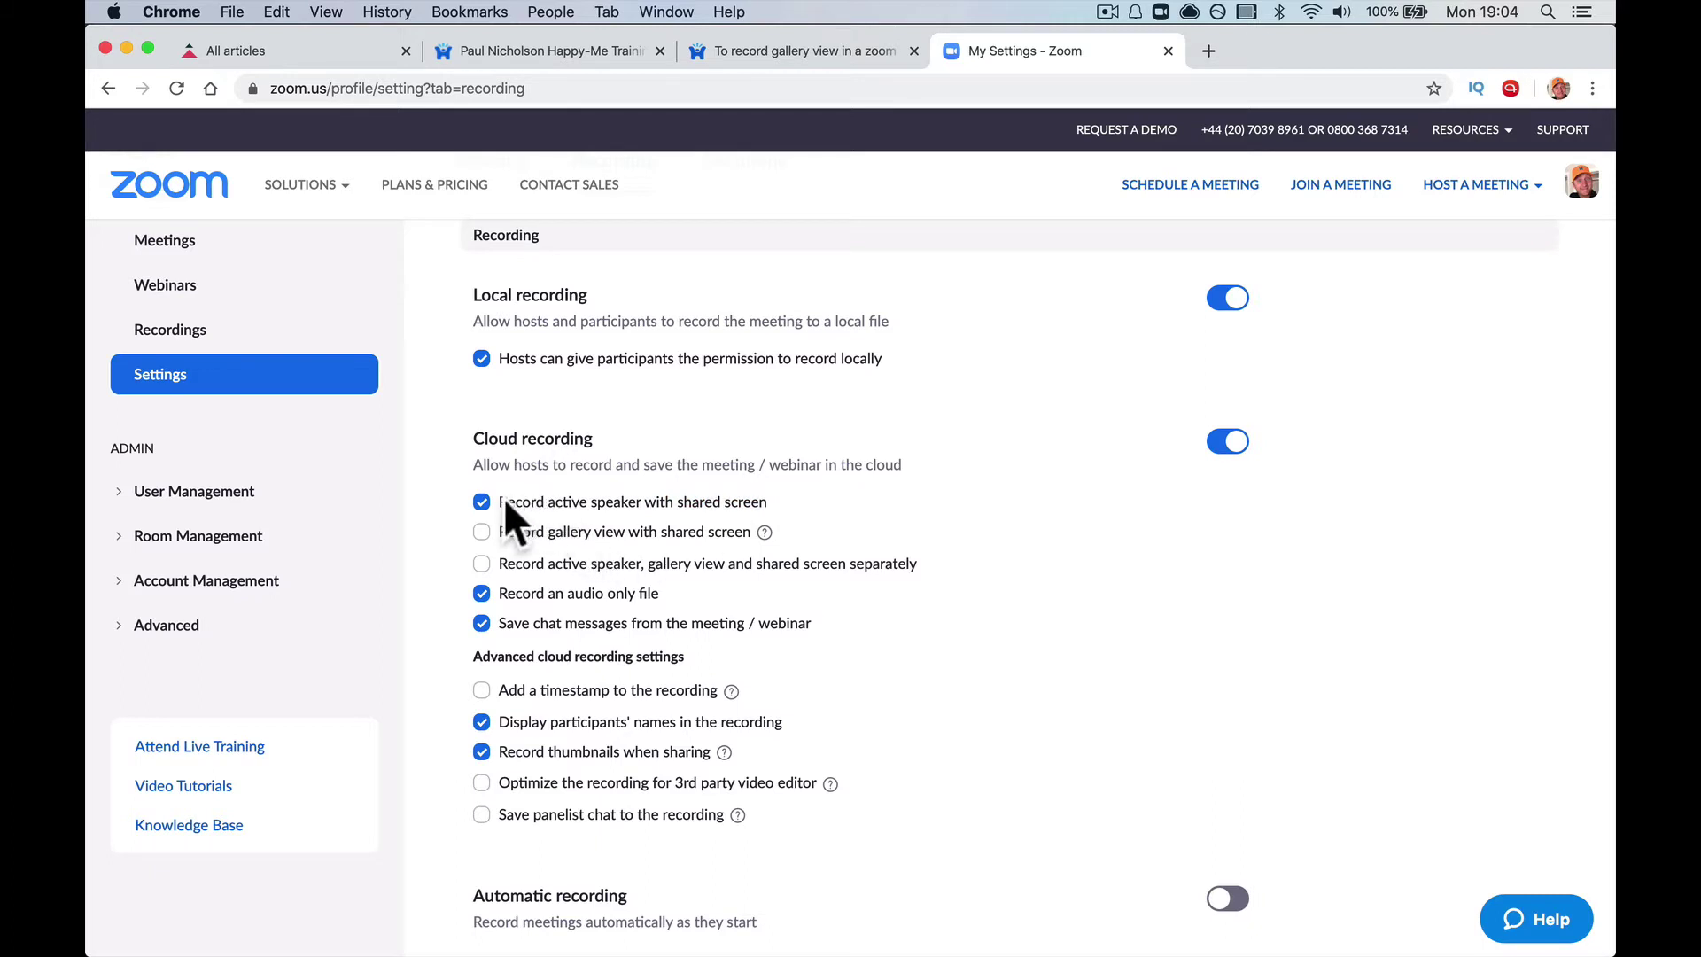
{"action": "mouse_move", "coordinate": [599, 535]}
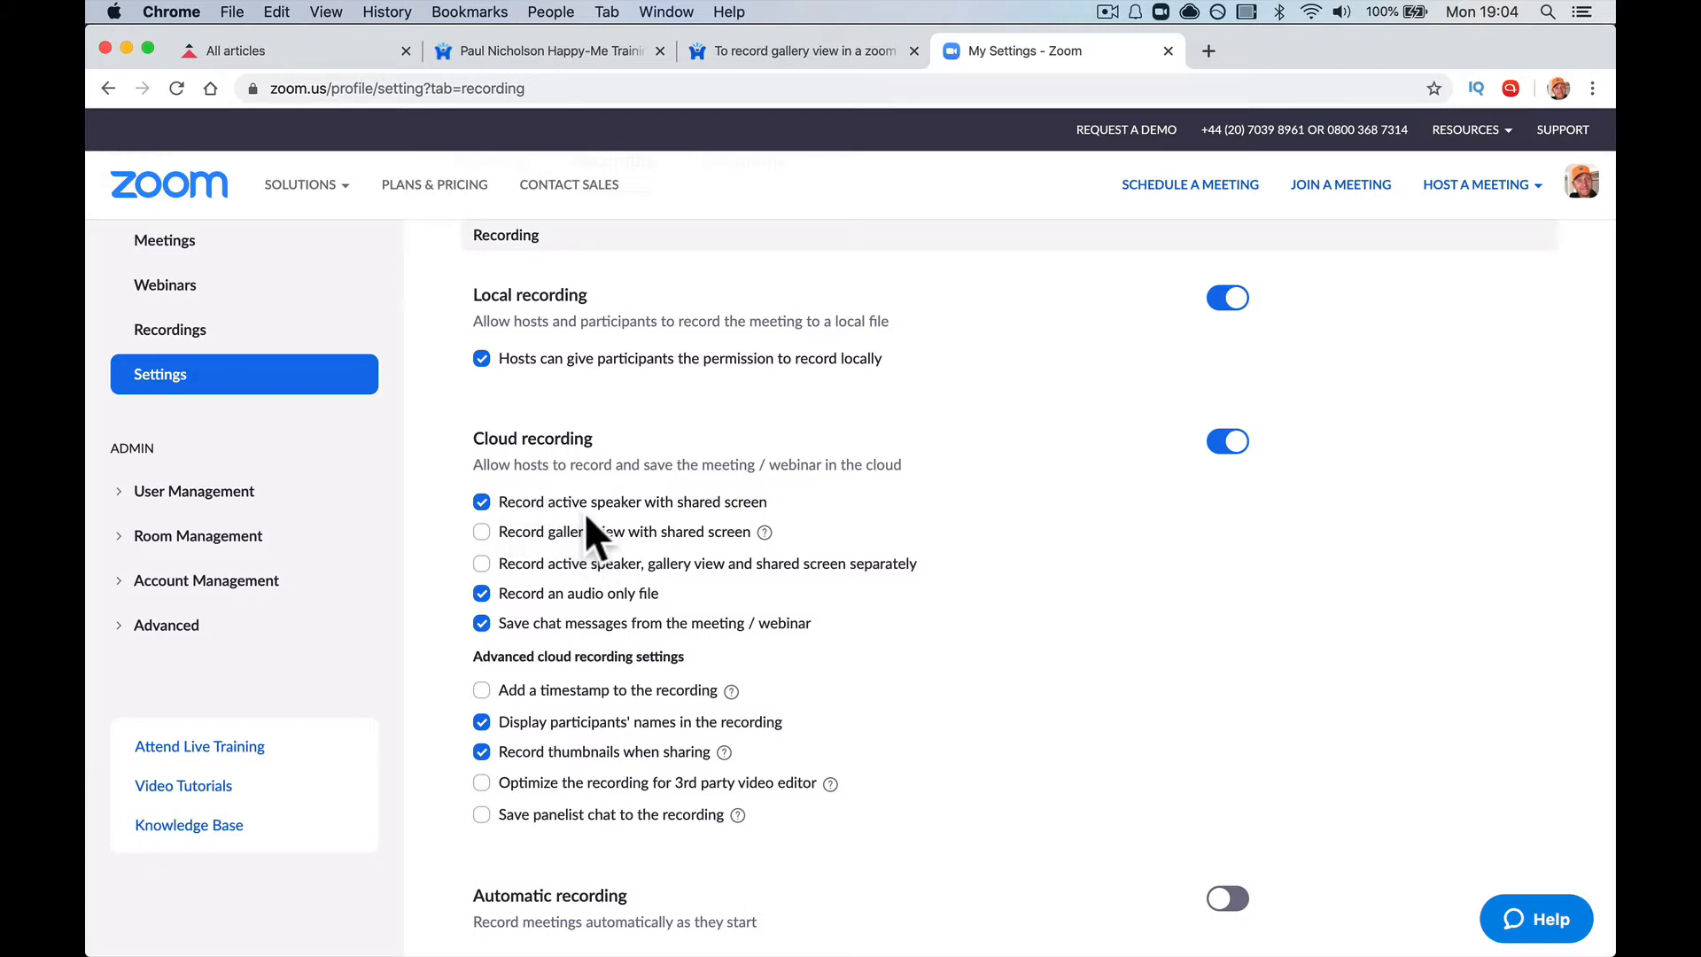
{"action": "mouse_move", "coordinate": [859, 530]}
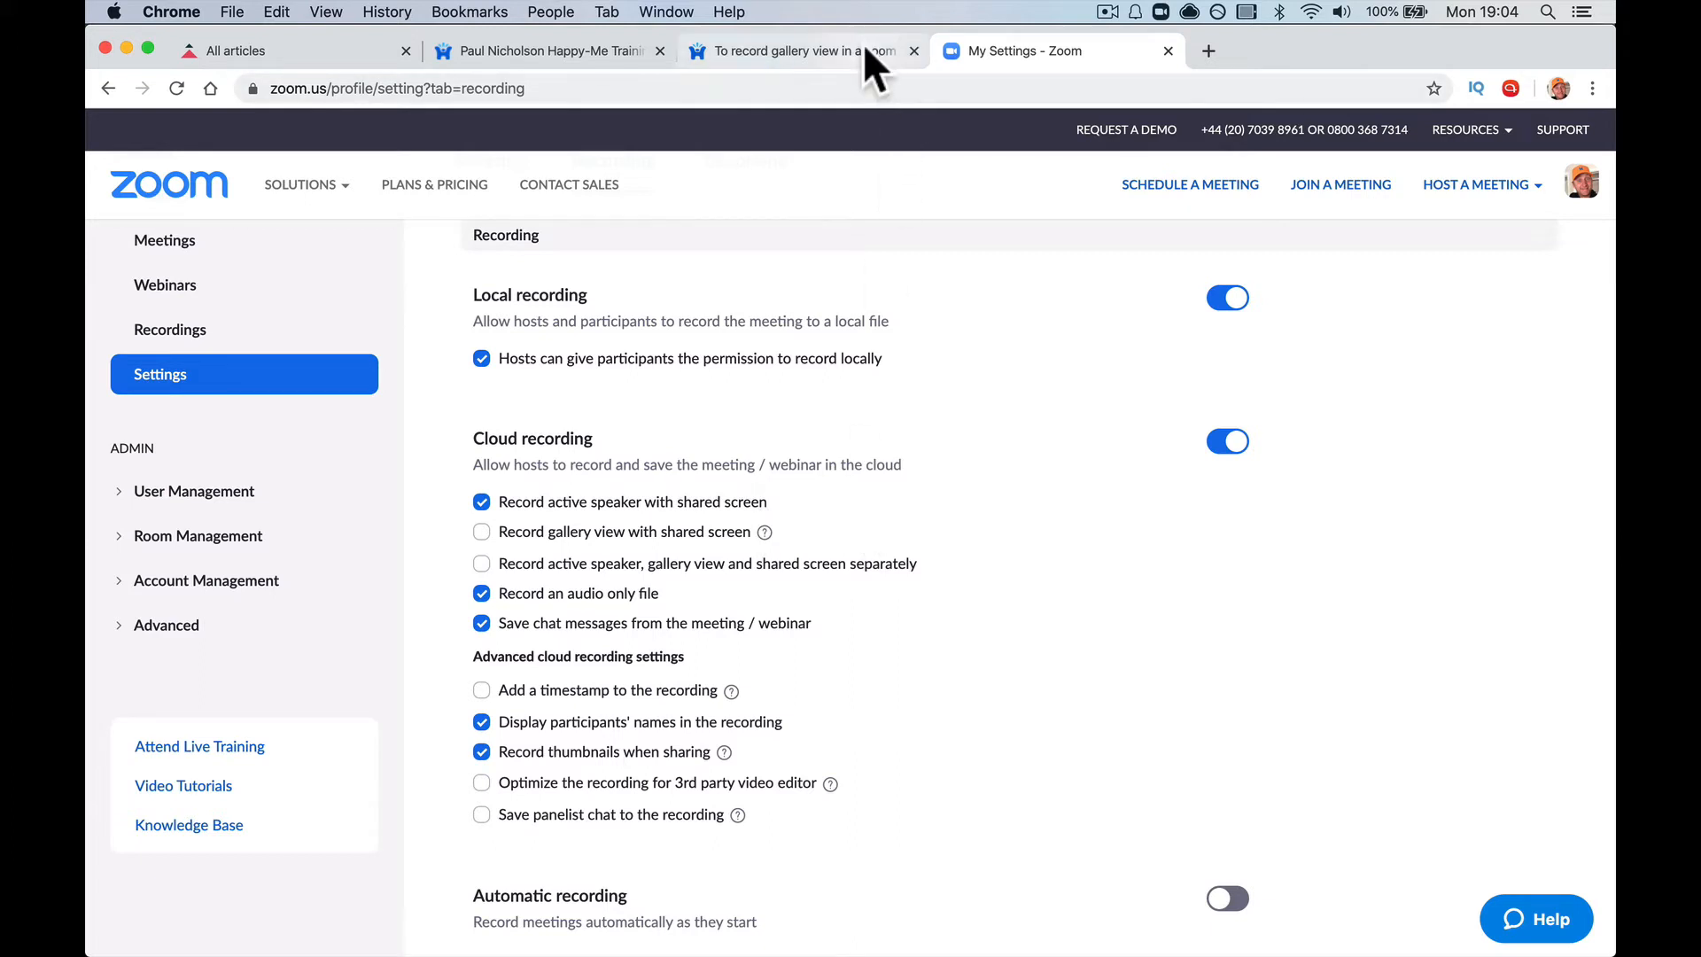
{"action": "left_click", "coordinate": [806, 50]}
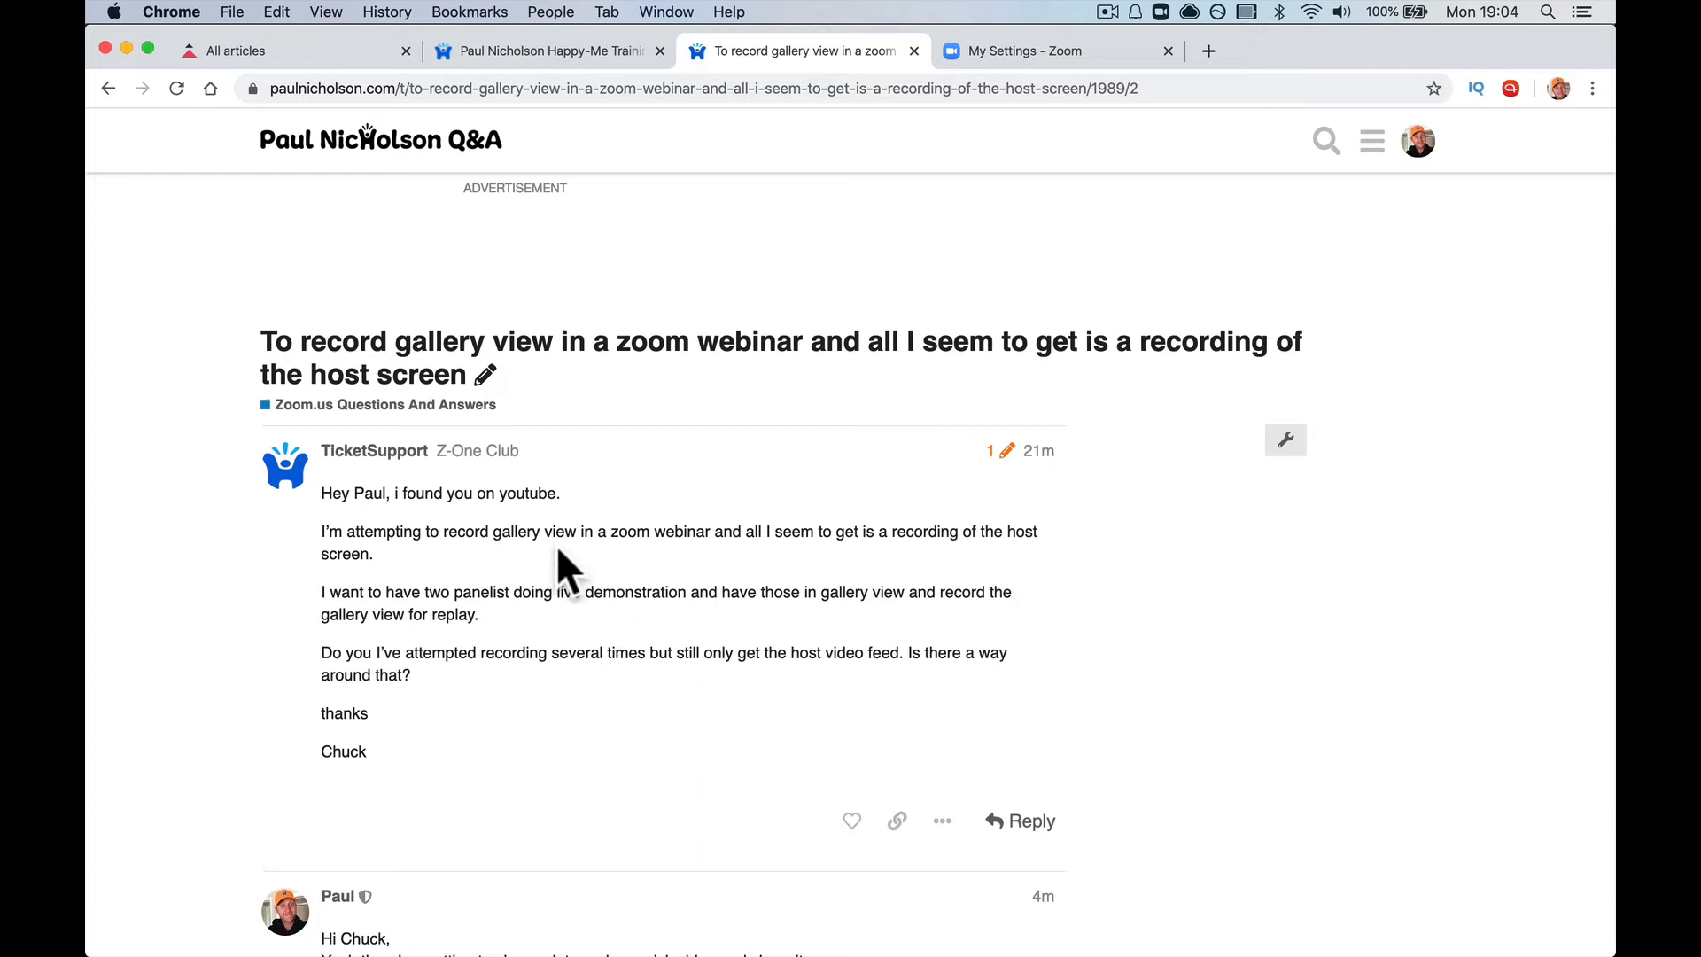
{"action": "mouse_move", "coordinate": [1022, 127]}
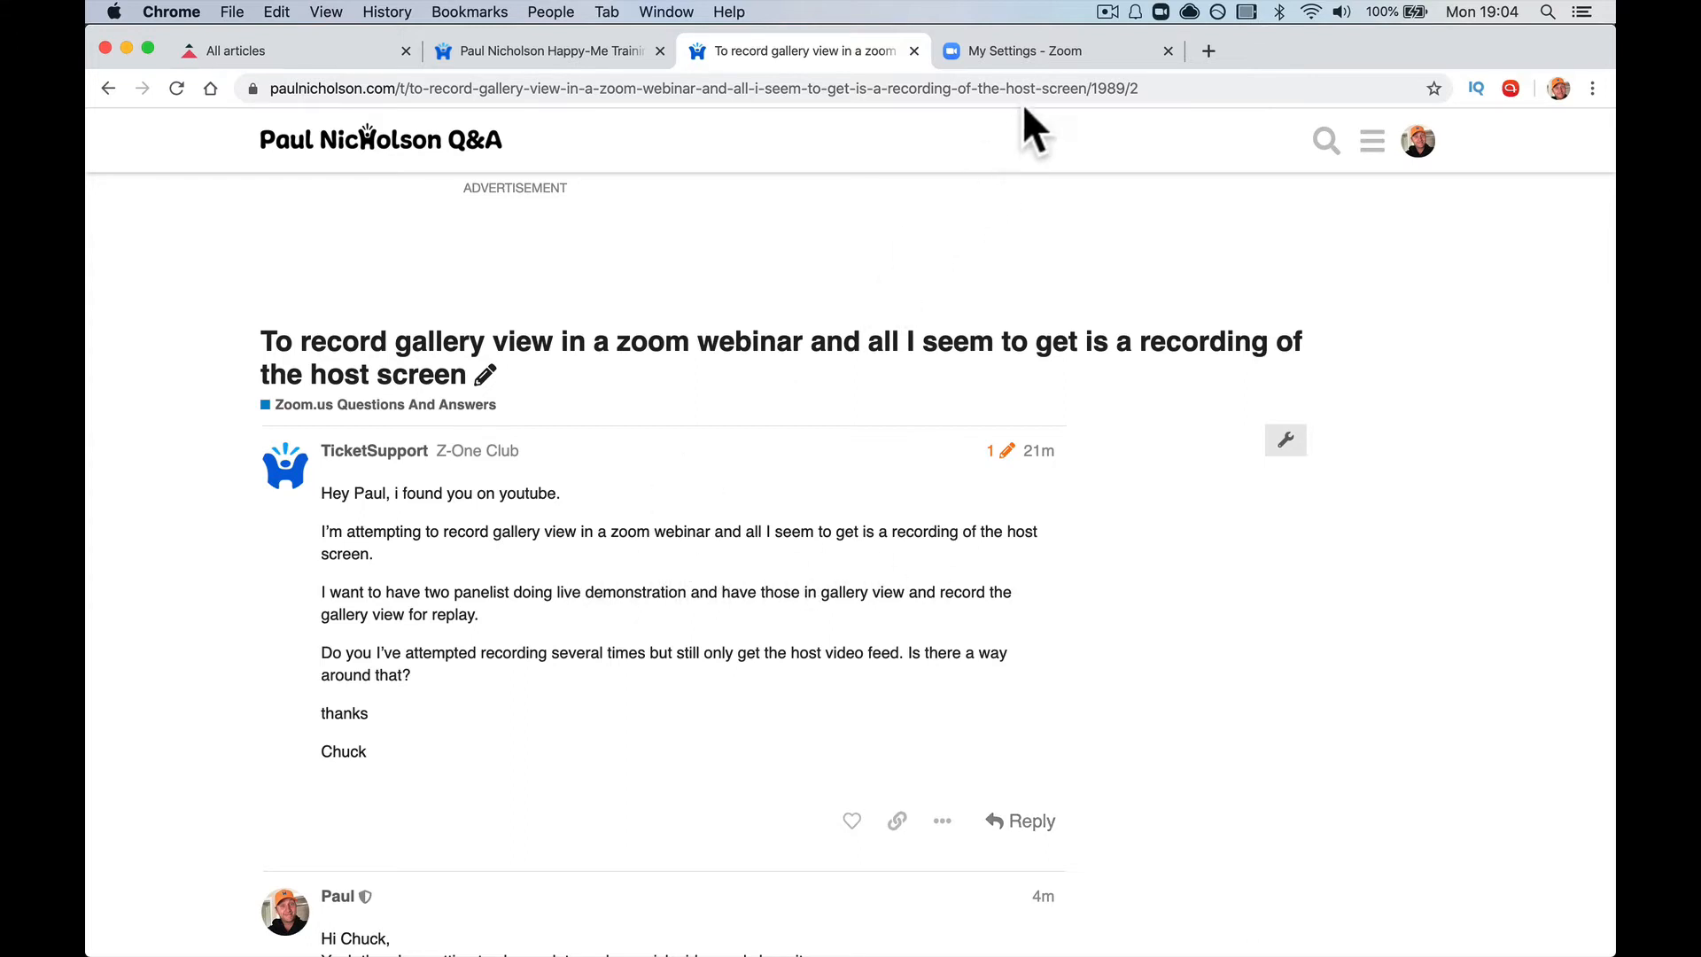
{"action": "left_click", "coordinate": [1024, 50]}
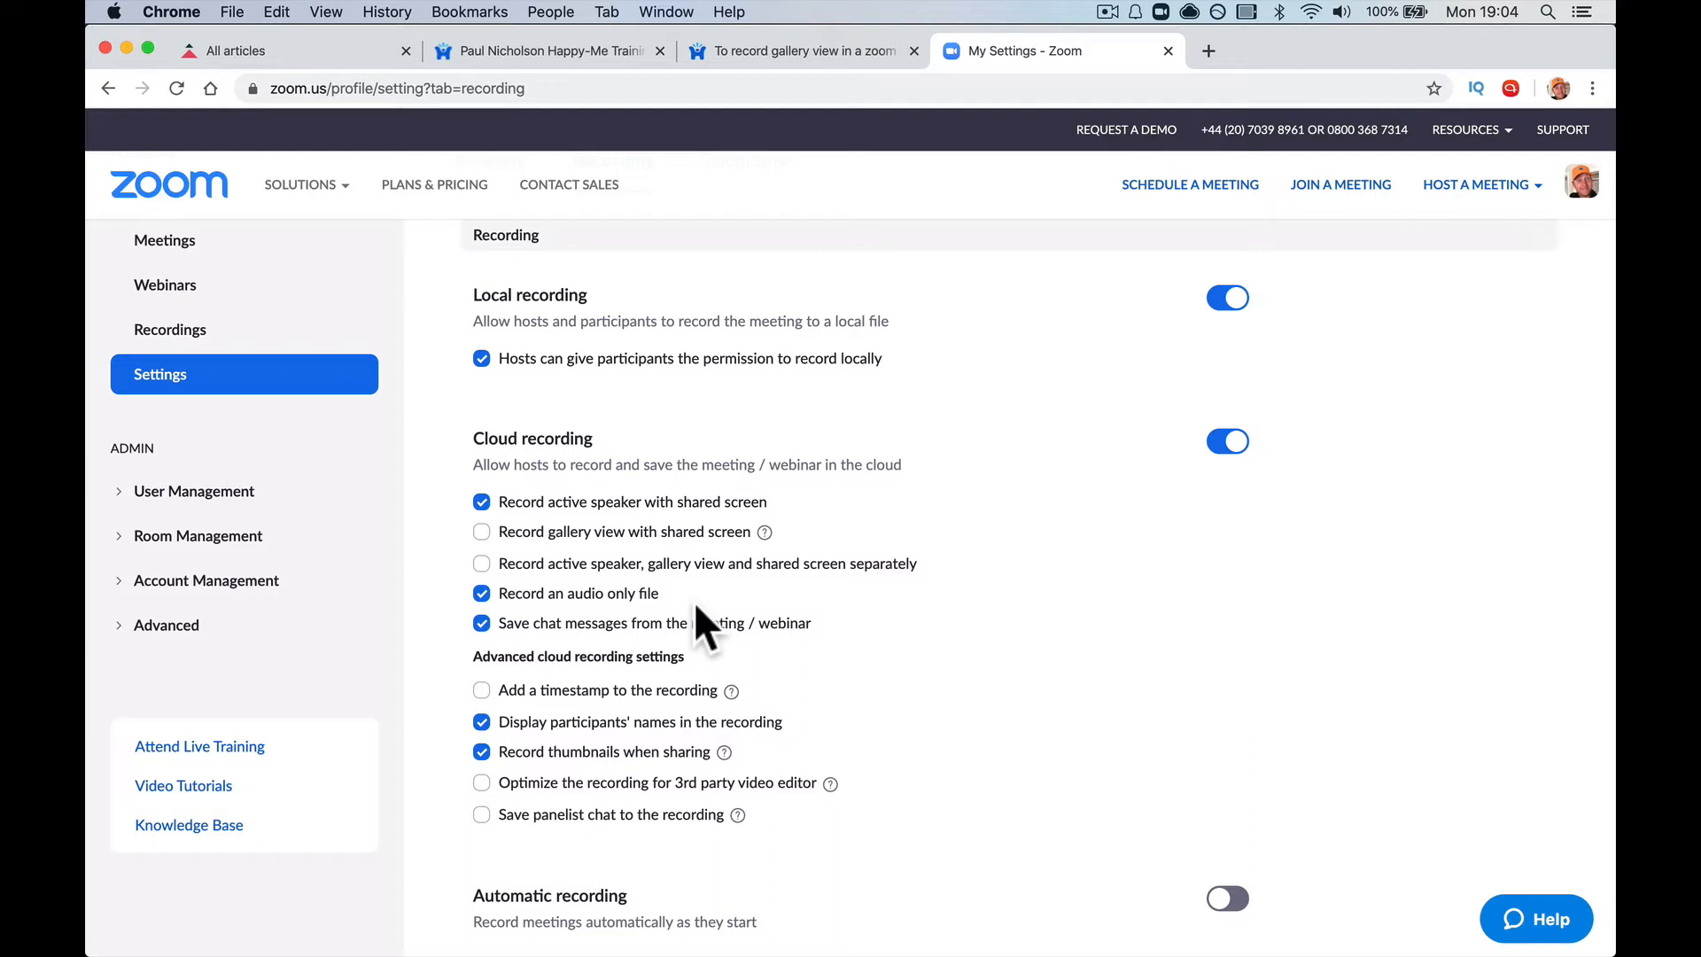
{"action": "mouse_move", "coordinate": [584, 562]}
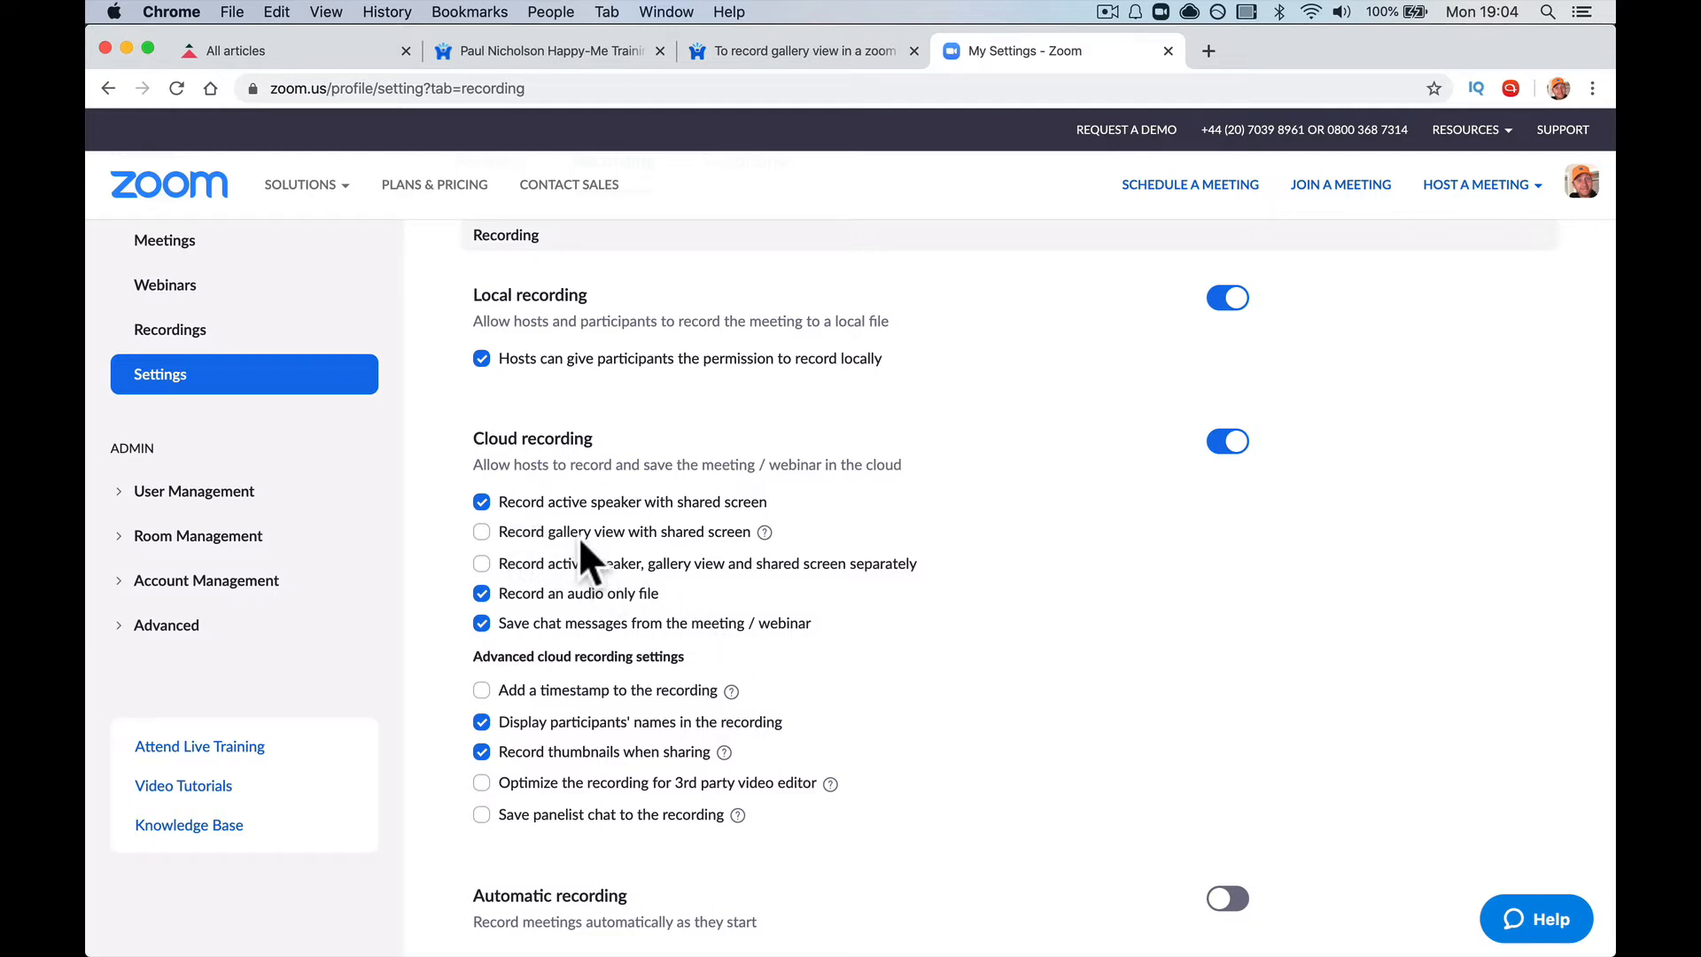
{"action": "mouse_move", "coordinate": [763, 531]}
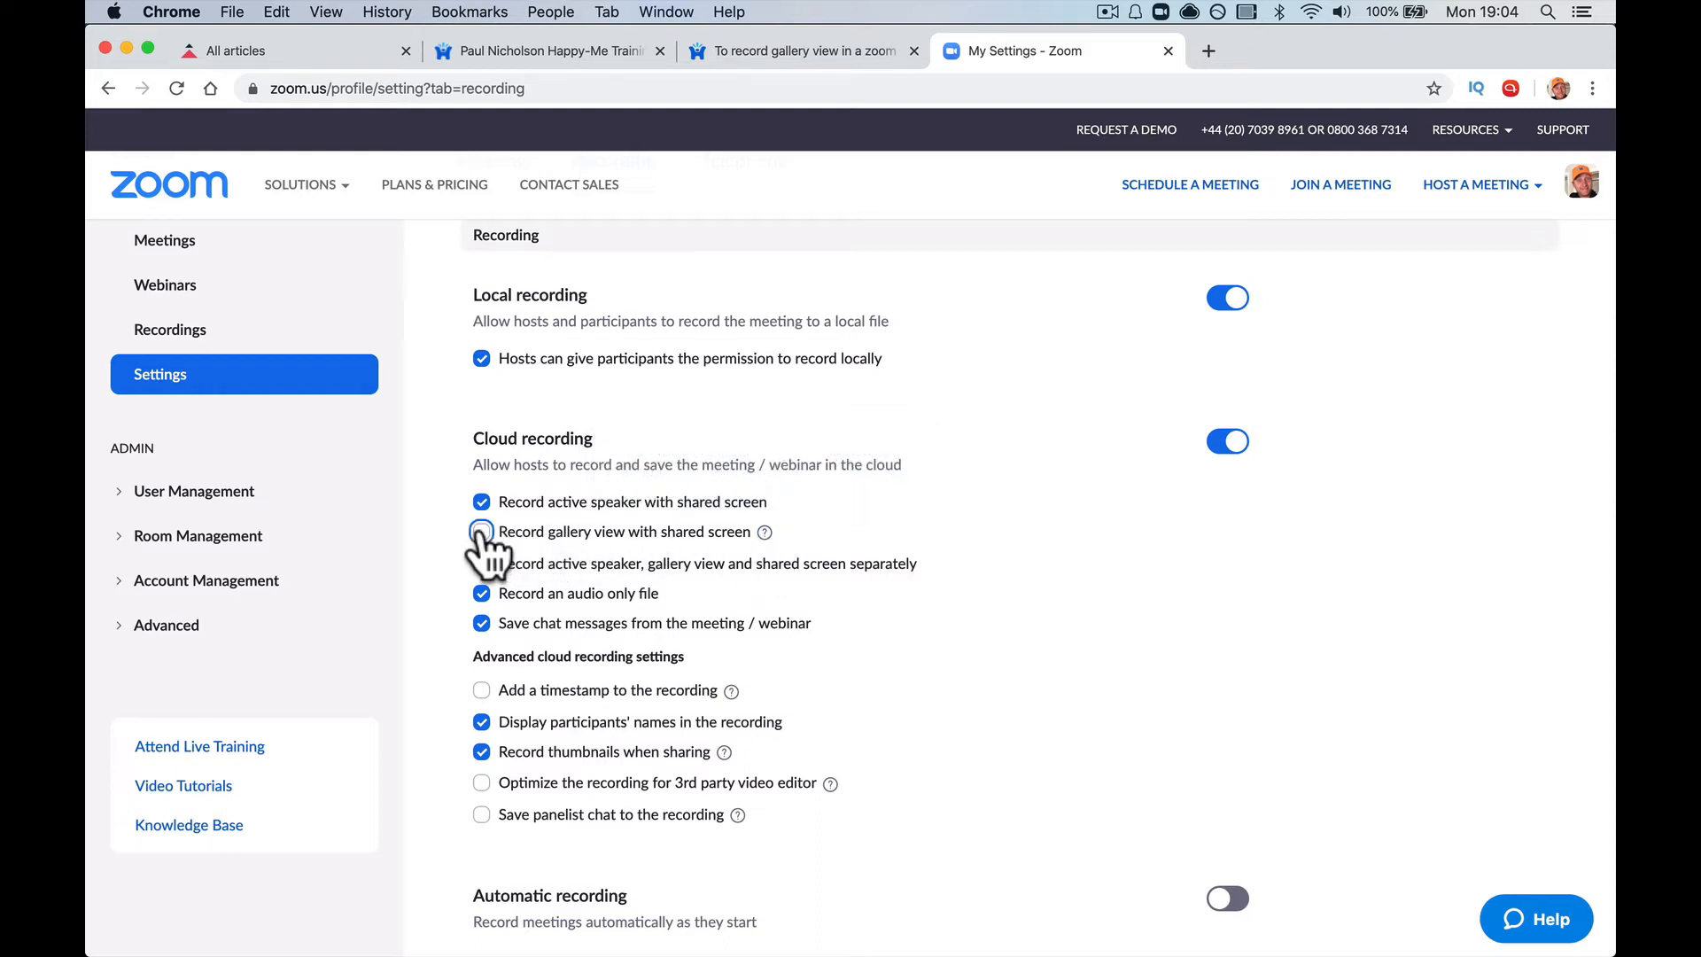
Step: Enable 'Record gallery view with shared screen' and separate active speaker, gallery and shared screen files, then save
{"action": "left_click", "coordinate": [480, 531]}
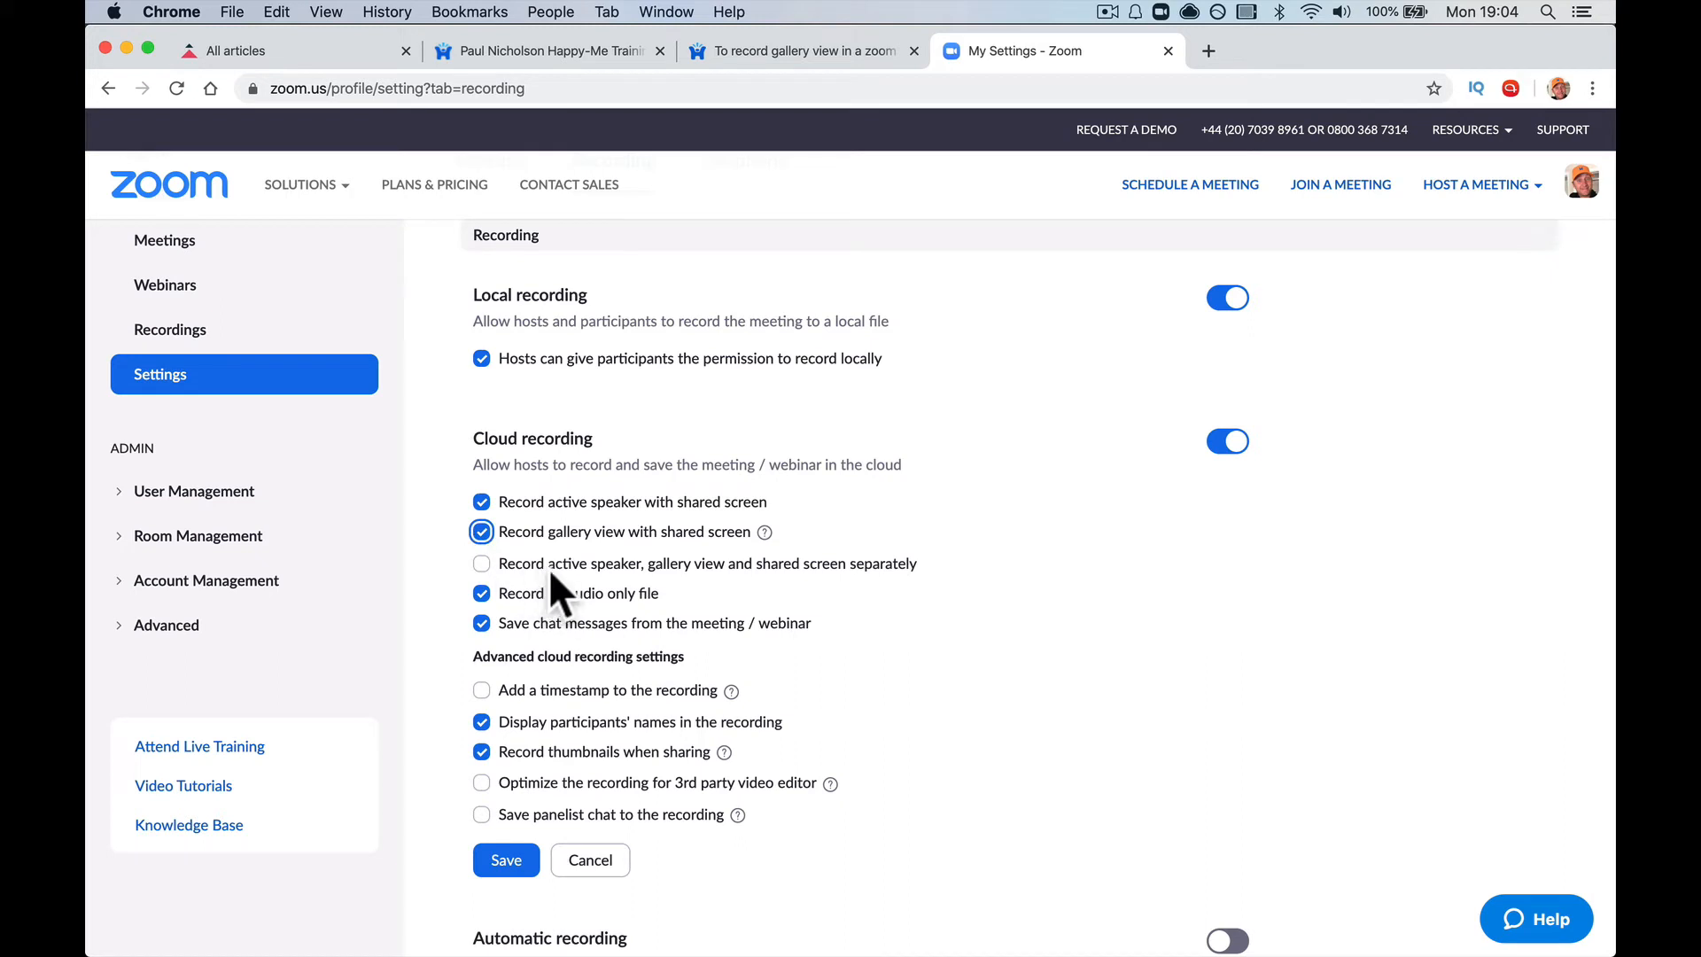
{"action": "mouse_move", "coordinate": [825, 597]}
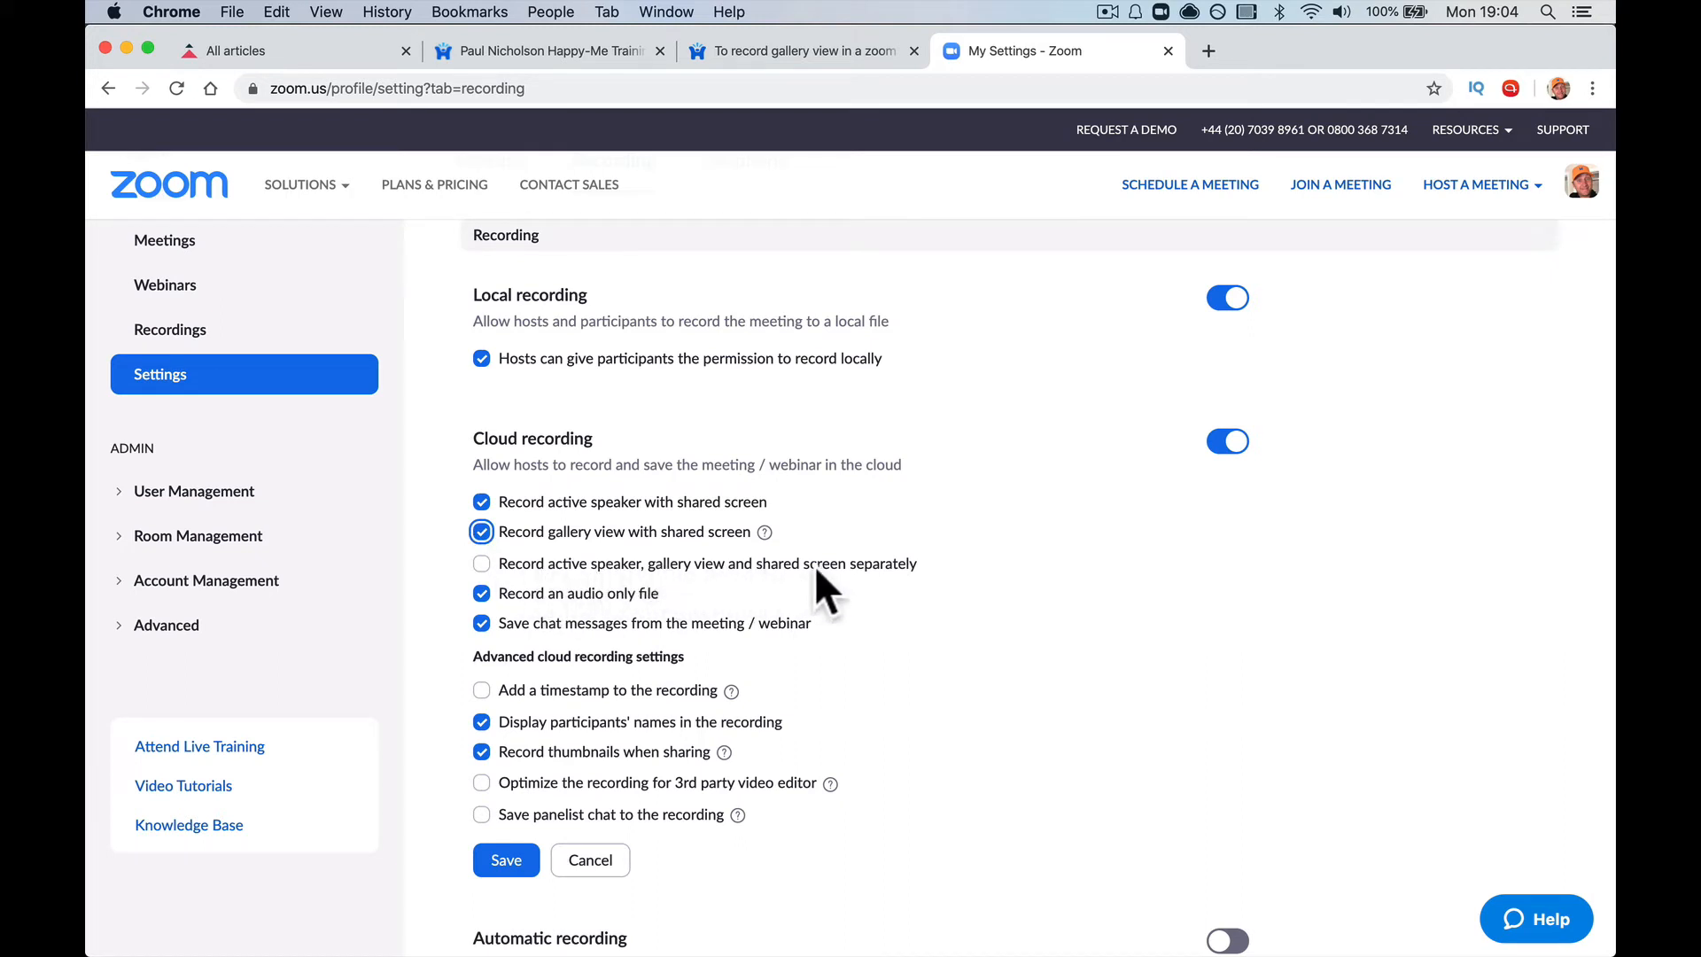
{"action": "mouse_move", "coordinate": [611, 586]}
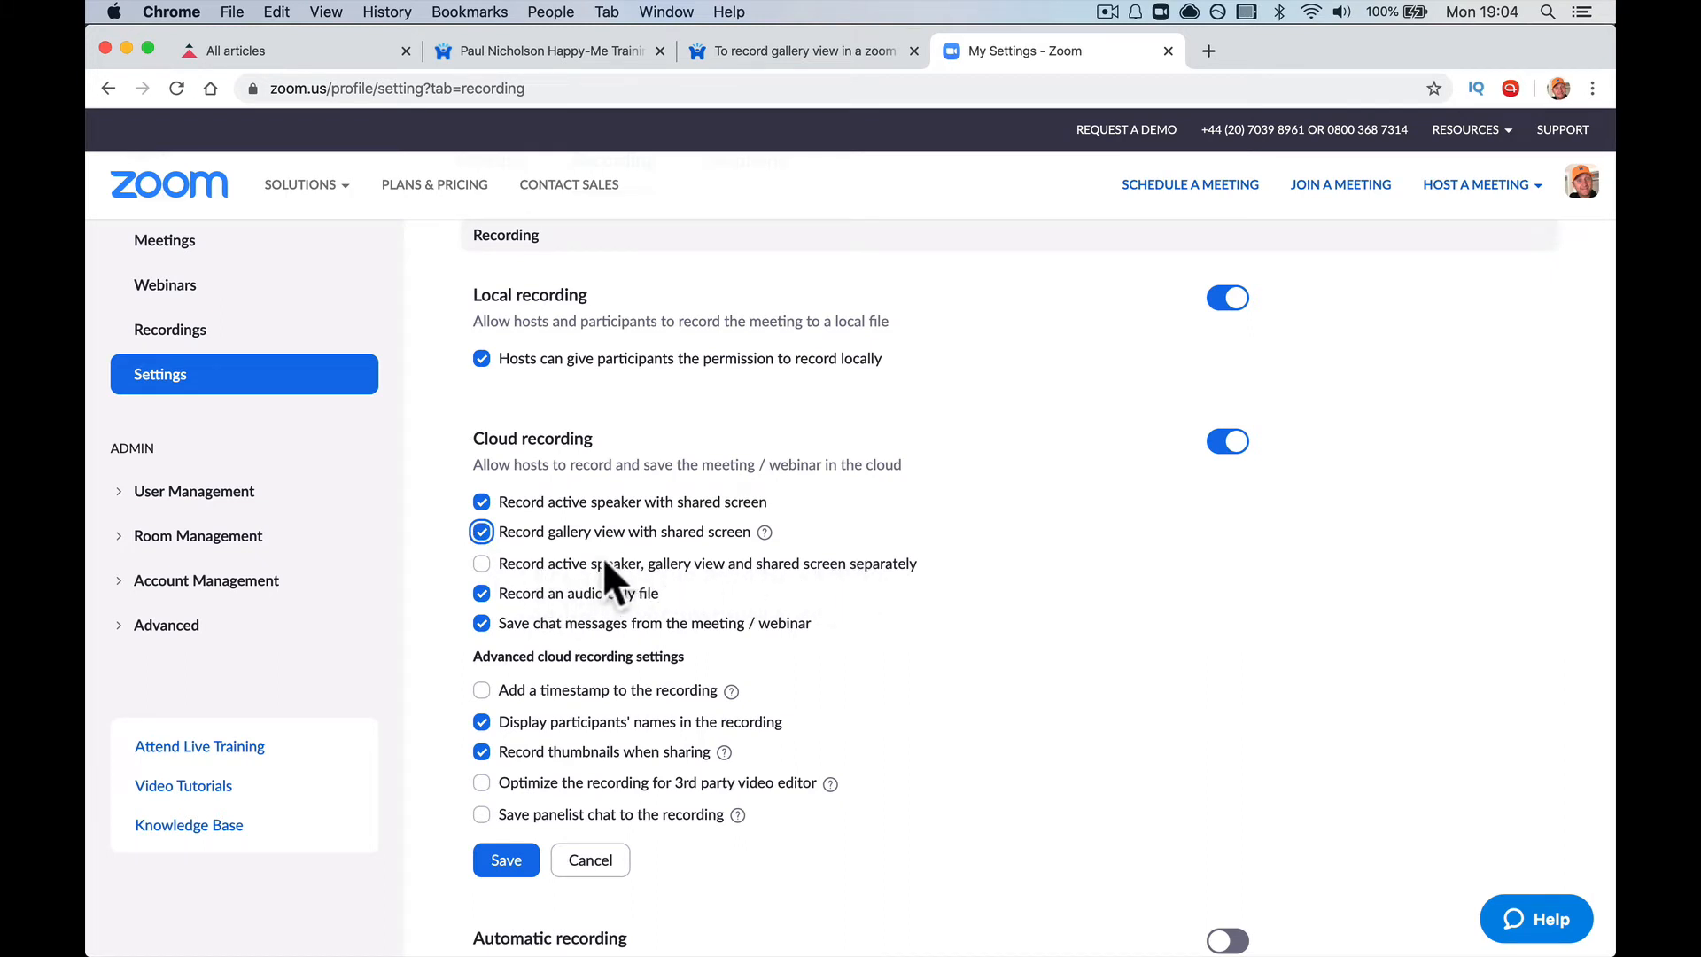
{"action": "left_click", "coordinate": [480, 563]}
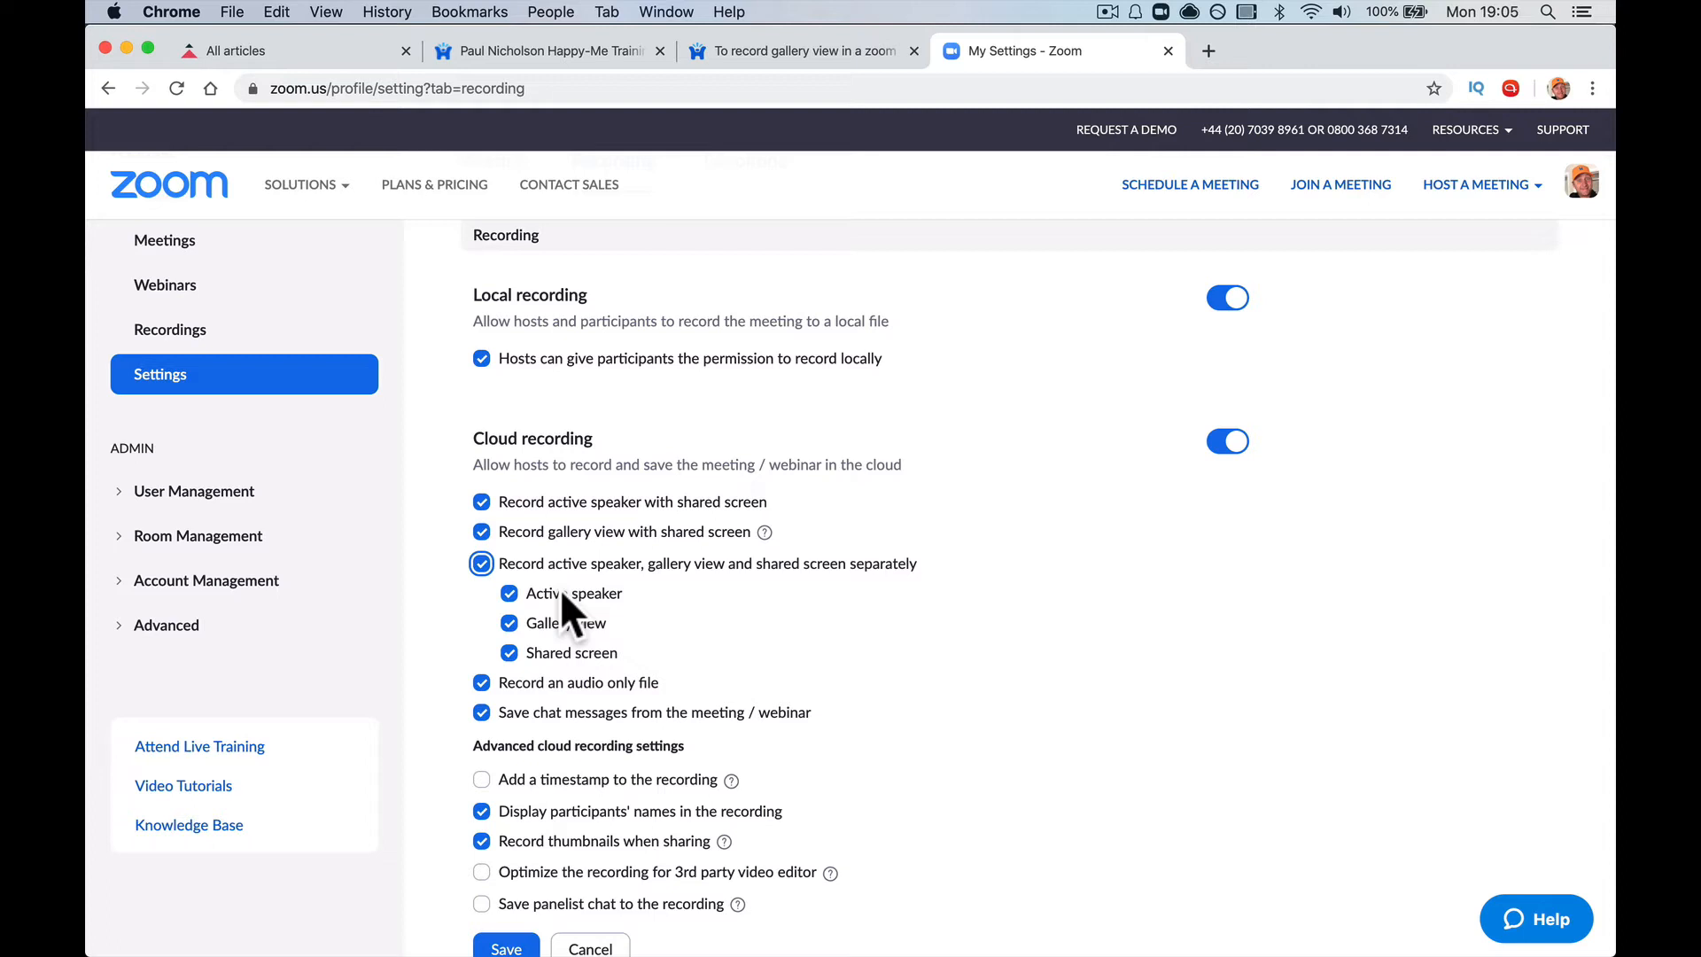
{"action": "mouse_move", "coordinate": [571, 657]}
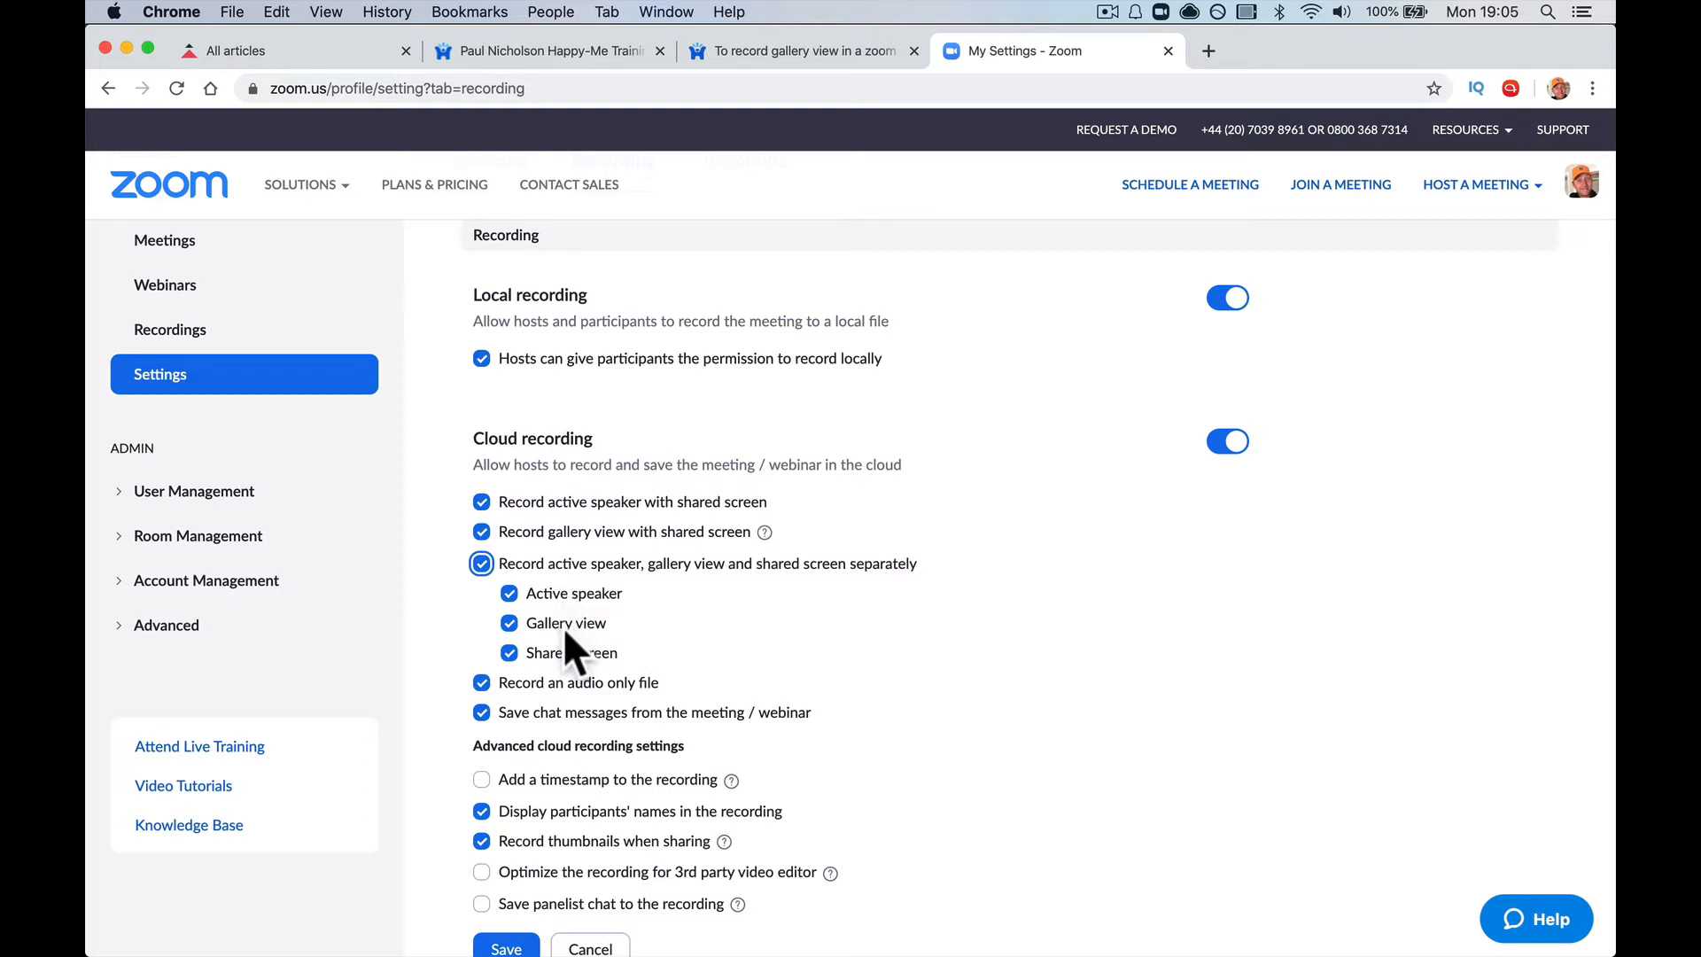
{"action": "left_click", "coordinate": [509, 651]}
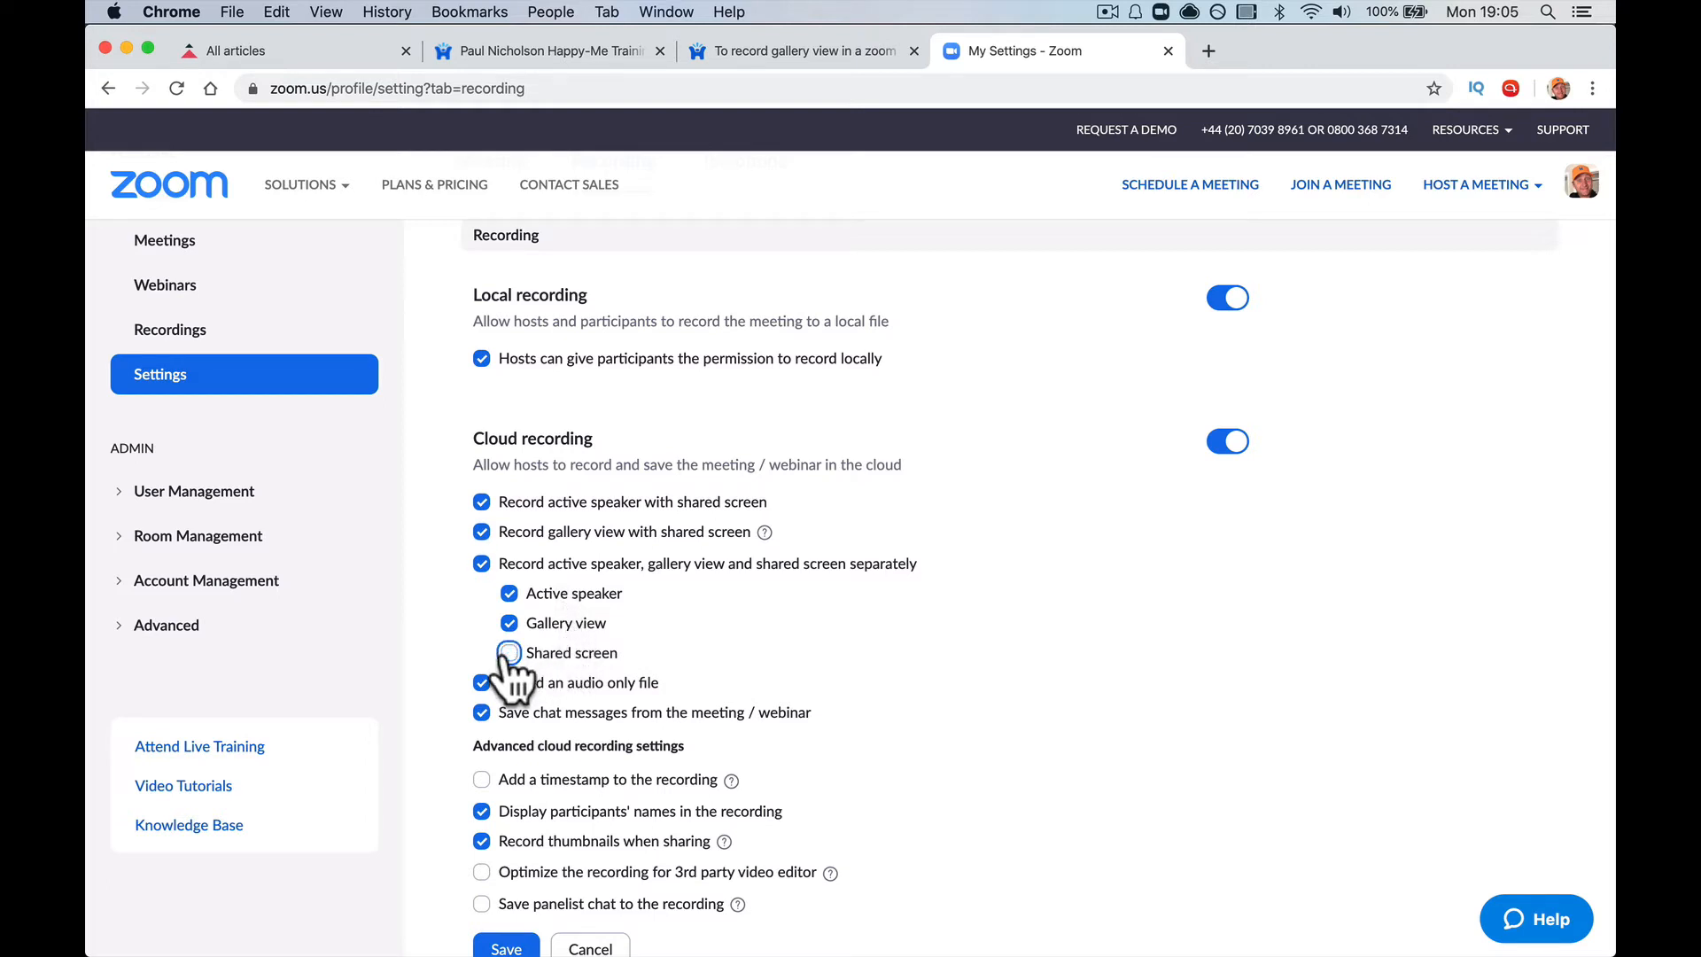
{"action": "left_click", "coordinate": [506, 652]}
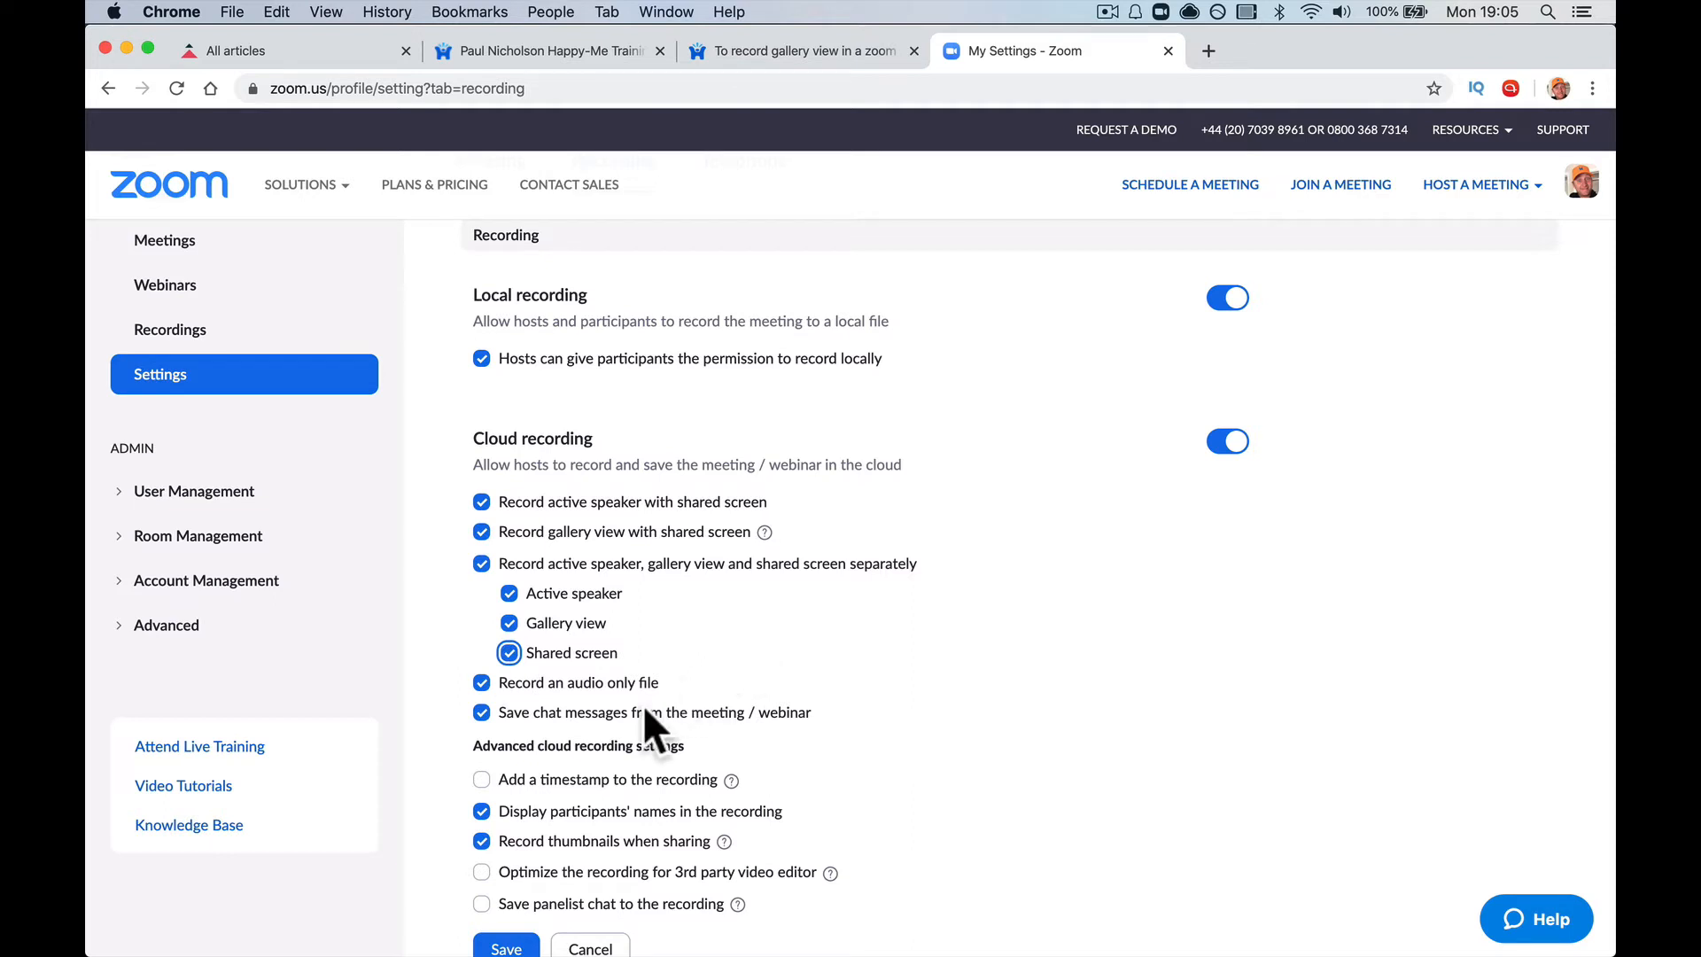
{"action": "left_click", "coordinate": [505, 946]}
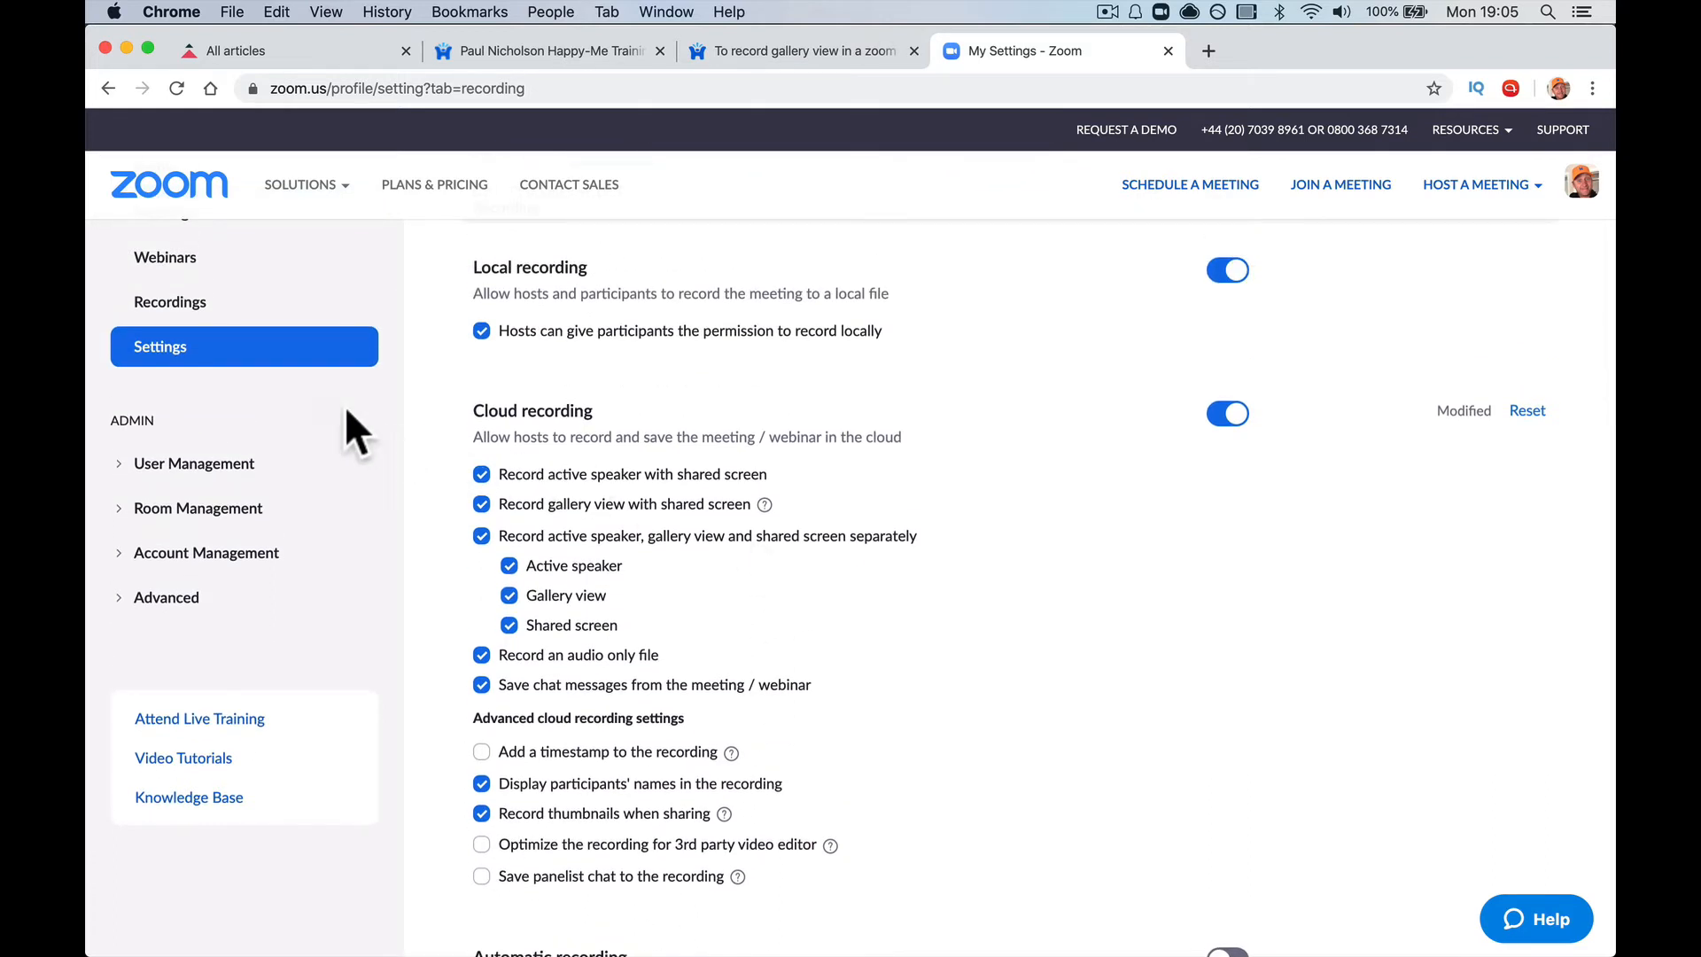
Step: Recover the Apr 3, 1:40 PM meeting recording from Trash and return to Cloud Recordings
{"action": "left_click", "coordinate": [170, 301]}
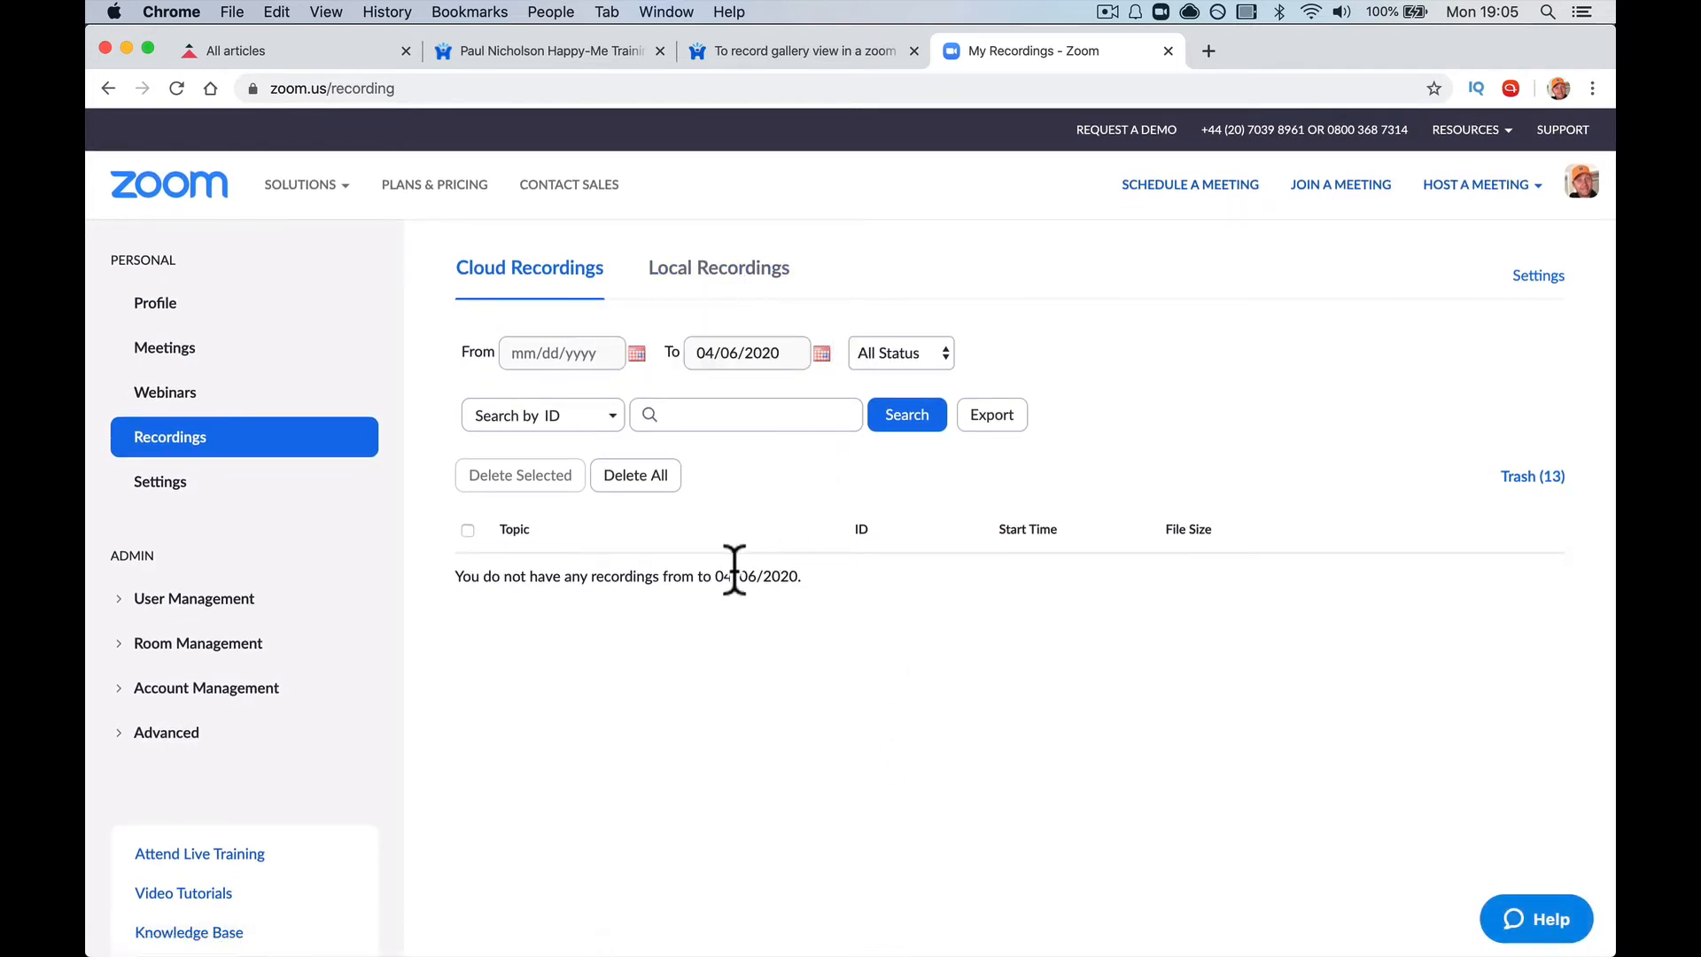
{"action": "scroll", "scroll_direction": "down", "scroll_amount": 3}
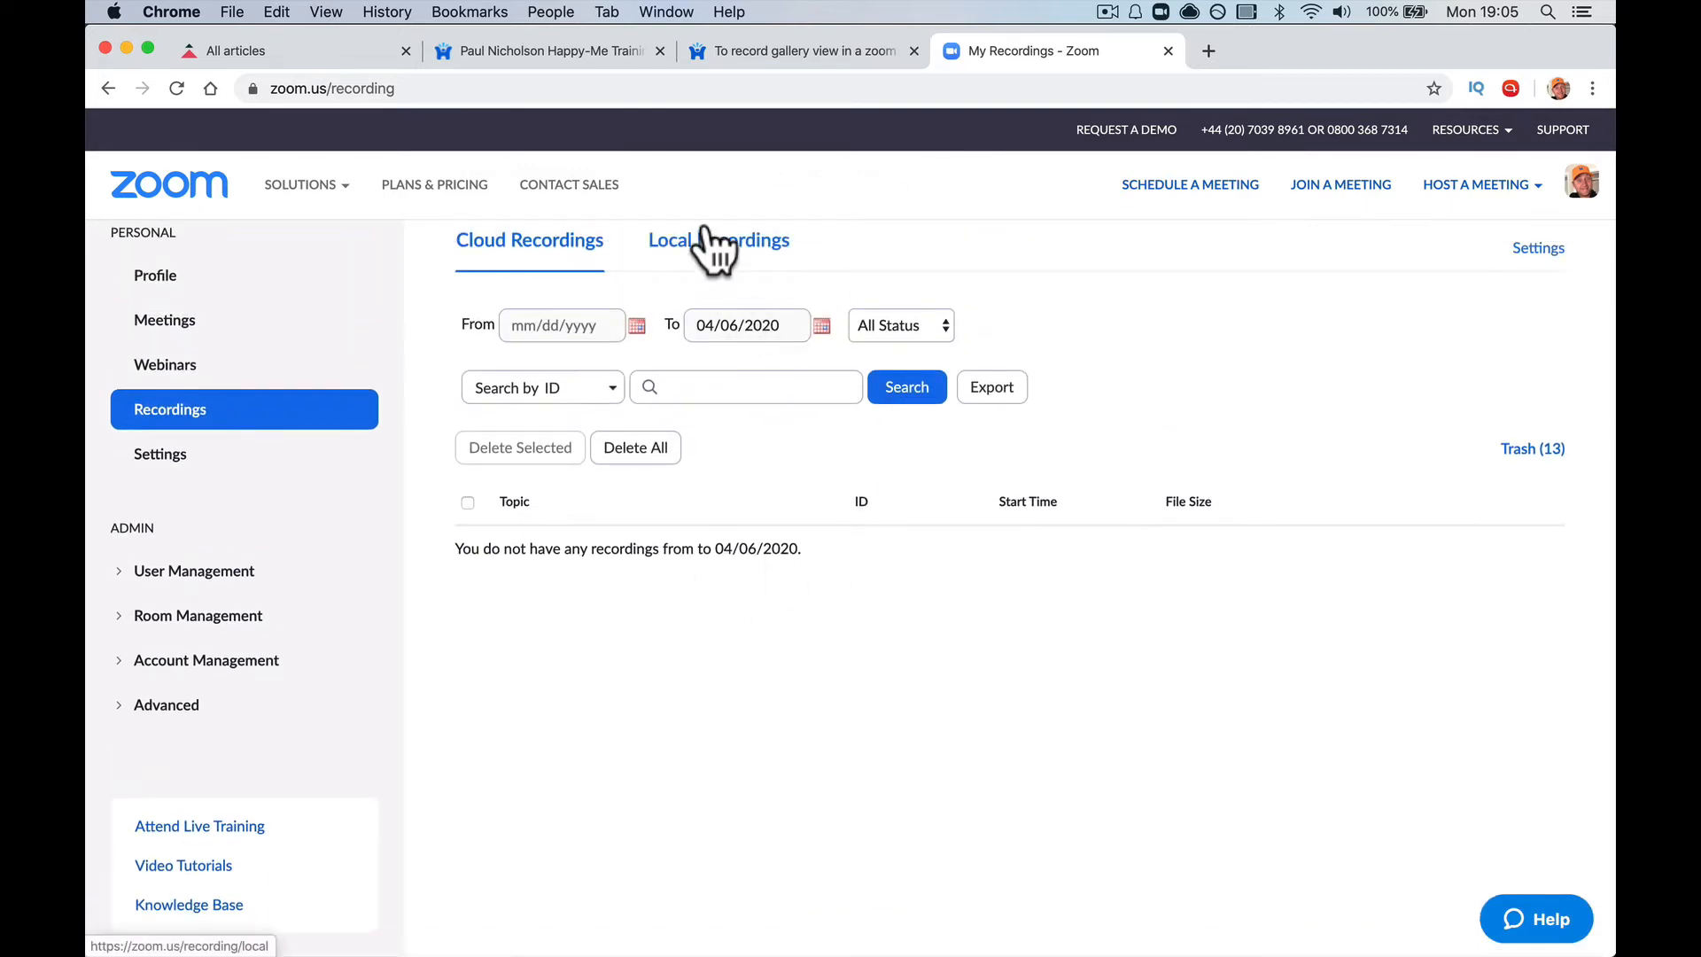
{"action": "left_click", "coordinate": [1532, 448]}
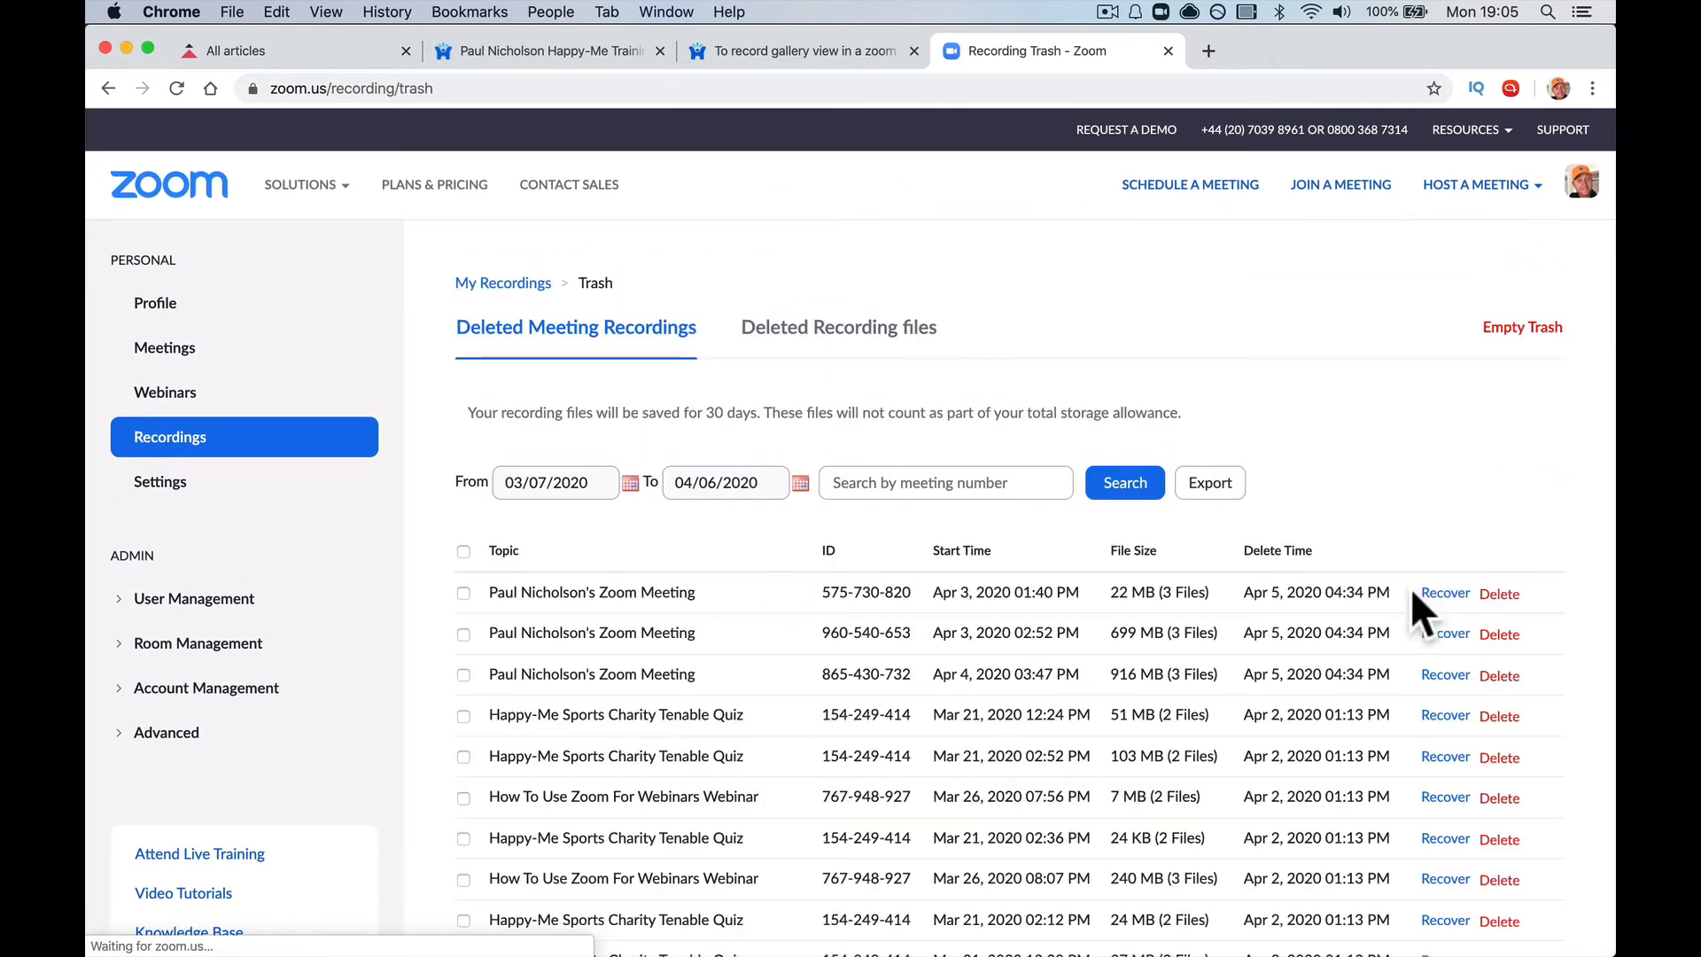
{"action": "mouse_move", "coordinate": [1445, 592]}
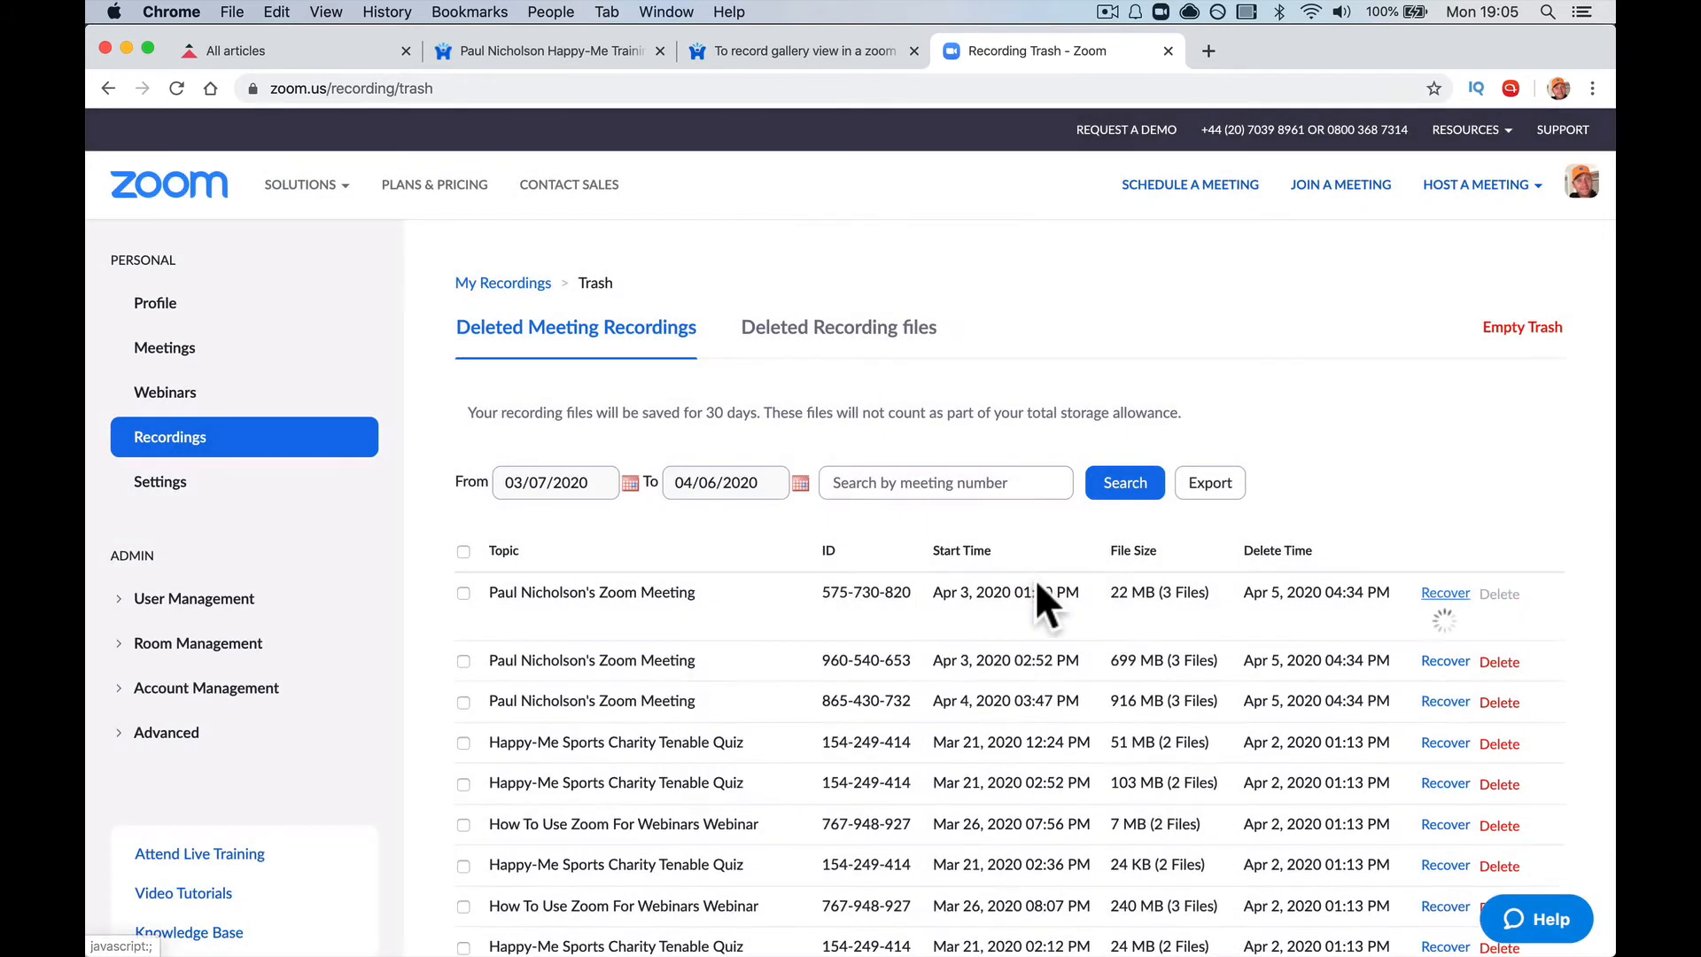
{"action": "left_click", "coordinate": [1445, 591]}
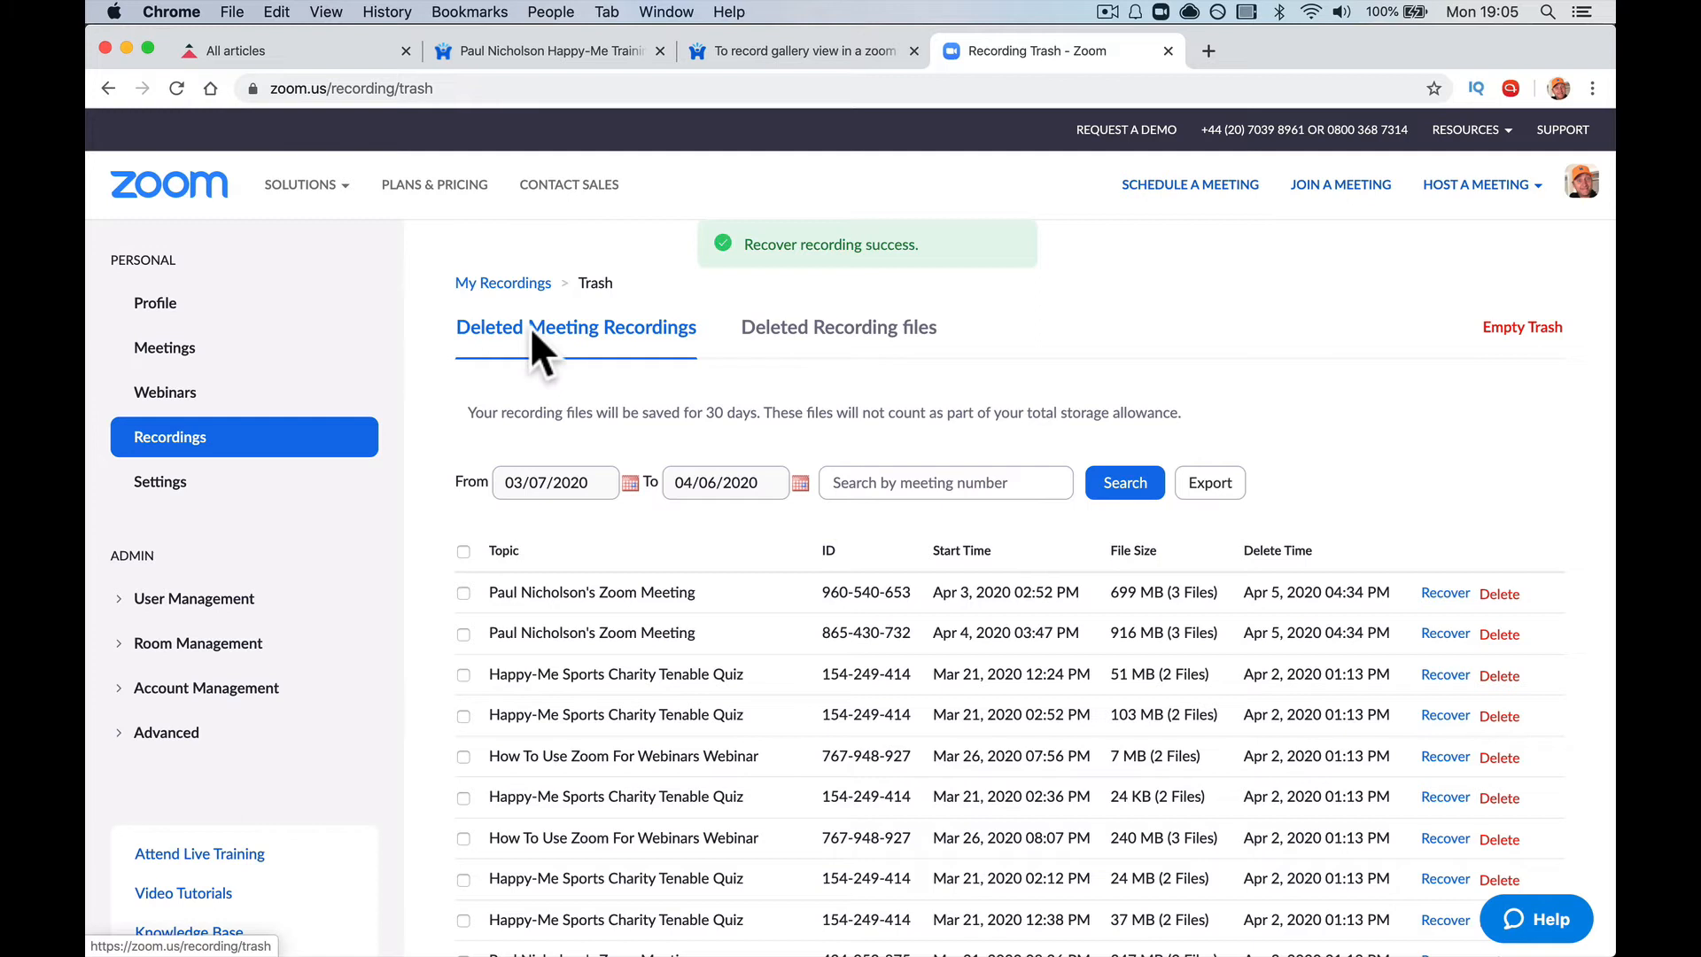
{"action": "left_click", "coordinate": [503, 281]}
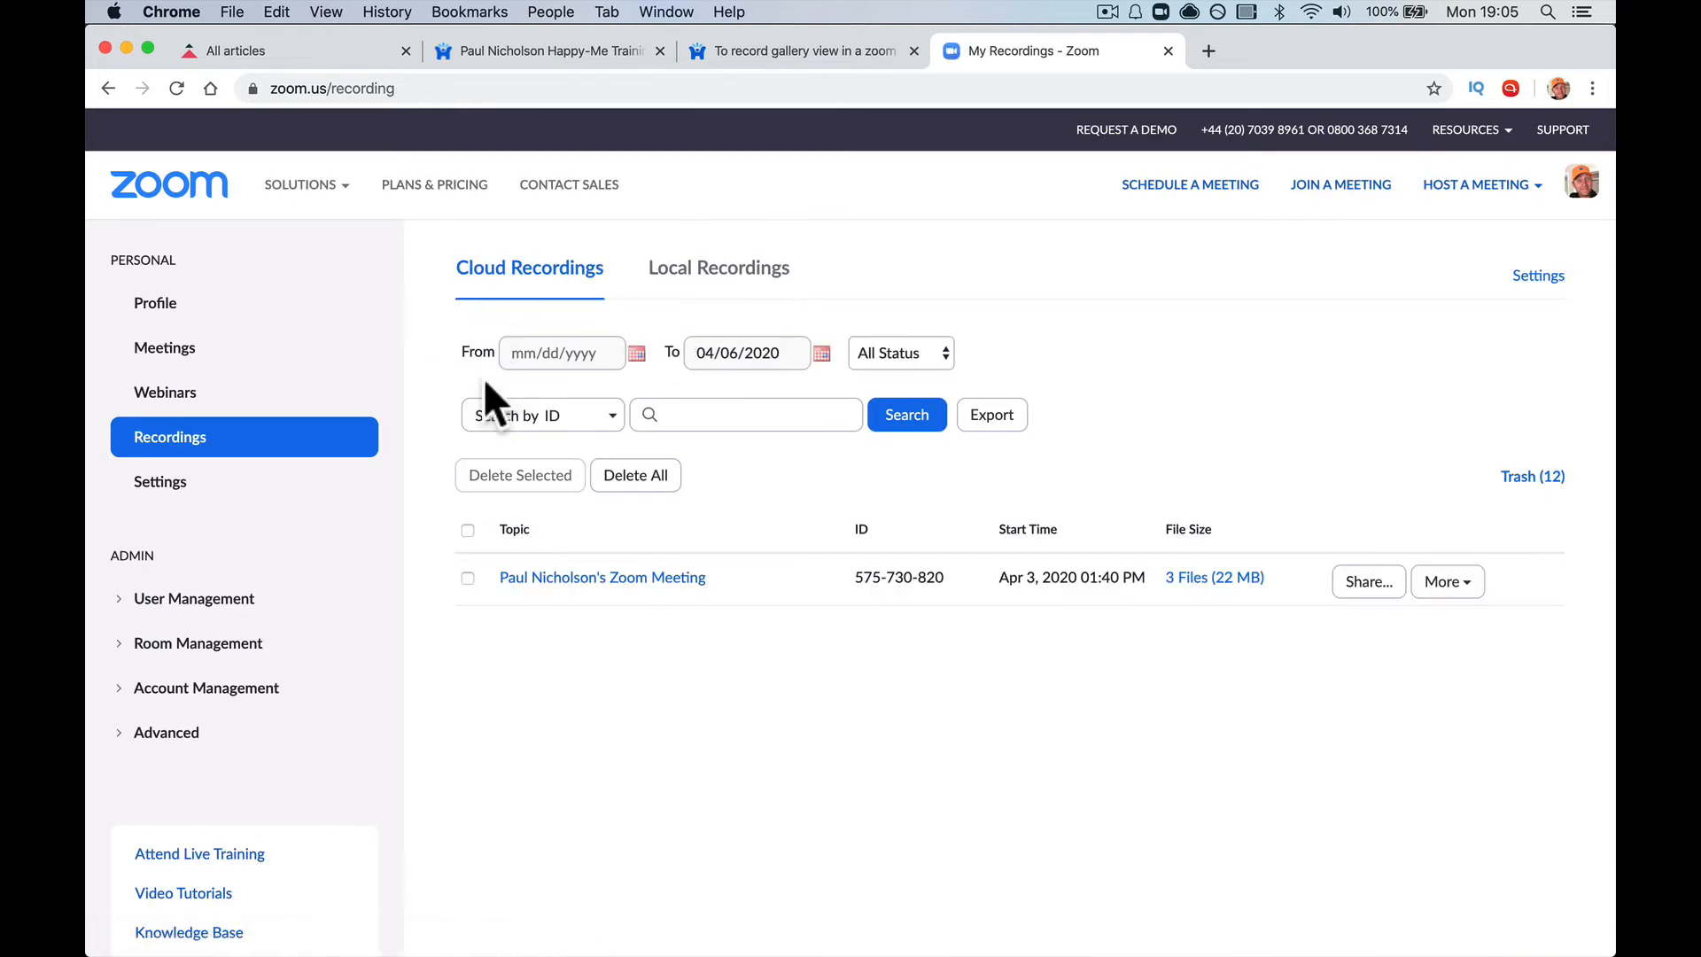
{"action": "mouse_move", "coordinate": [865, 592]}
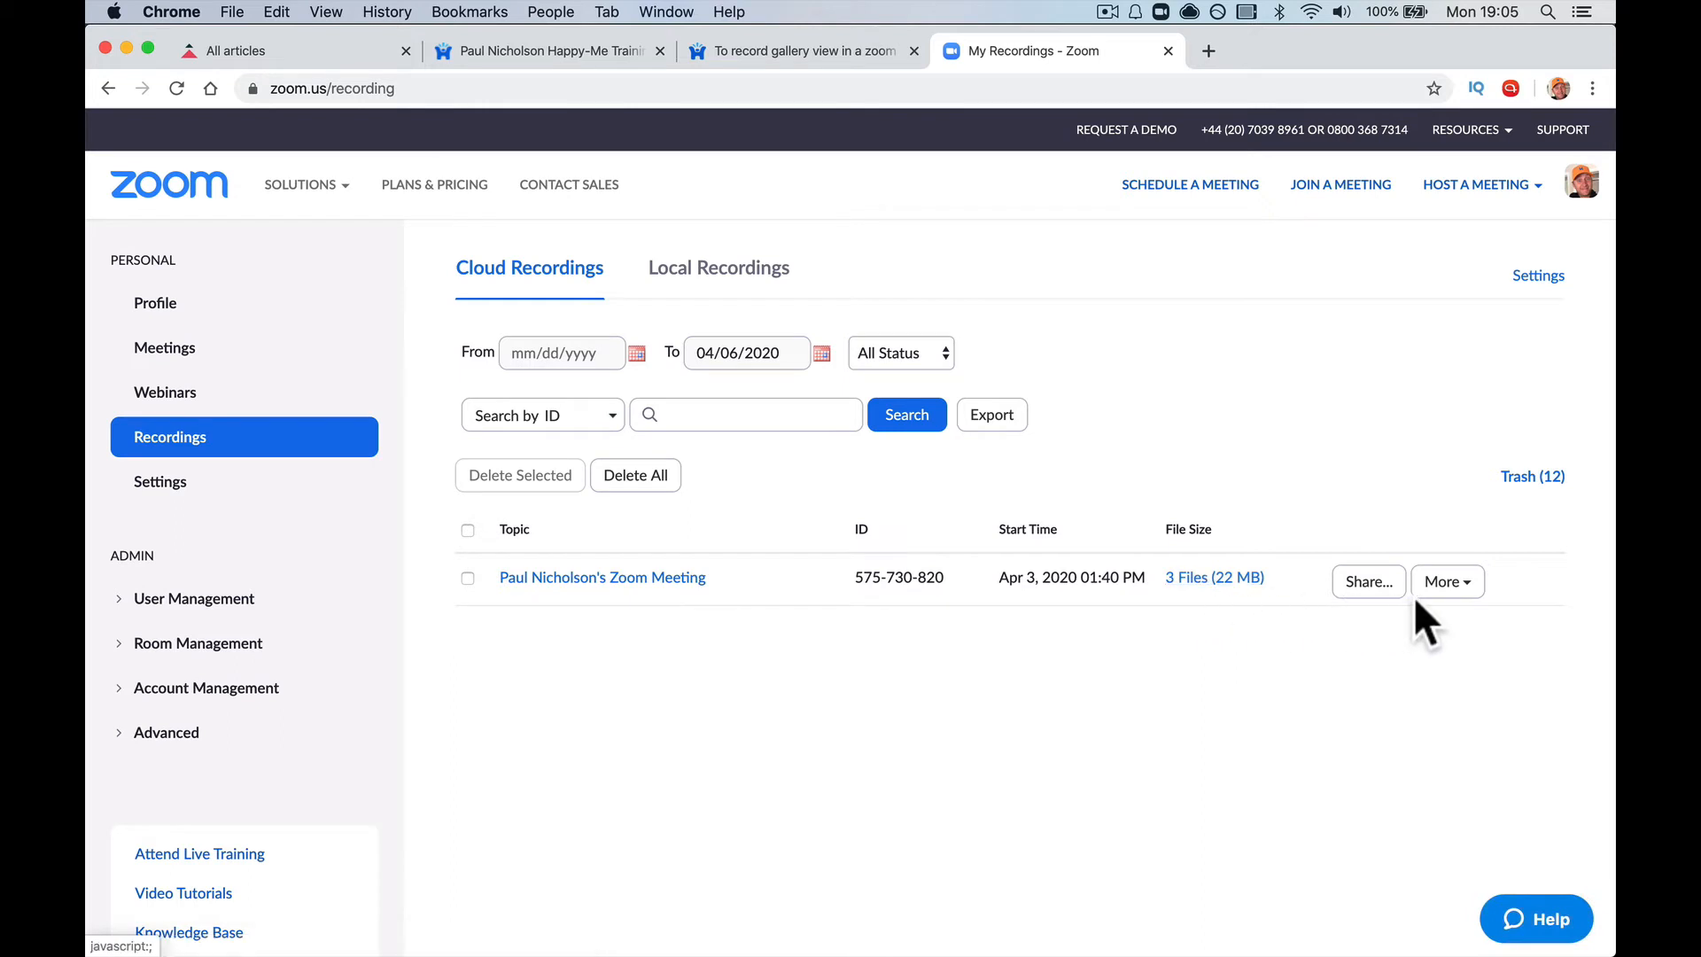
Step: View the recovered meeting's files and play its speaker view and gallery view recordings
{"action": "left_click", "coordinate": [602, 578]}
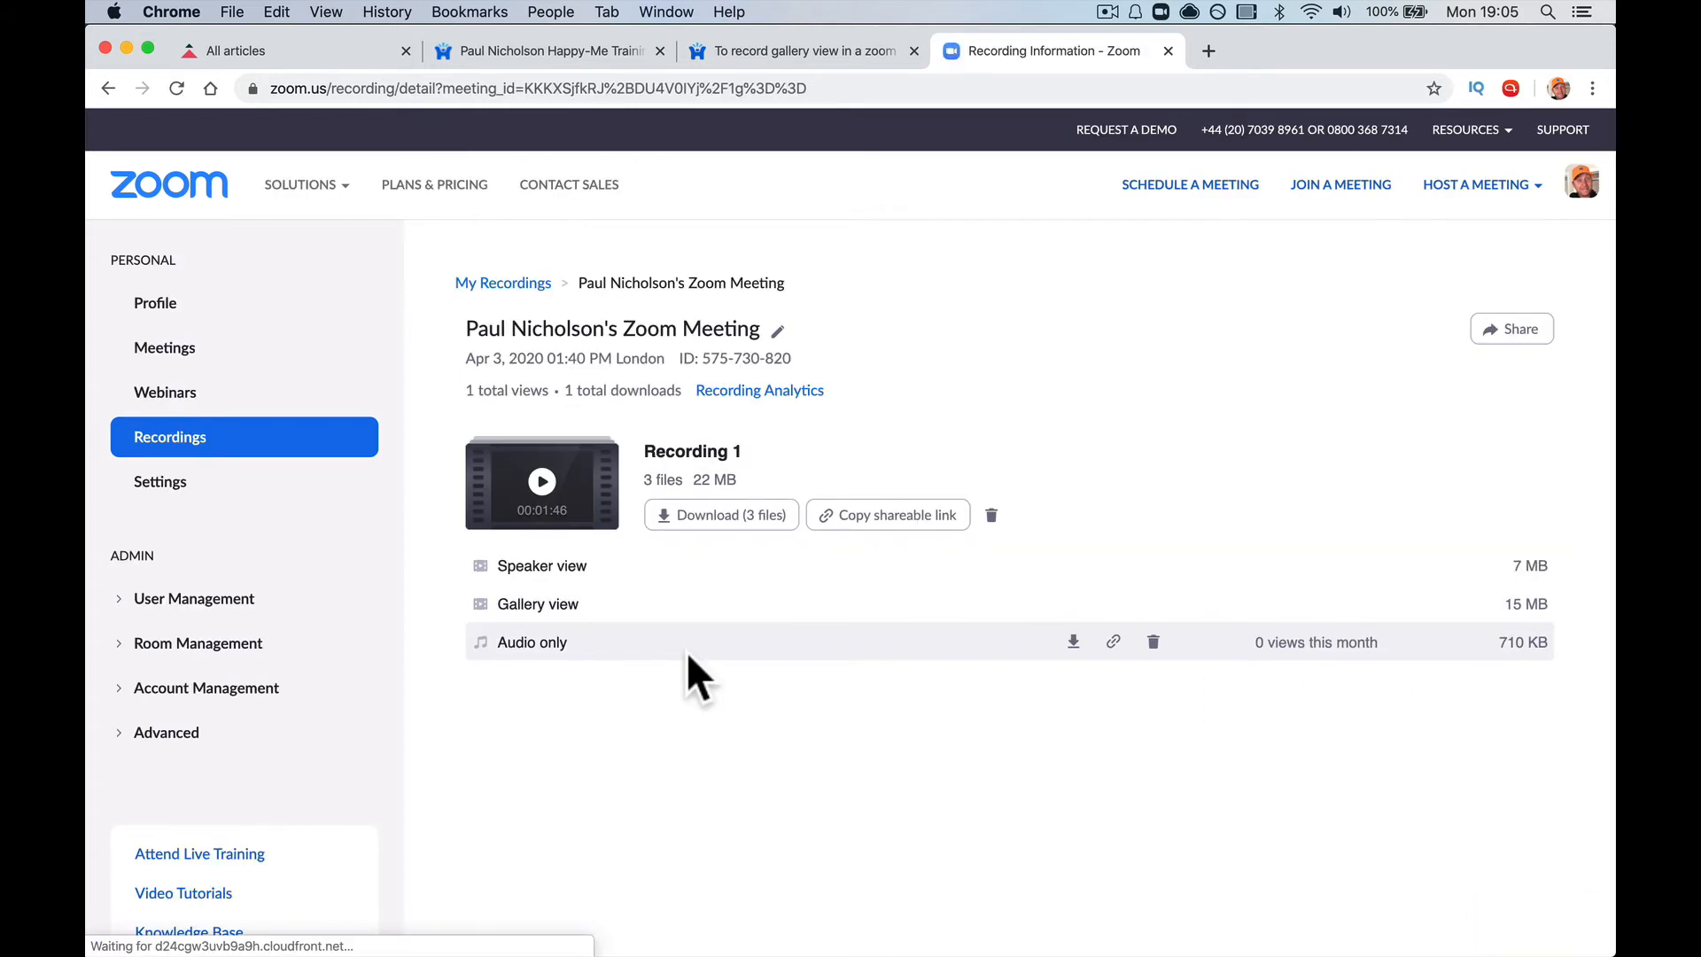
{"action": "scroll", "scroll_direction": "down", "scroll_amount": 3}
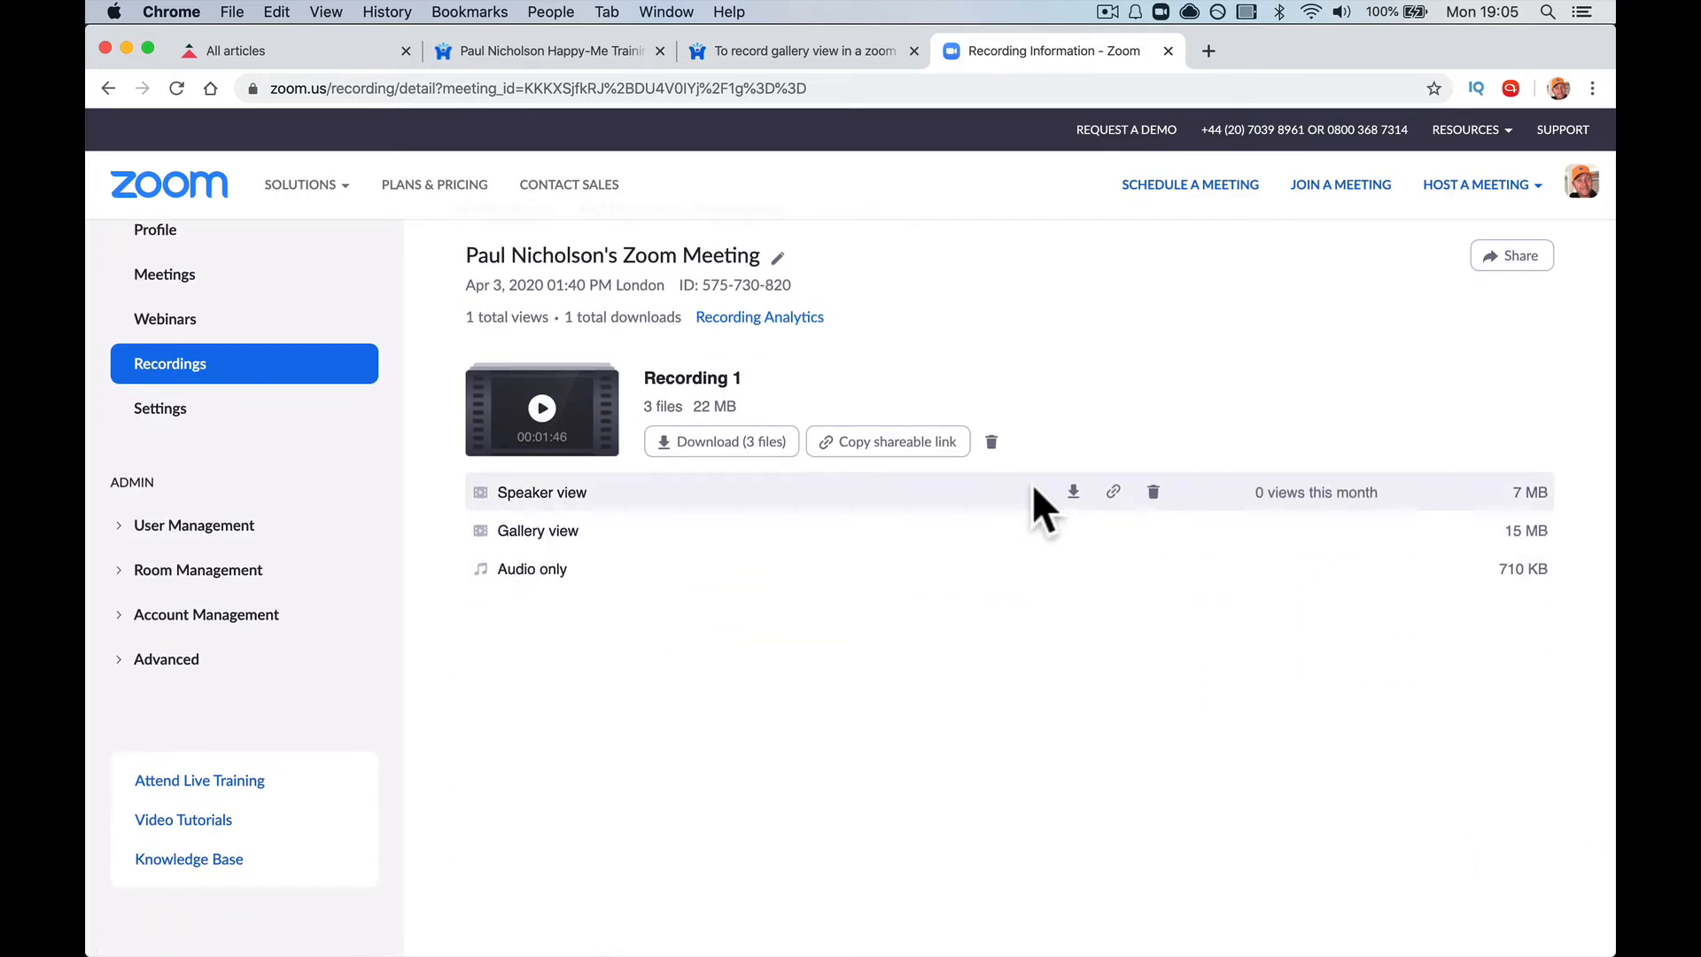
{"action": "left_click", "coordinate": [542, 492]}
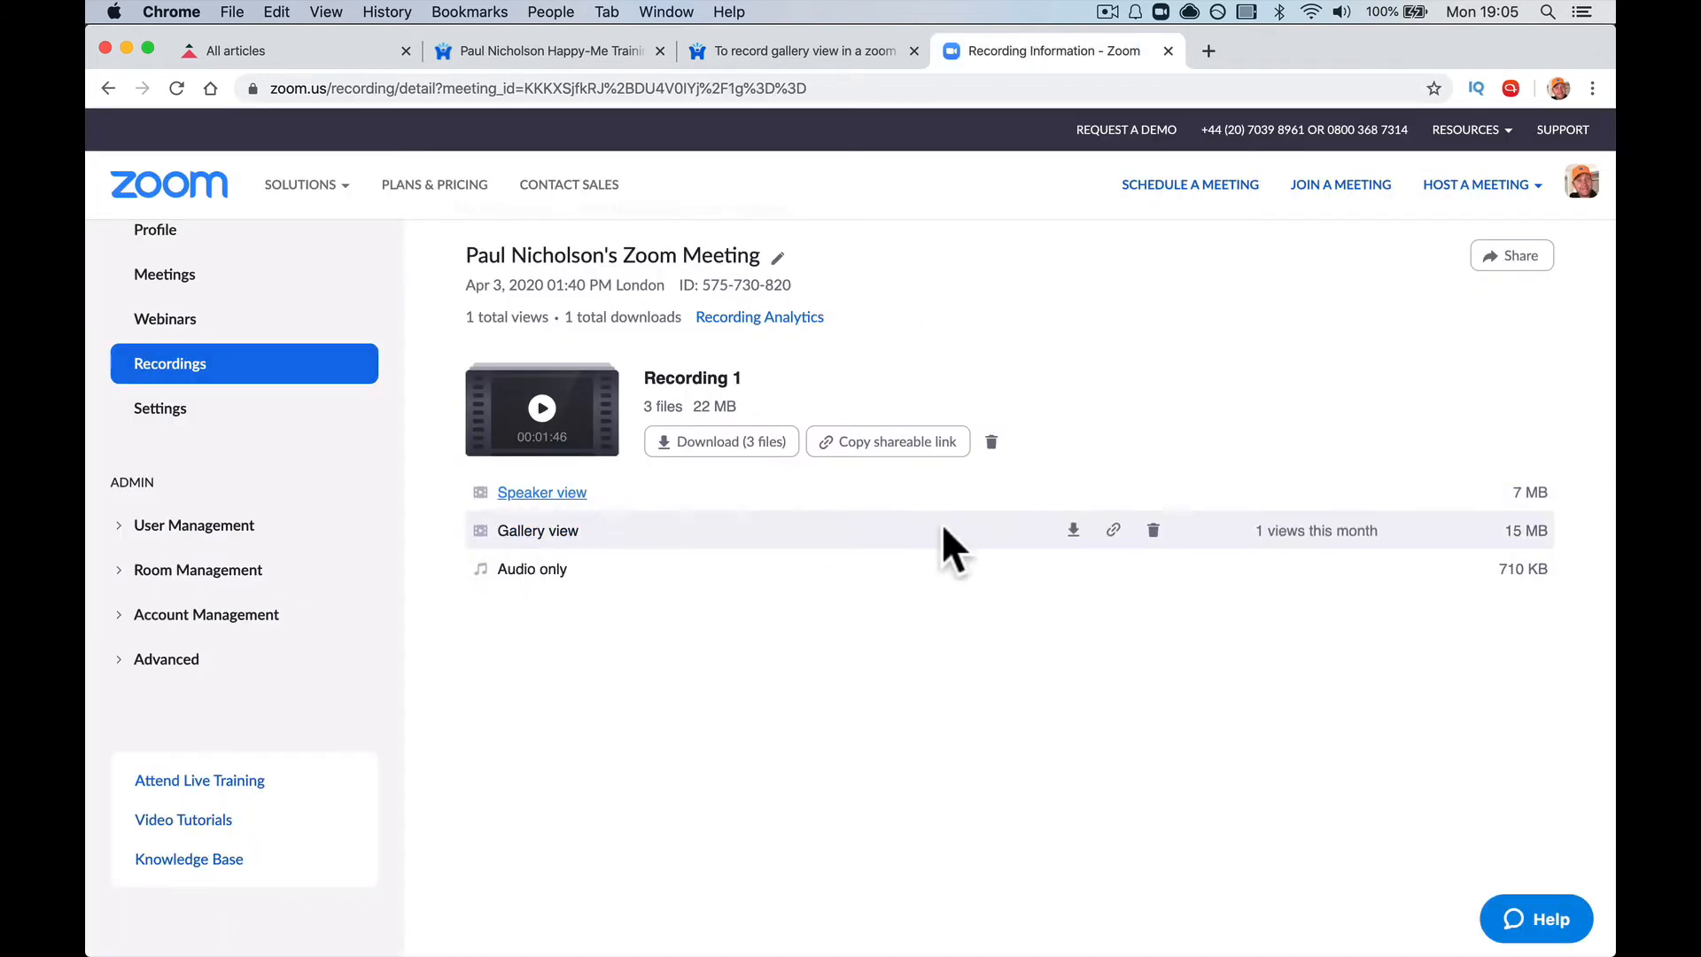
{"action": "mouse_move", "coordinate": [537, 531]}
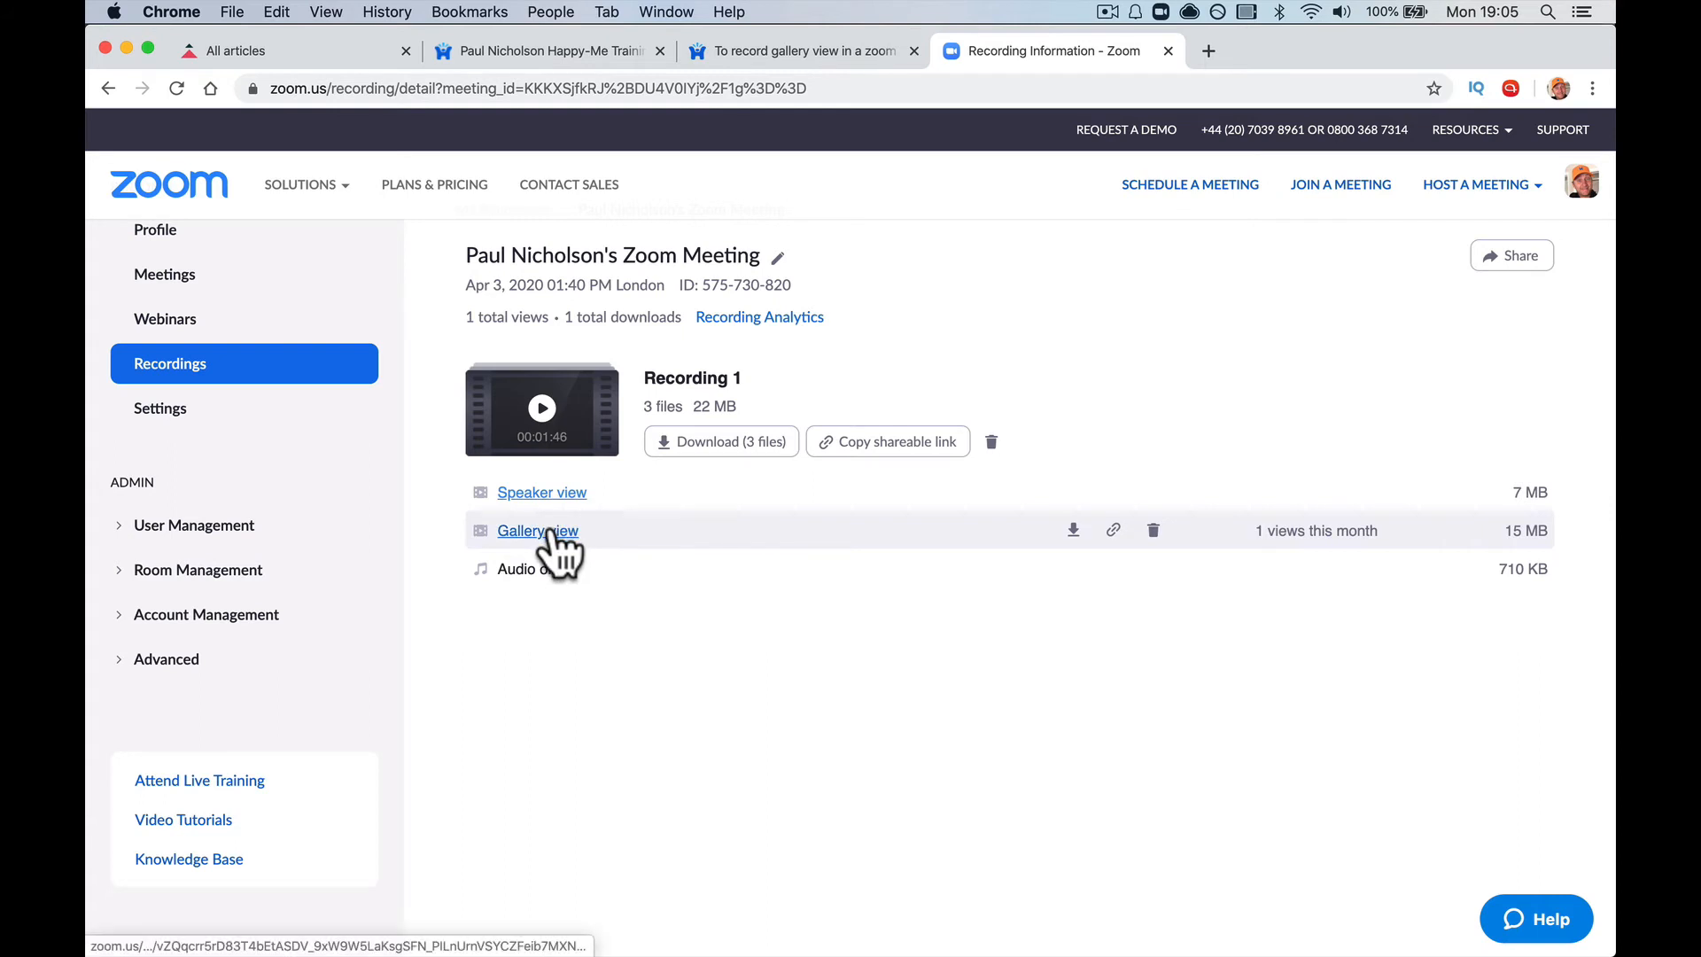
{"action": "left_click", "coordinate": [537, 531]}
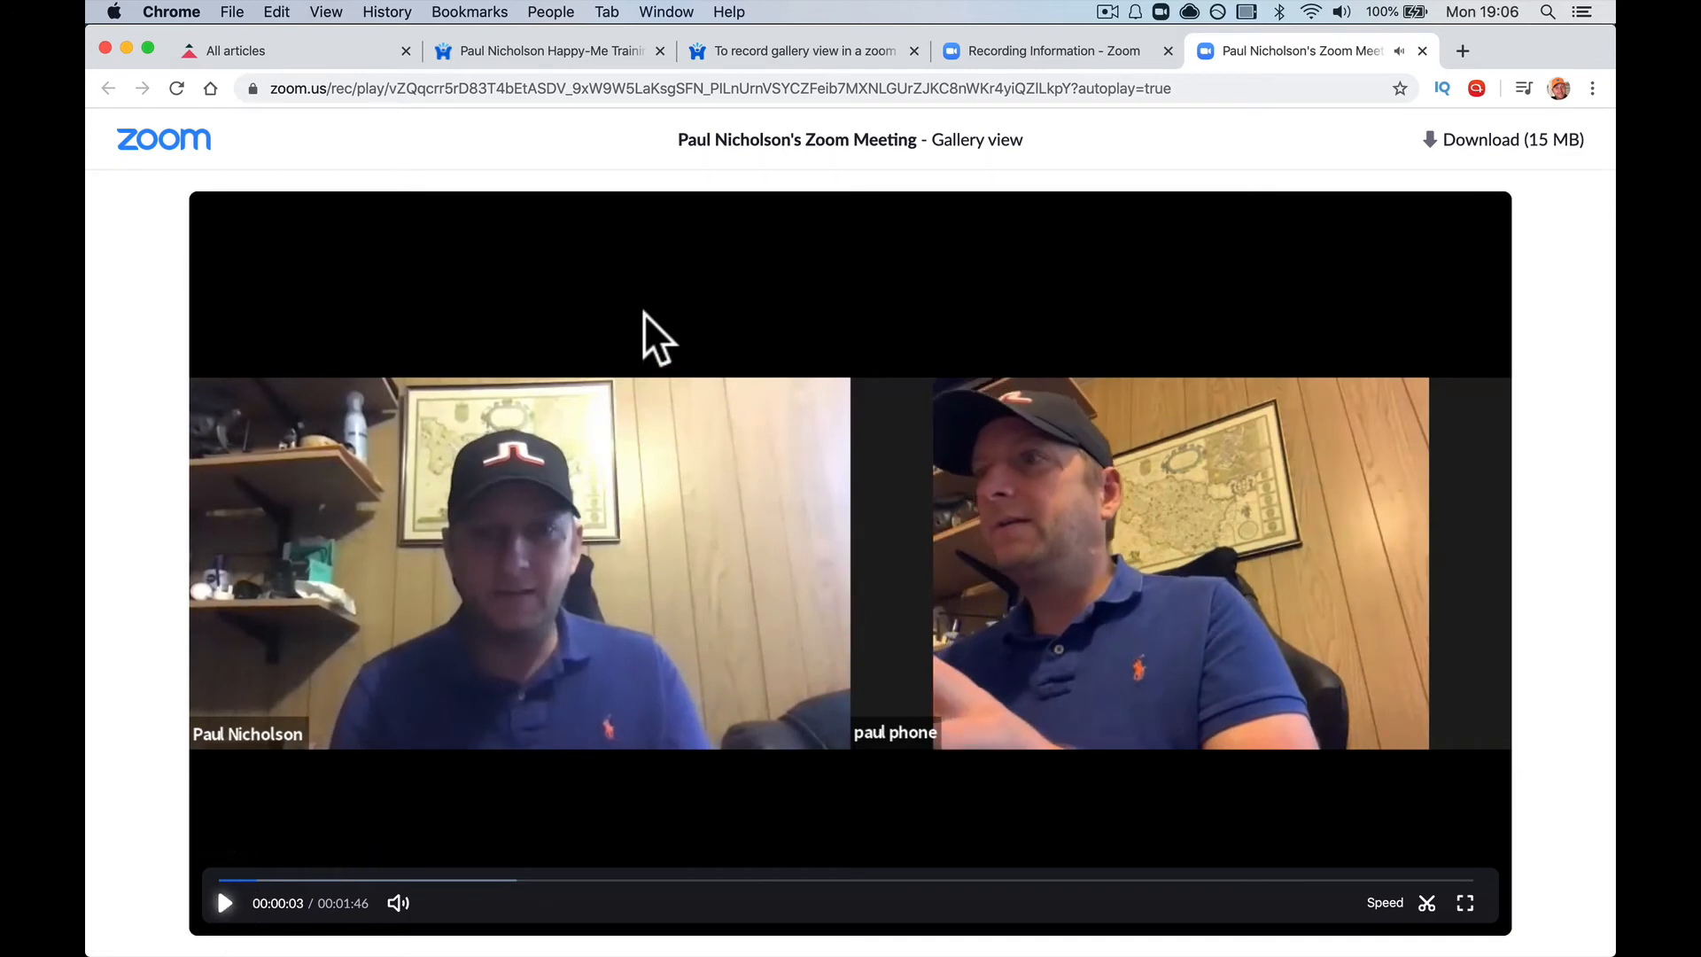
{"action": "left_click", "coordinate": [1052, 50]}
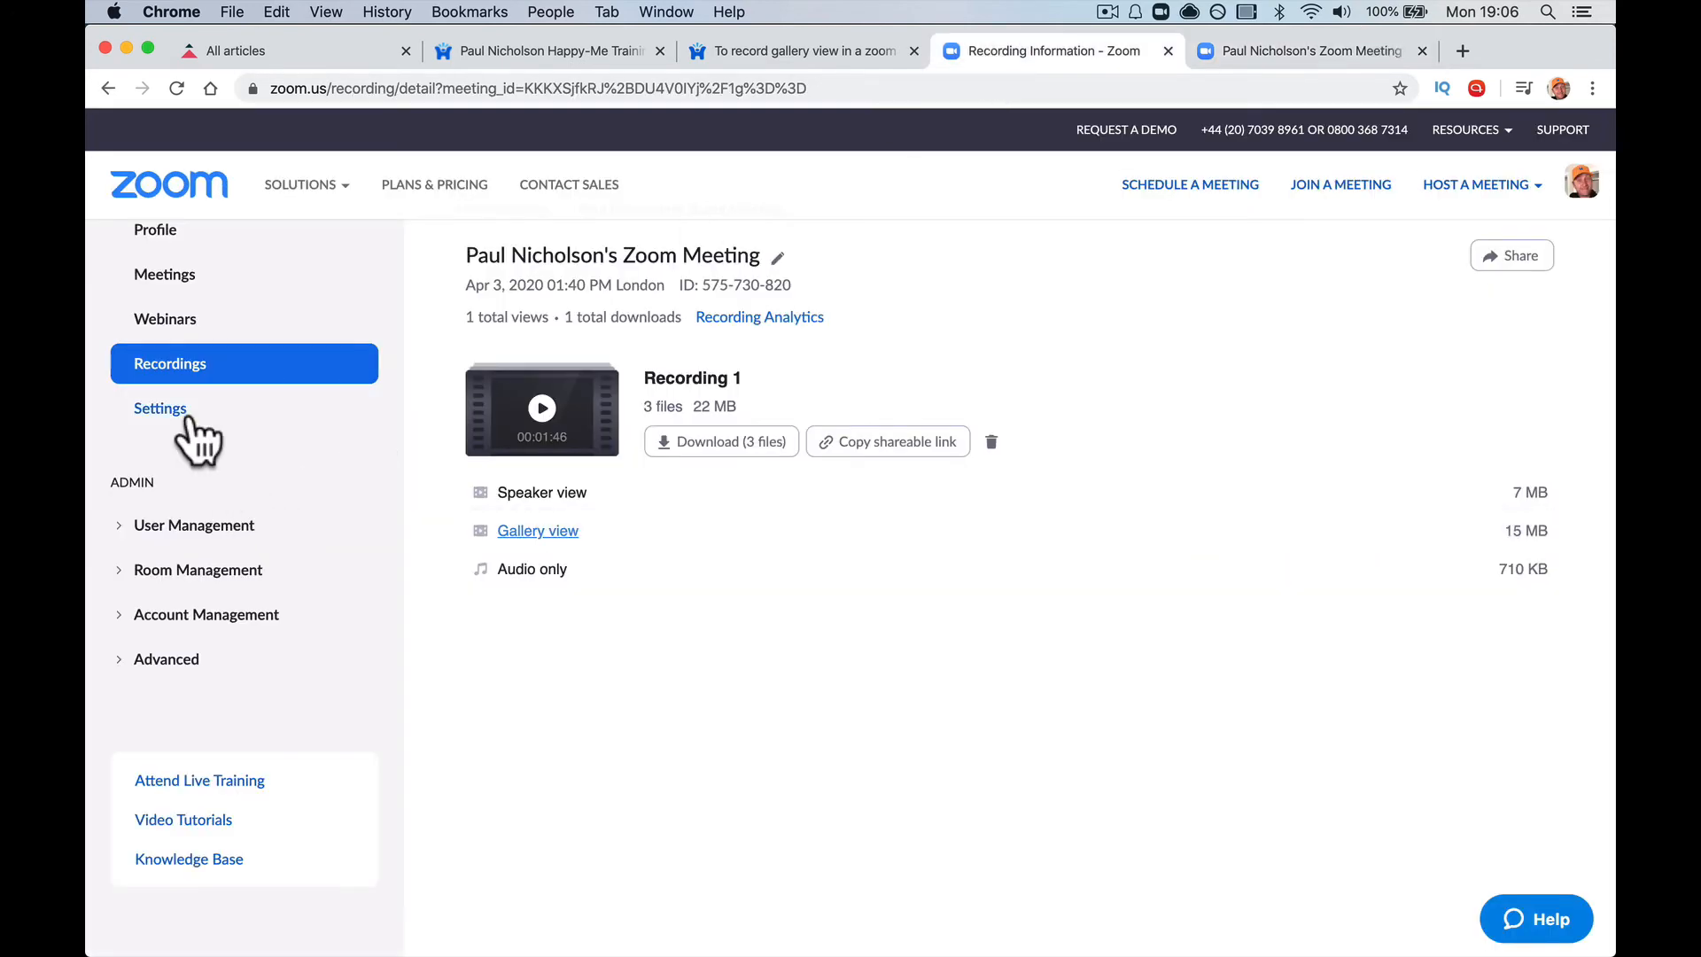
Step: Revisit the cloud recording settings confirming separate views enabled, then return to the gallery playback tab
{"action": "left_click", "coordinate": [159, 407]}
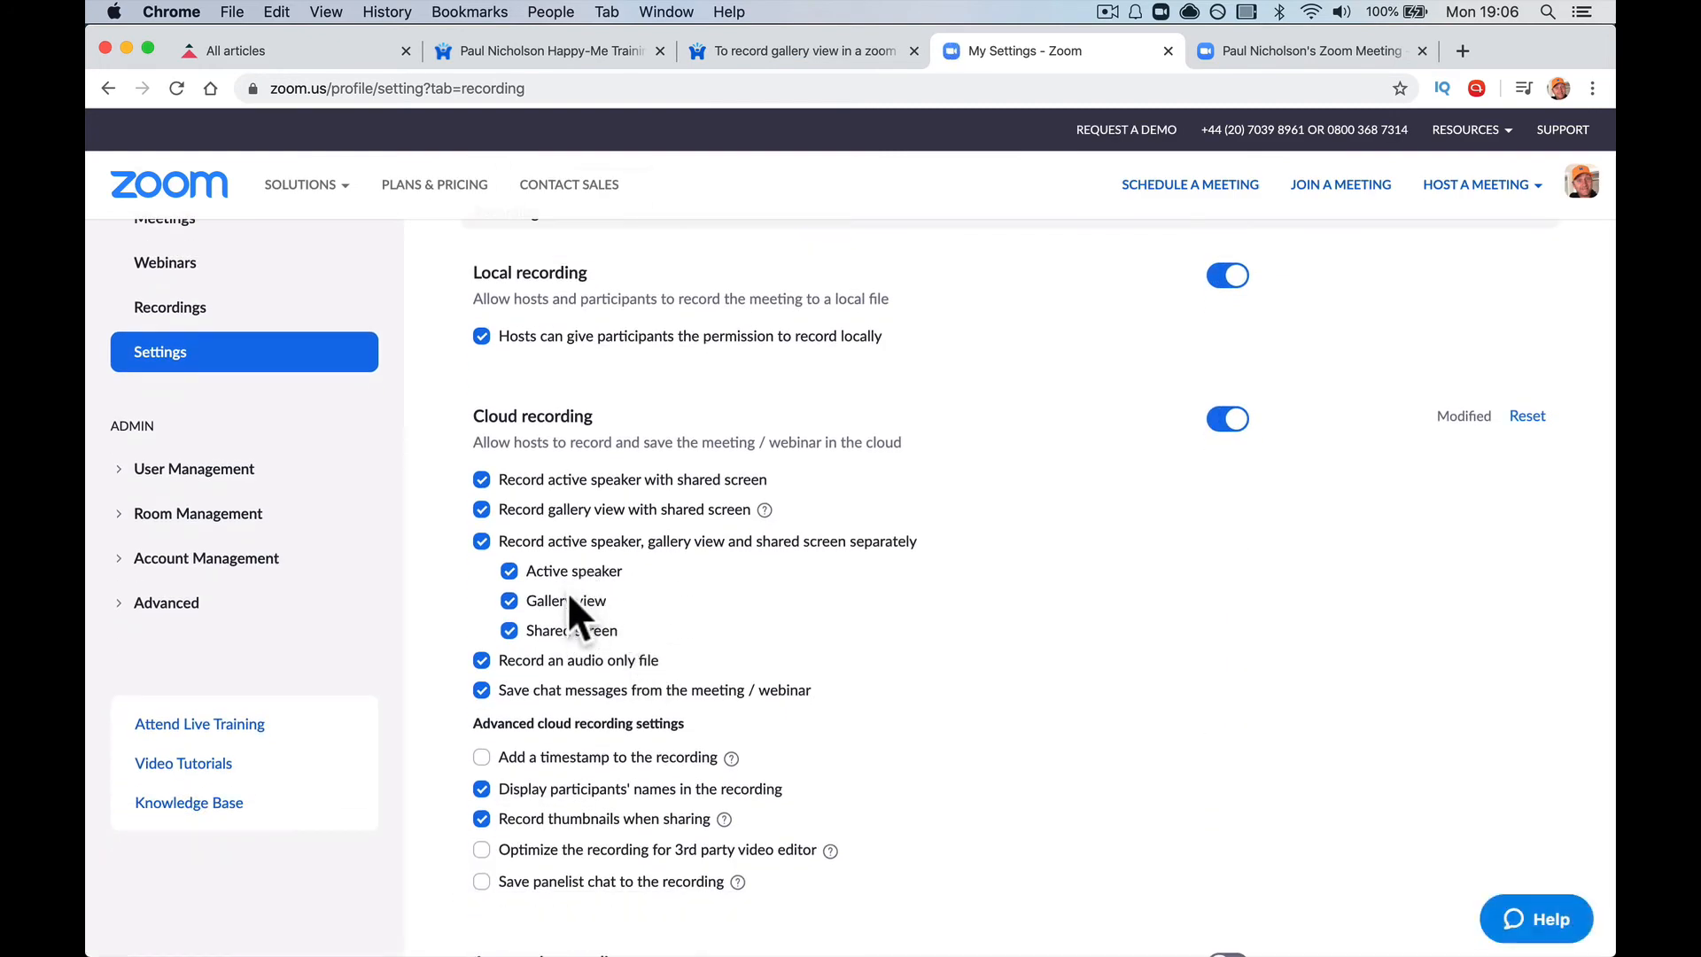
{"action": "mouse_move", "coordinate": [631, 645]}
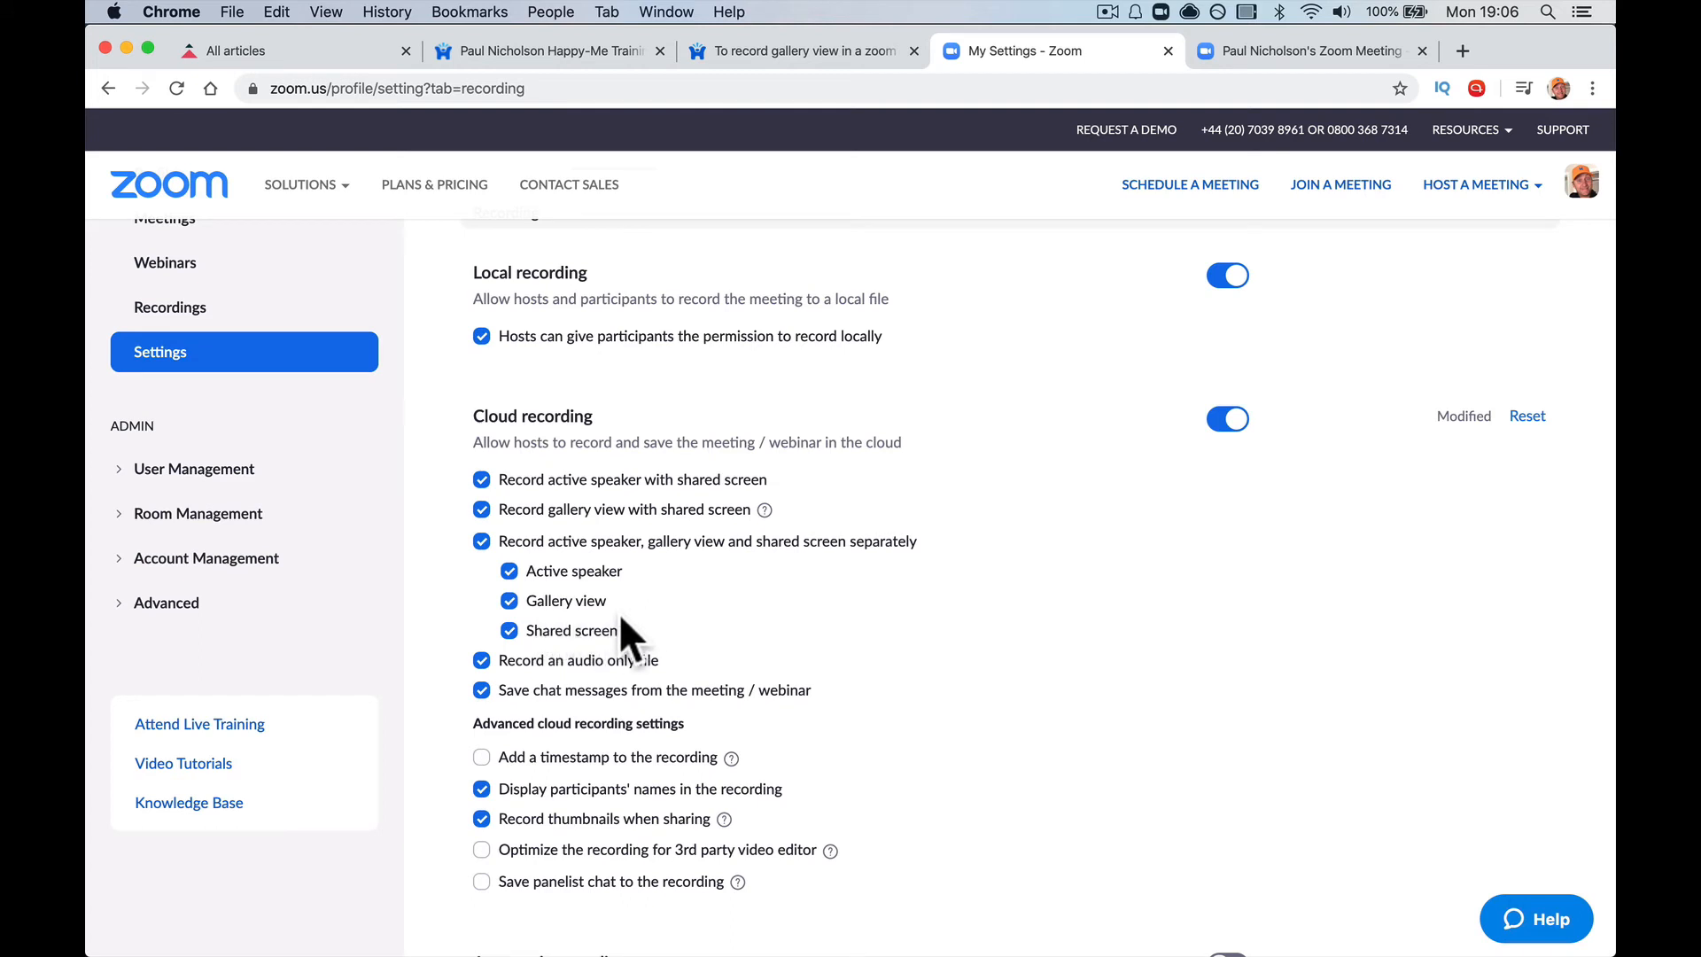
{"action": "mouse_move", "coordinate": [599, 613]}
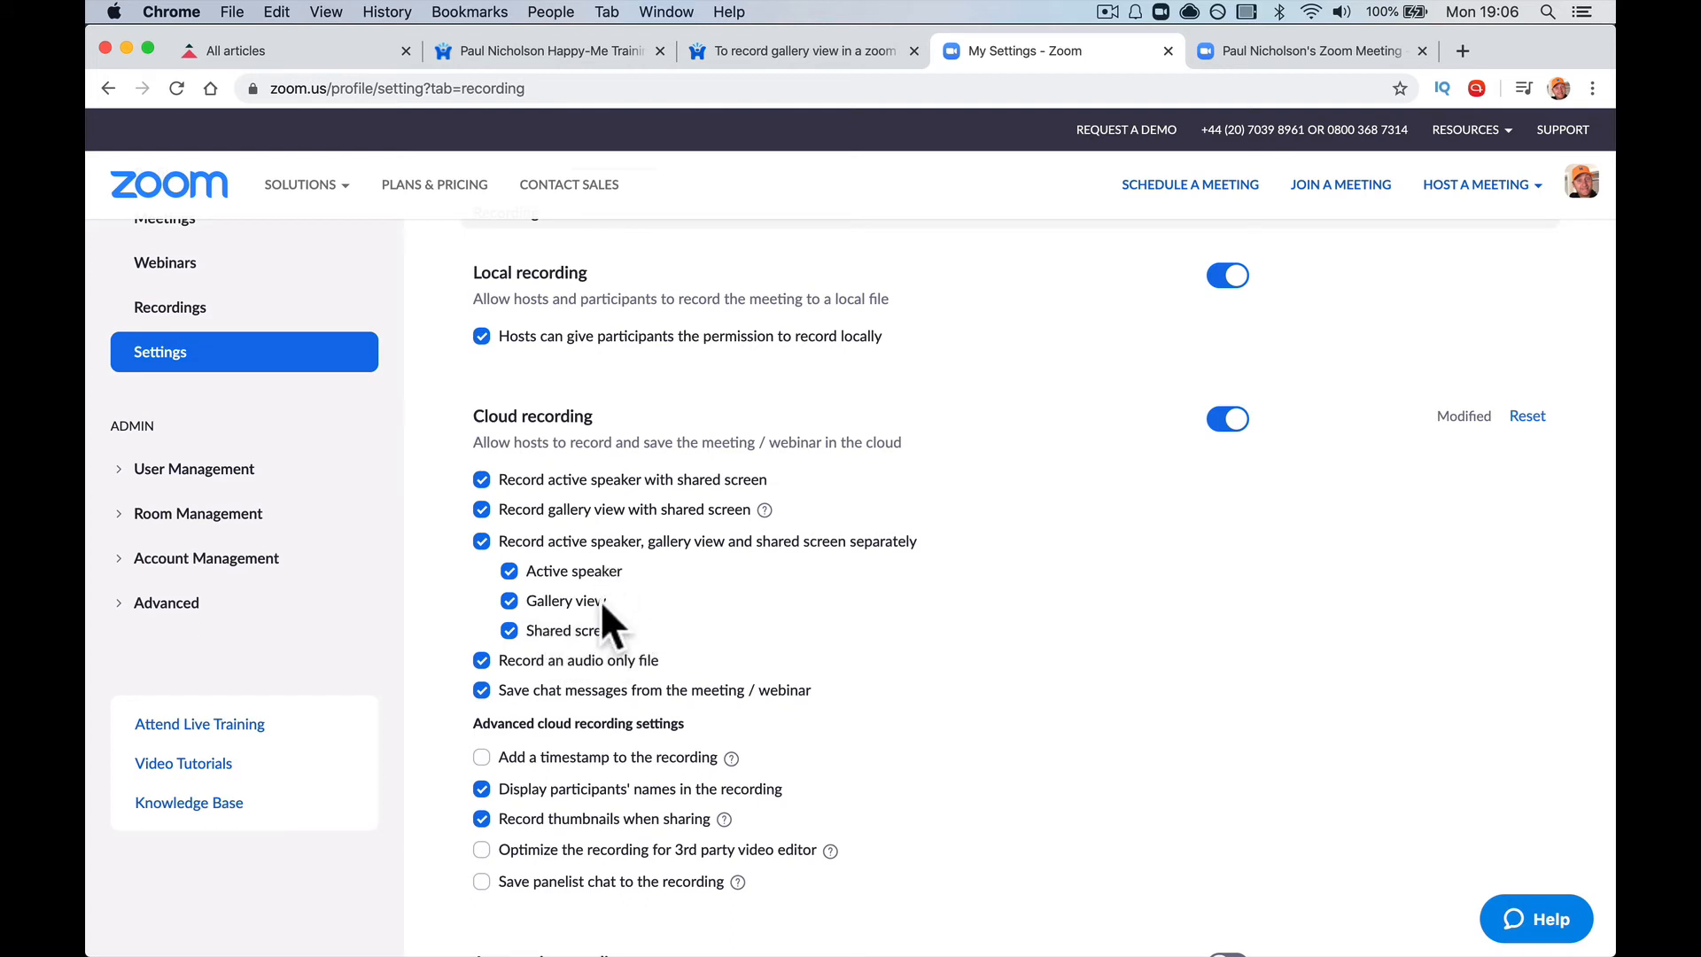
{"action": "left_click", "coordinate": [1314, 50]}
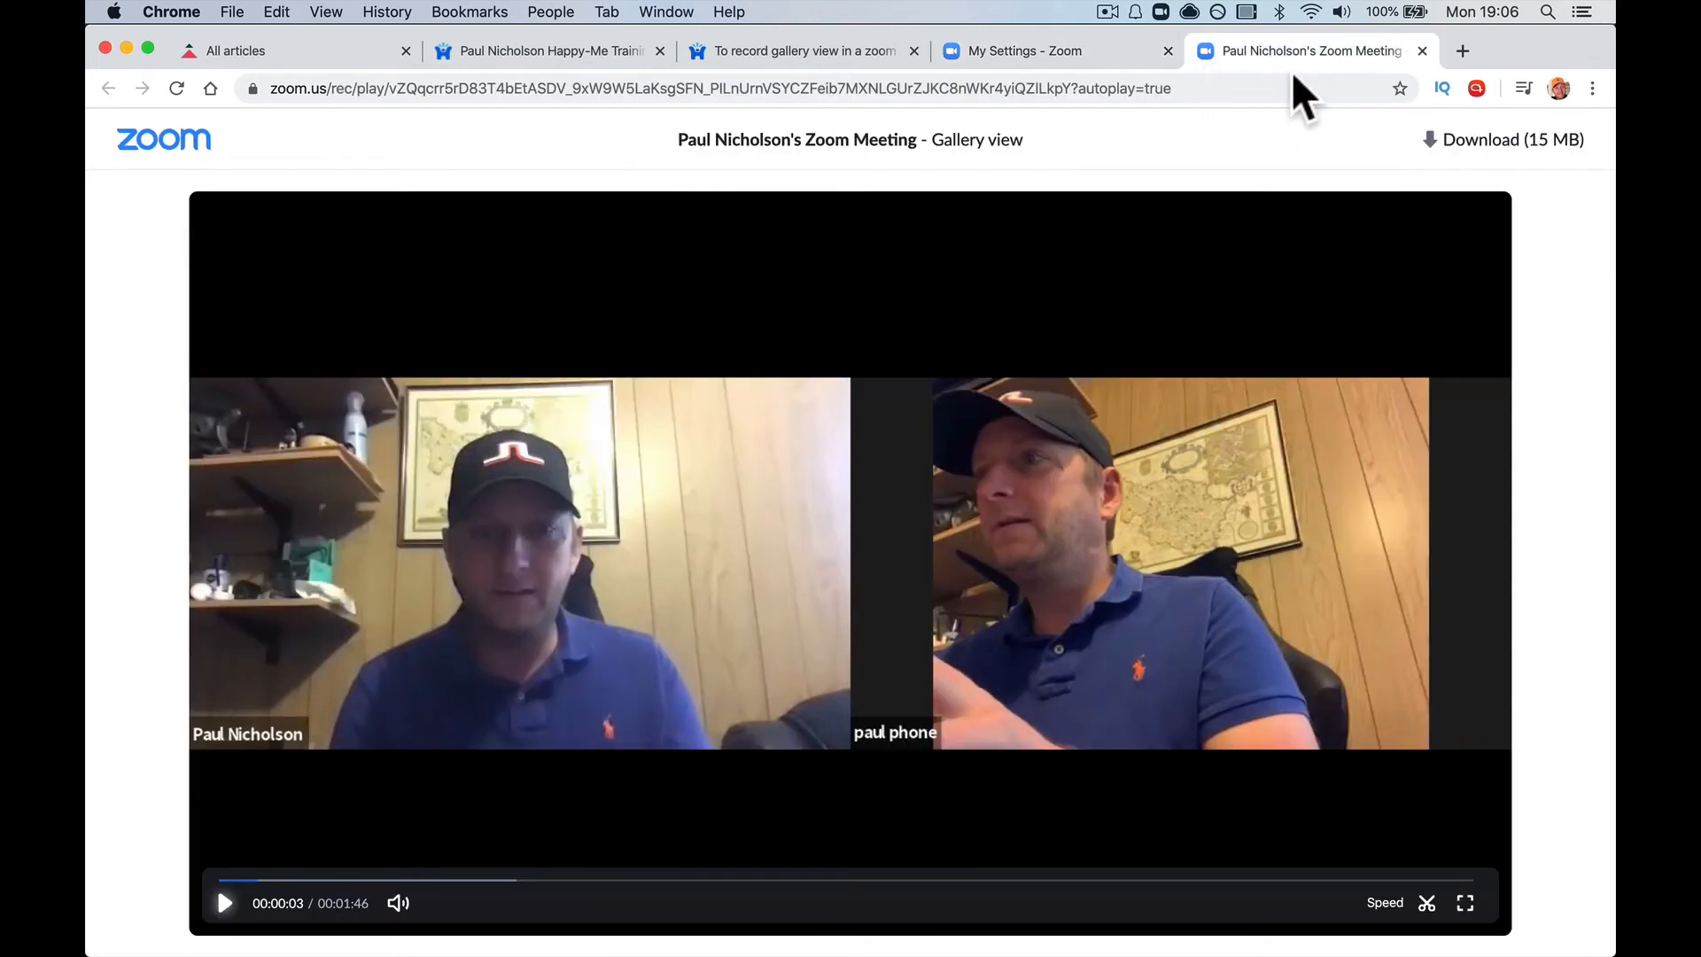
{"action": "mouse_move", "coordinate": [1424, 49]}
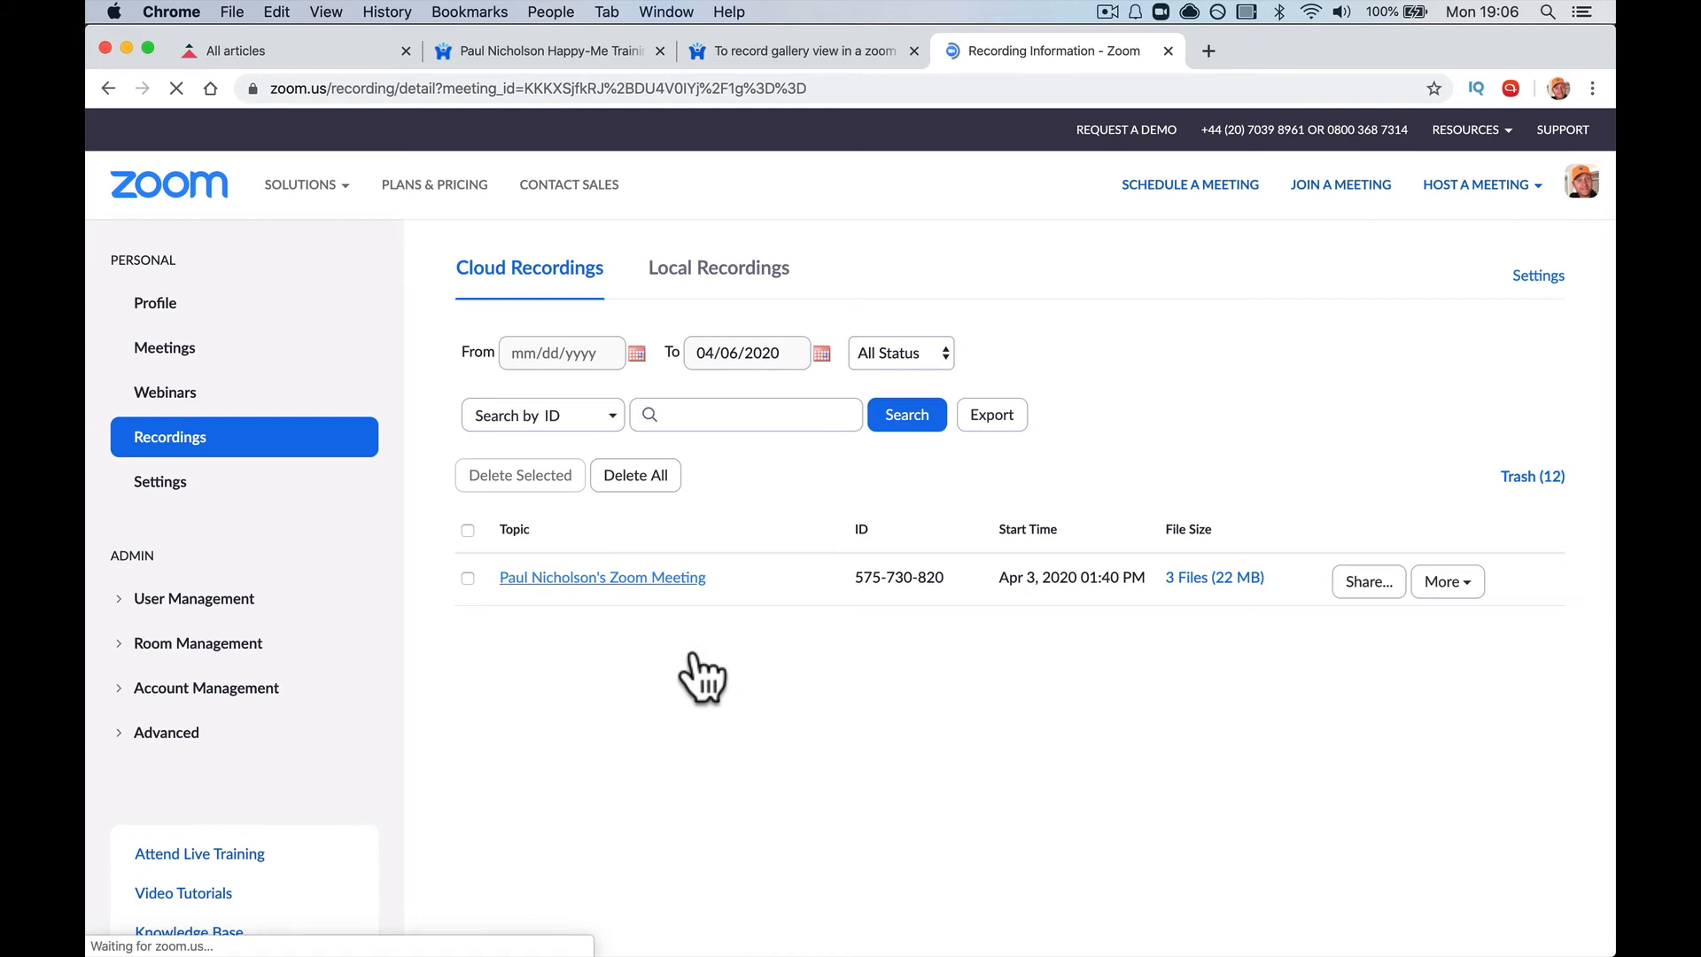
Step: View the meeting's speaker, gallery and audio-only files, then switch to the forum question tab
{"action": "left_click", "coordinate": [603, 578]}
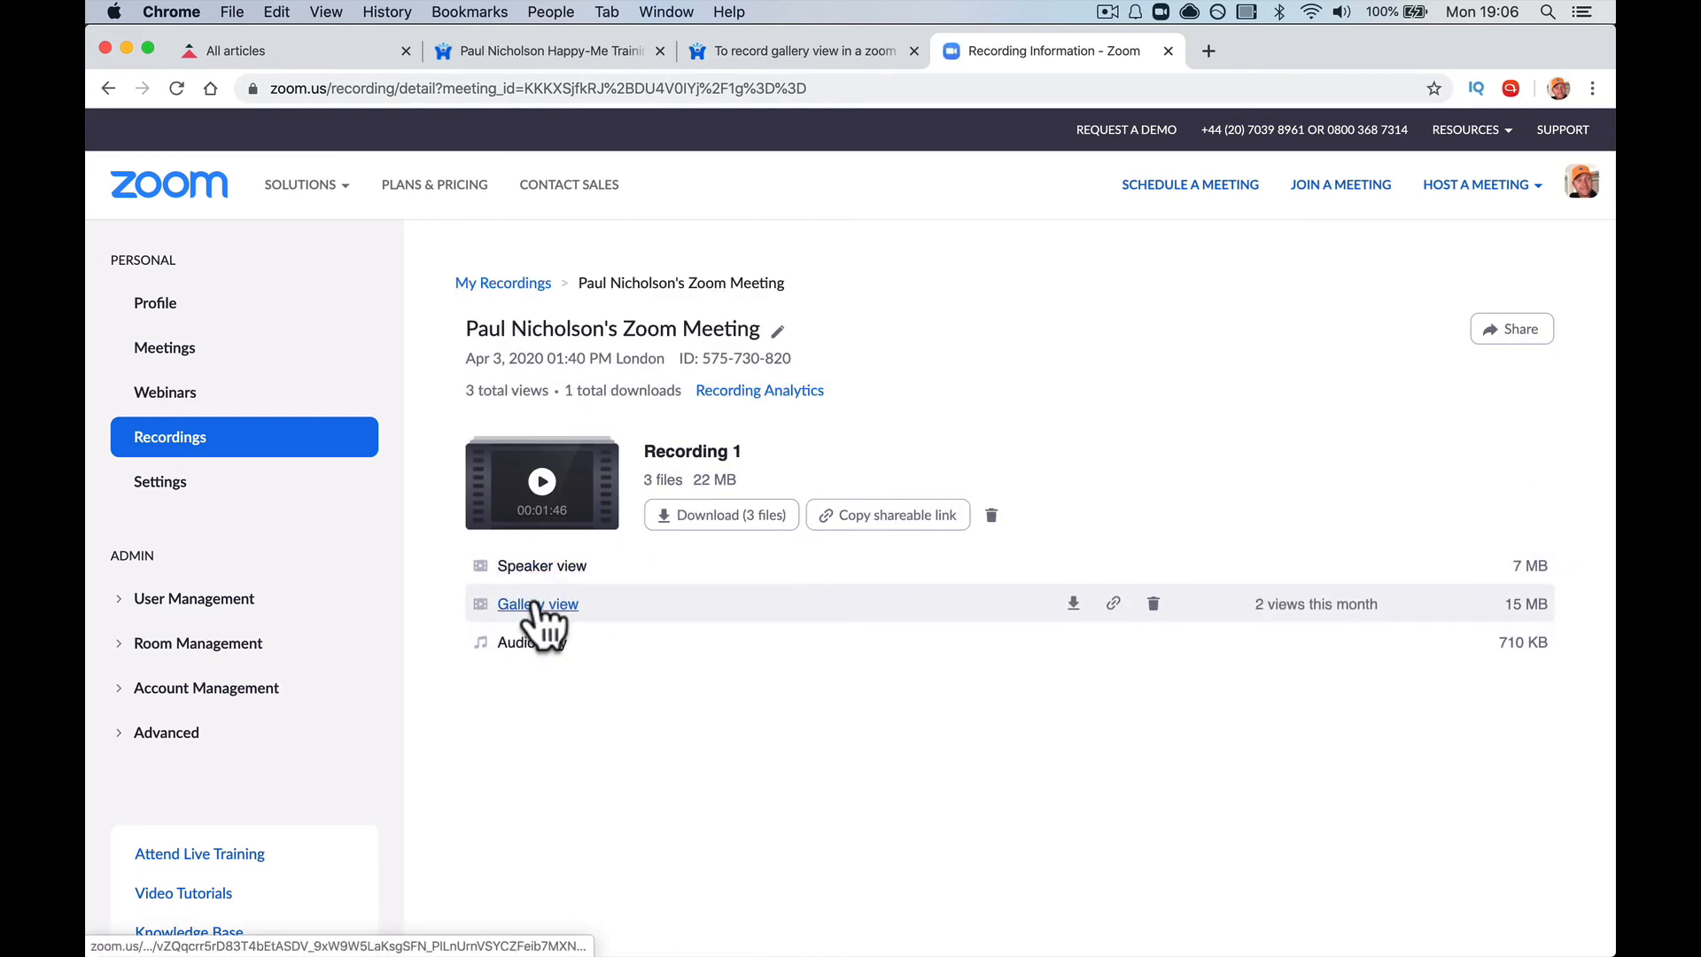
{"action": "mouse_move", "coordinate": [505, 678]}
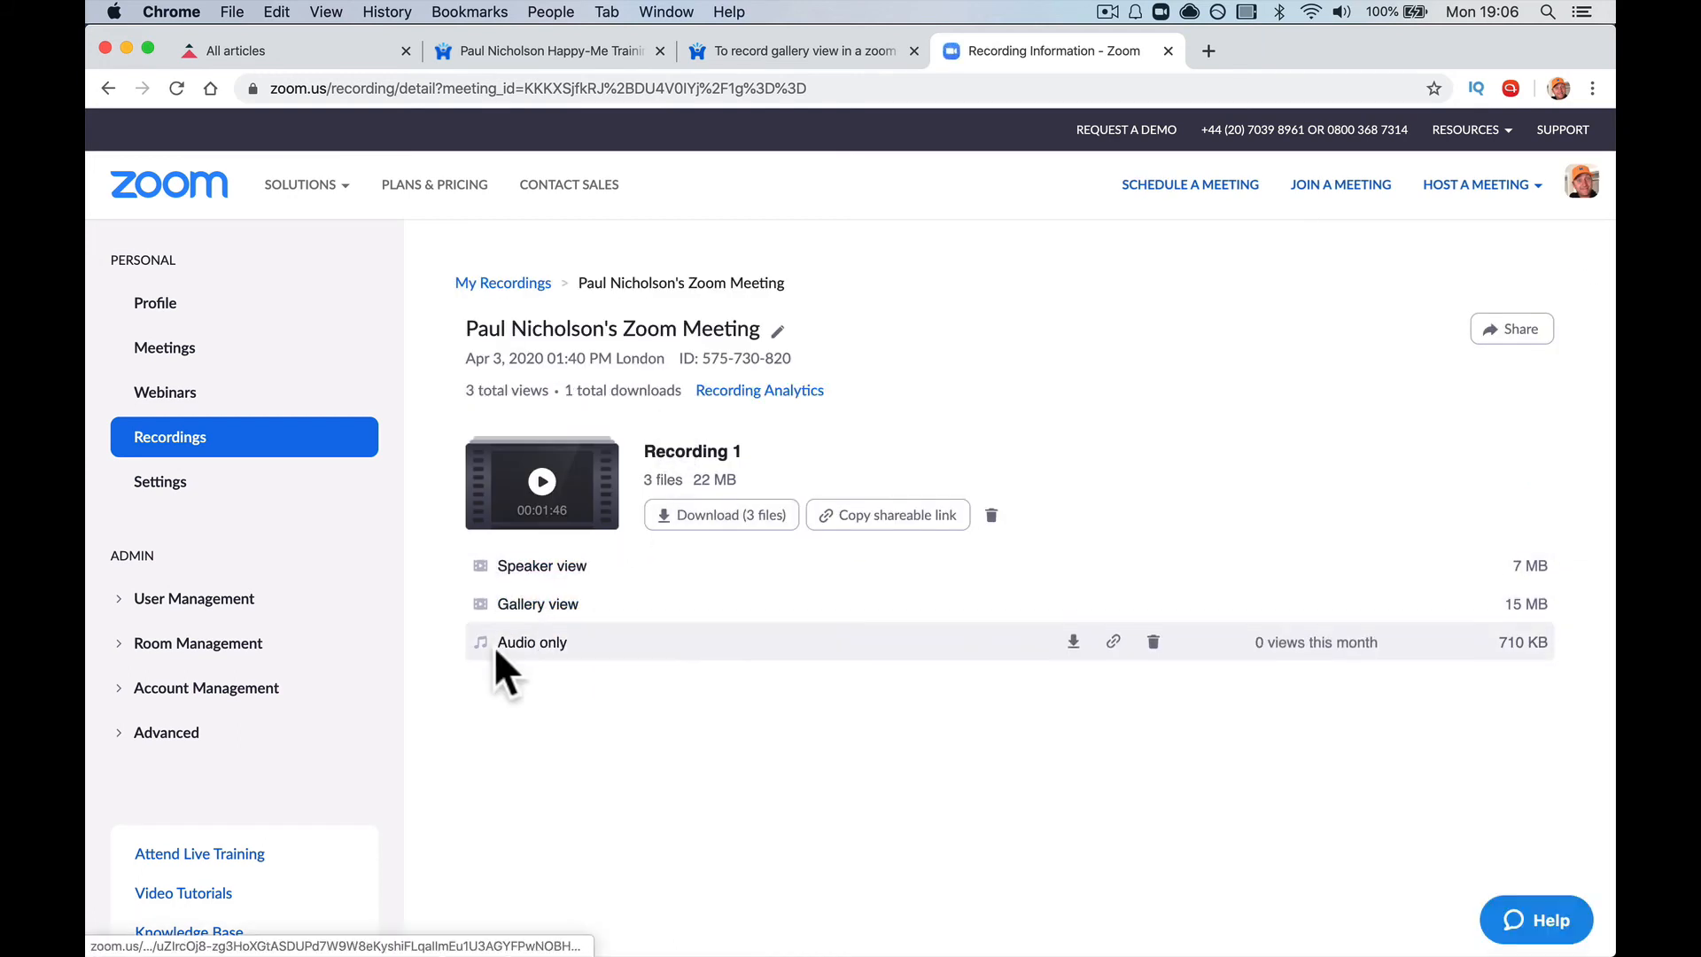
{"action": "mouse_move", "coordinate": [925, 787]}
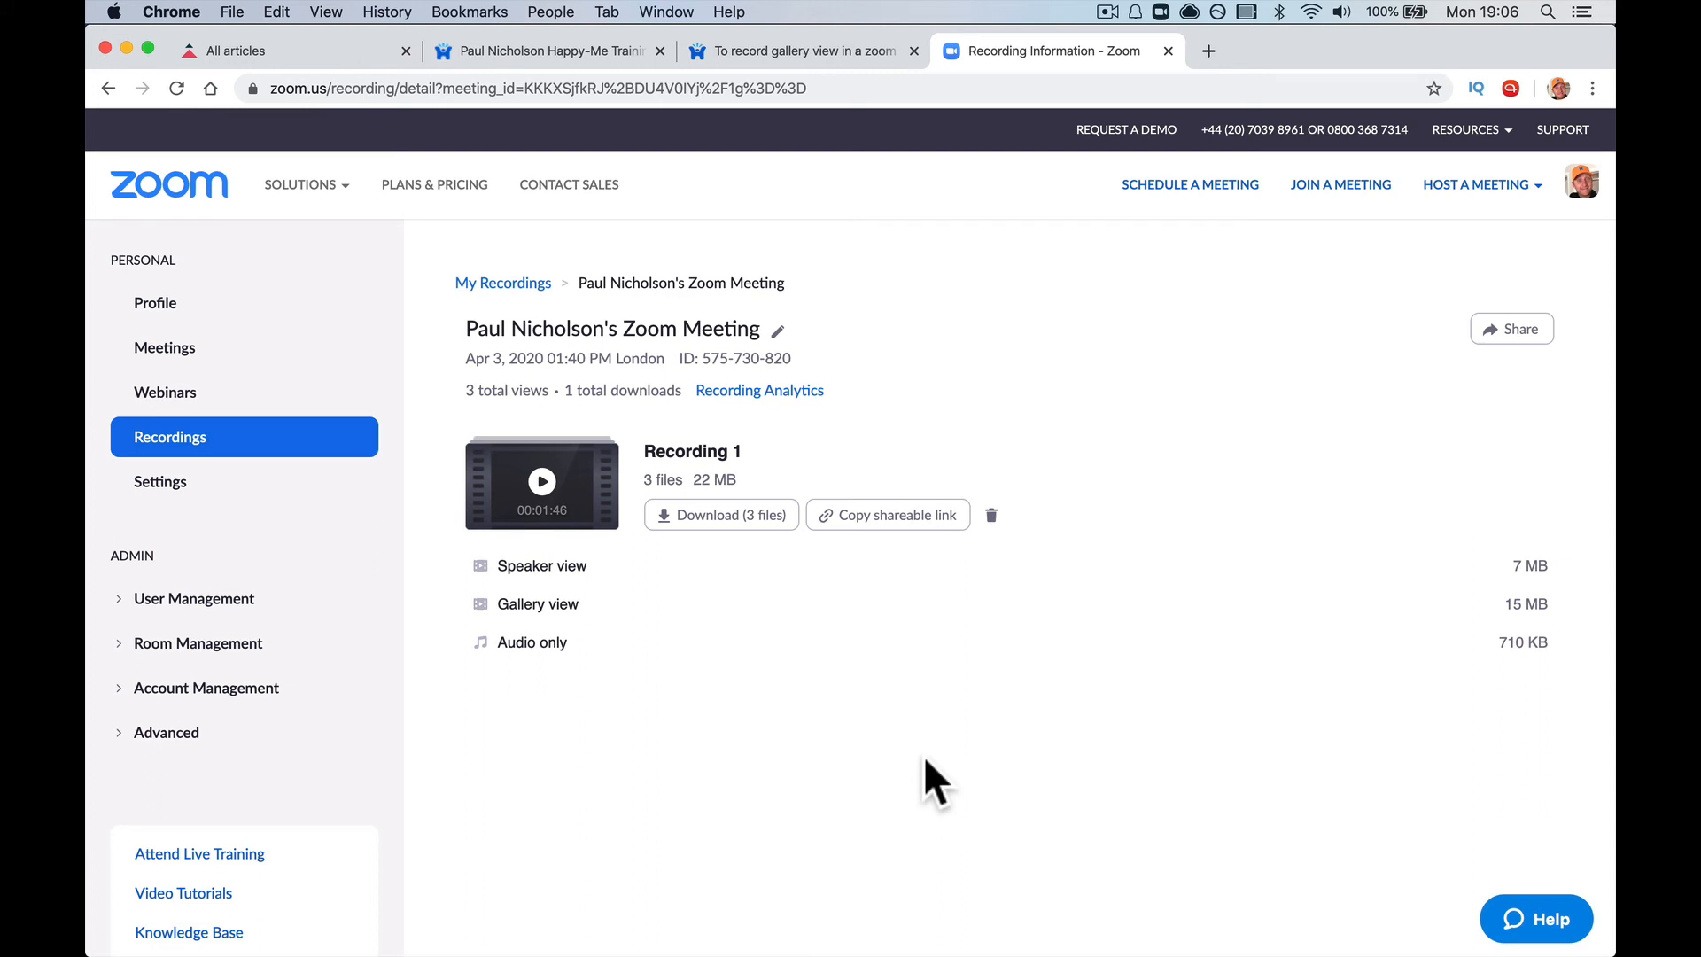
{"action": "mouse_move", "coordinate": [536, 602]}
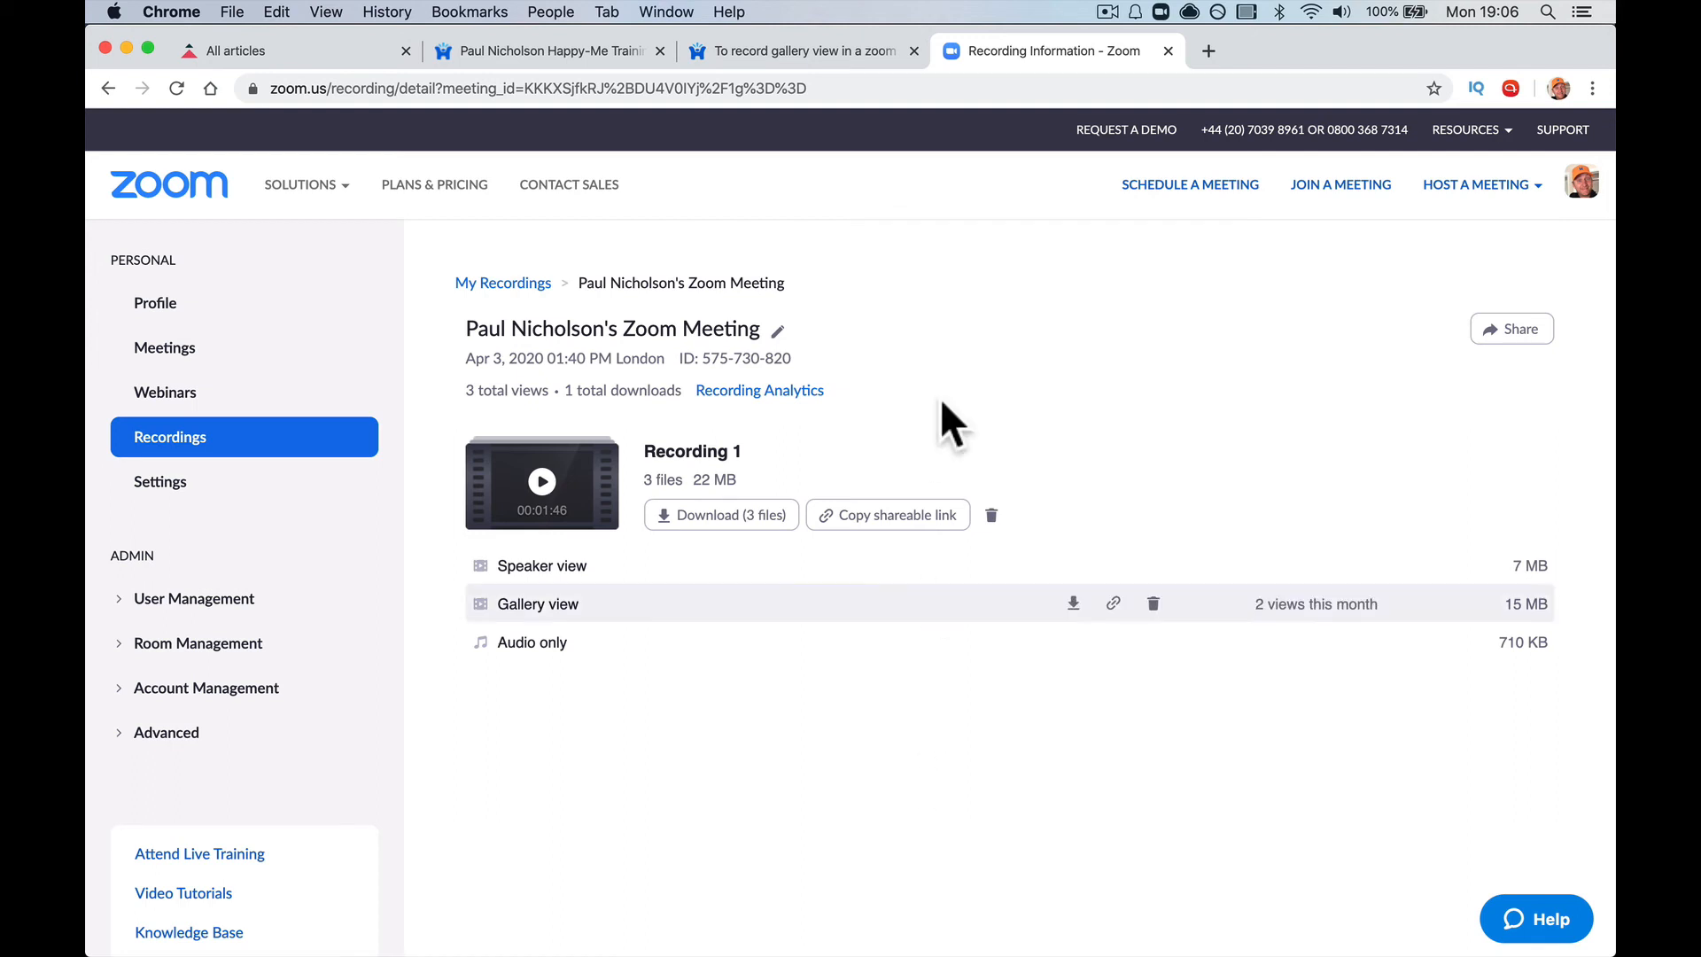
{"action": "left_click", "coordinate": [806, 49]}
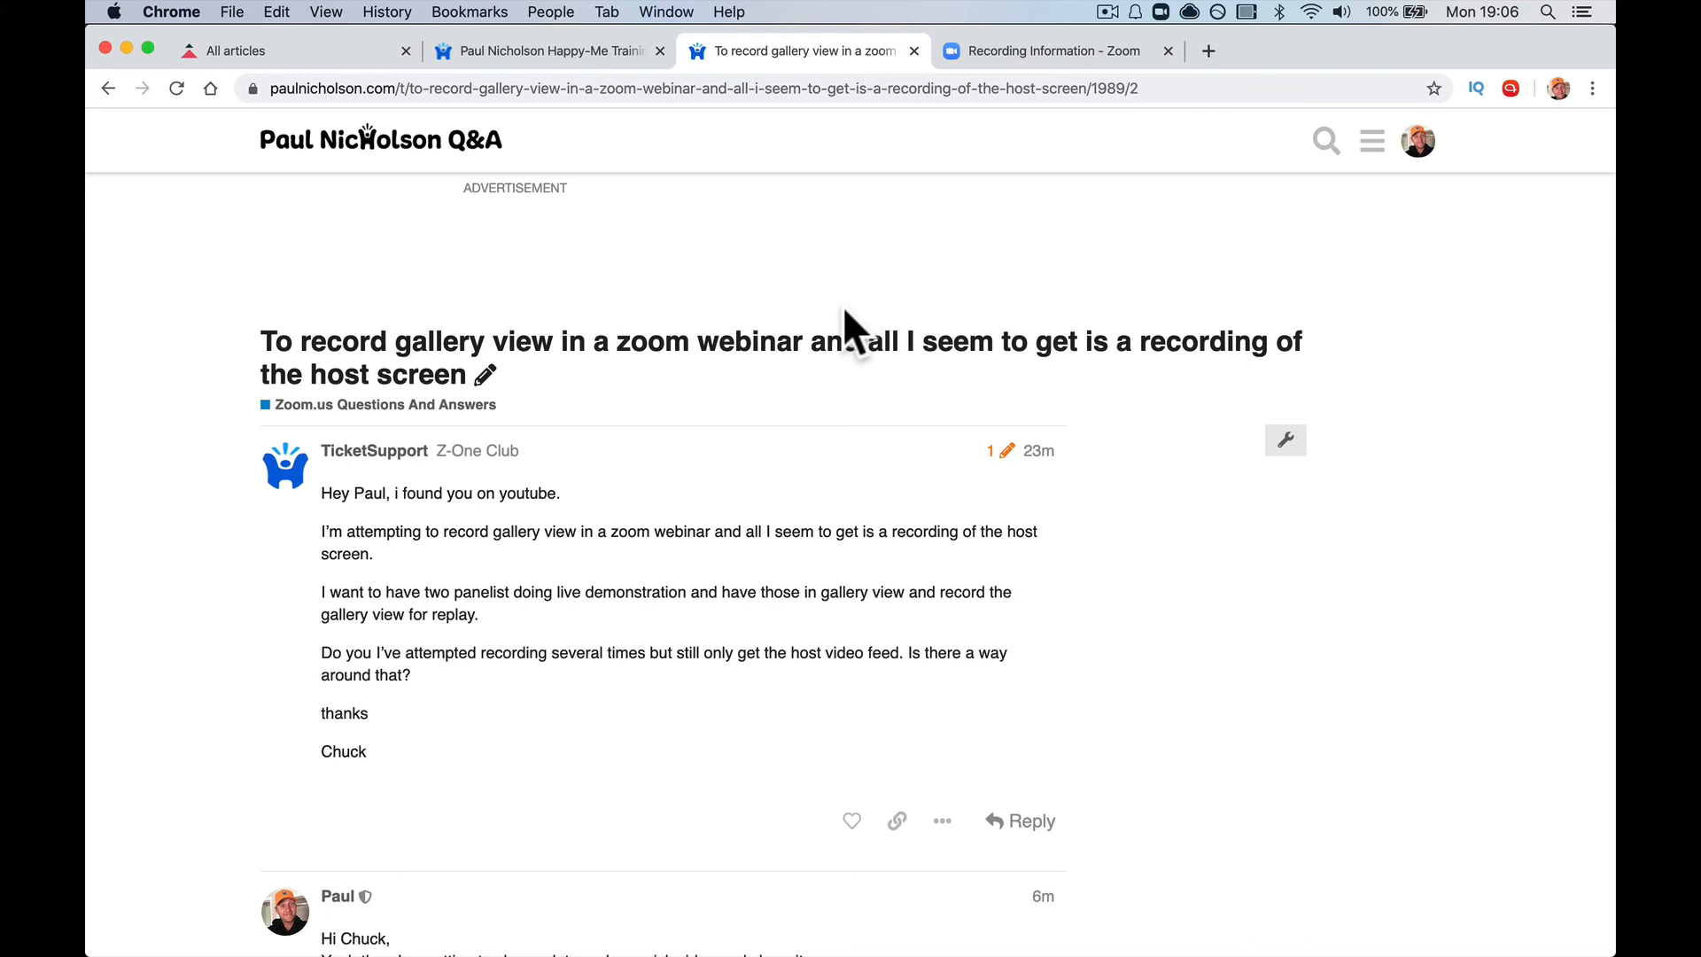
Step: Start a new Discourse topic and show its category list
{"action": "scroll", "scroll_direction": "down", "scroll_amount": 3}
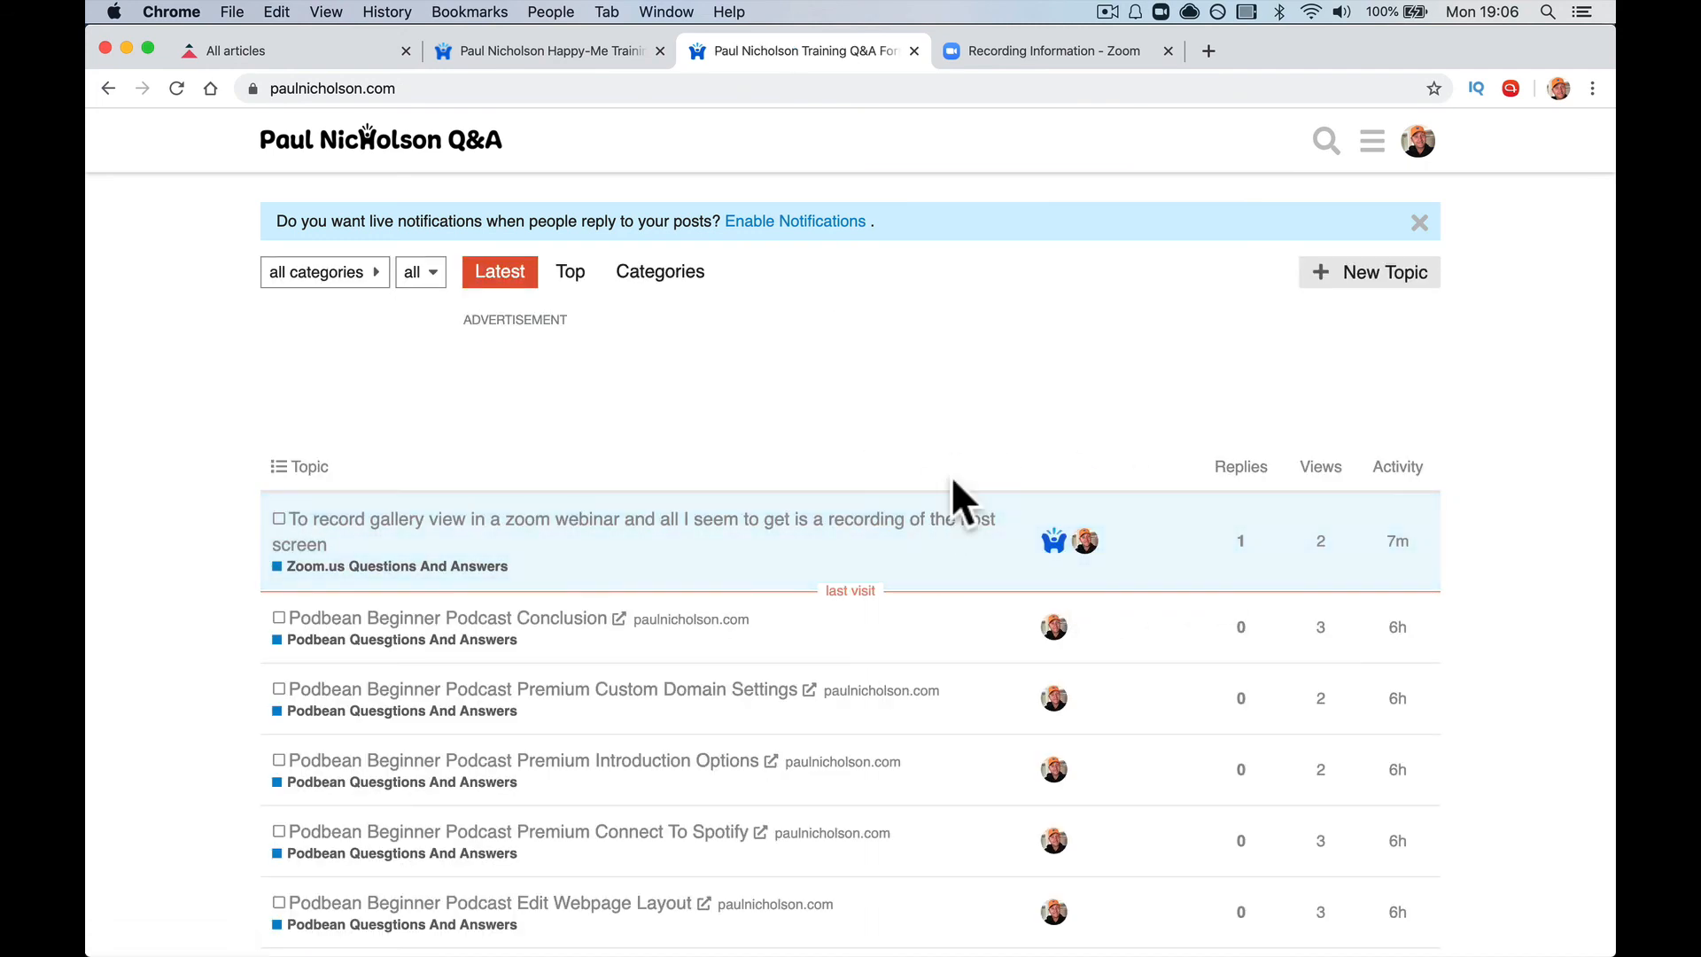
{"action": "left_click", "coordinate": [1381, 273]}
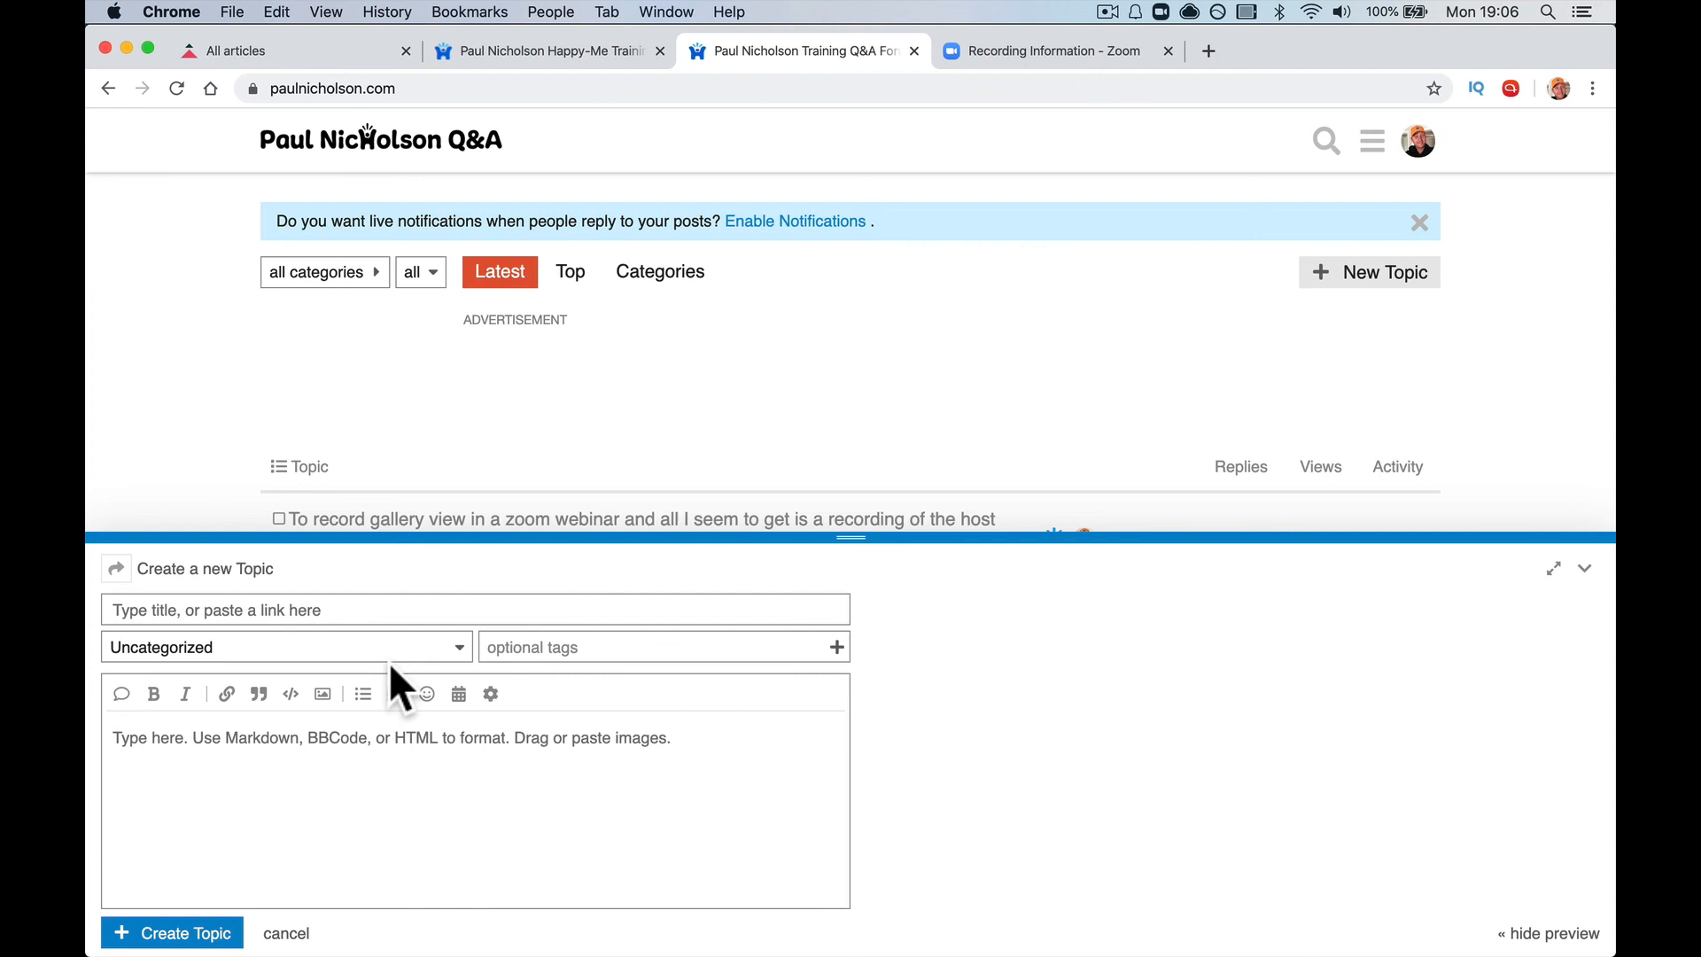
{"action": "left_click", "coordinate": [284, 646]}
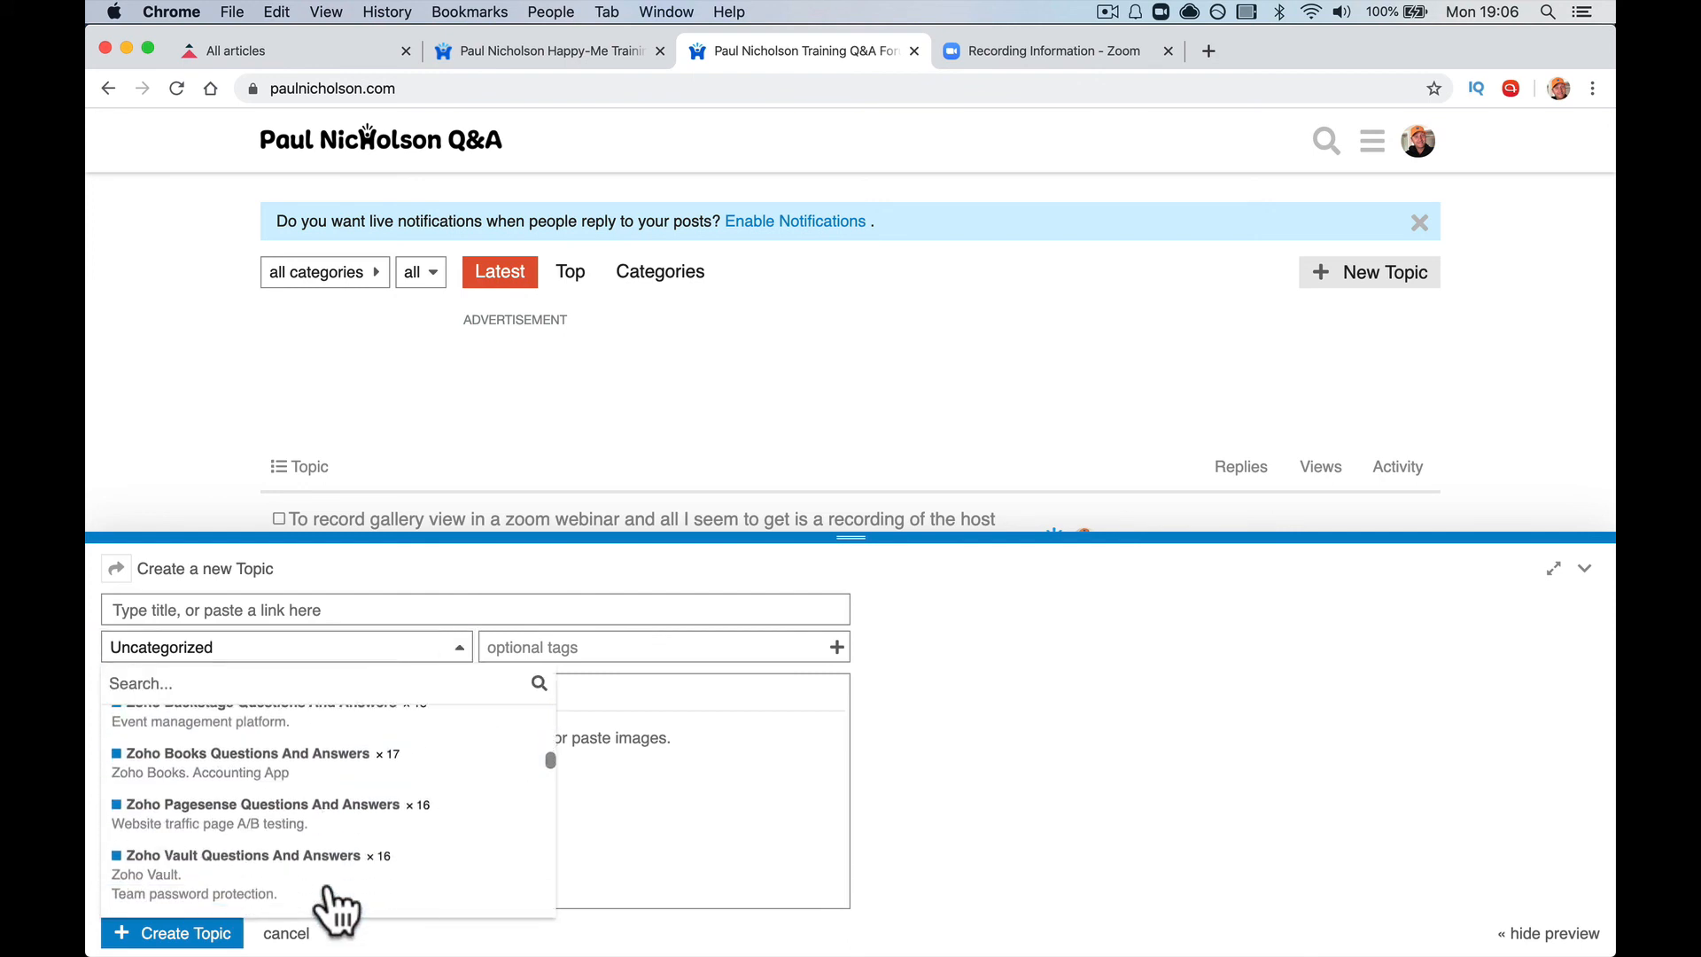